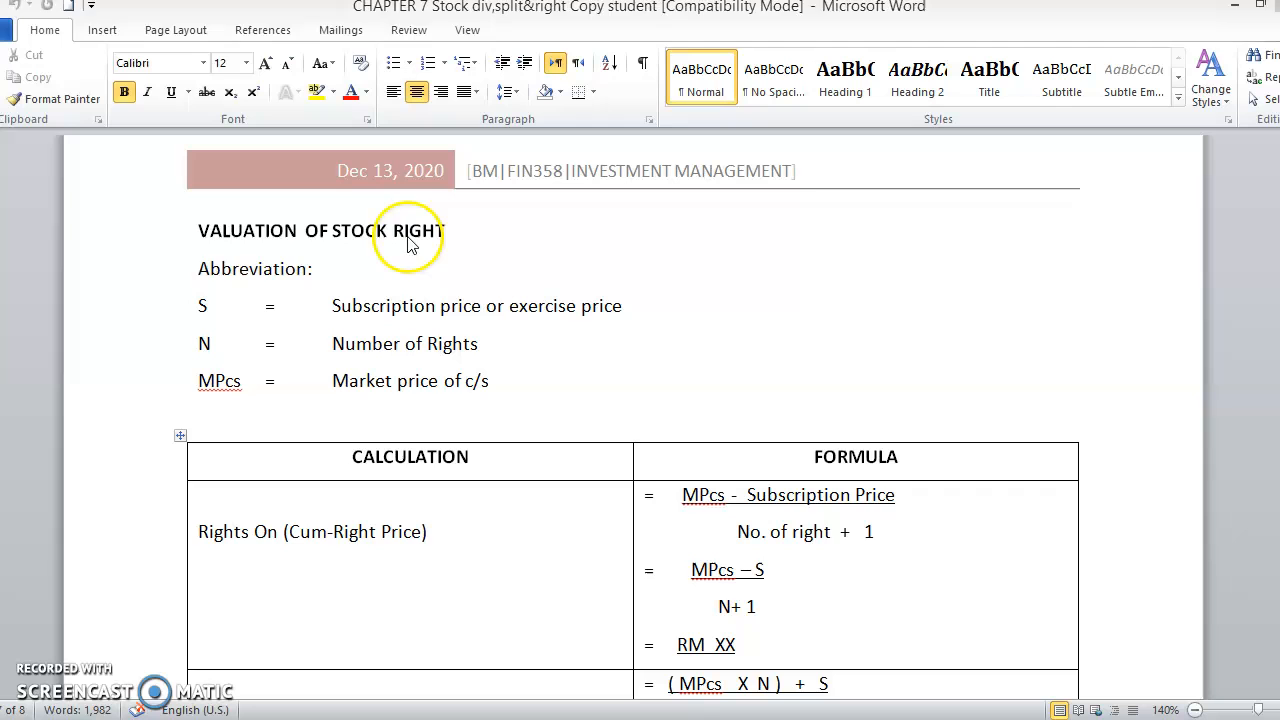
- Extend the subscription price abbreviation from S to SP in the abbreviation list
{"action": "left_click", "coordinate": [412, 276]}
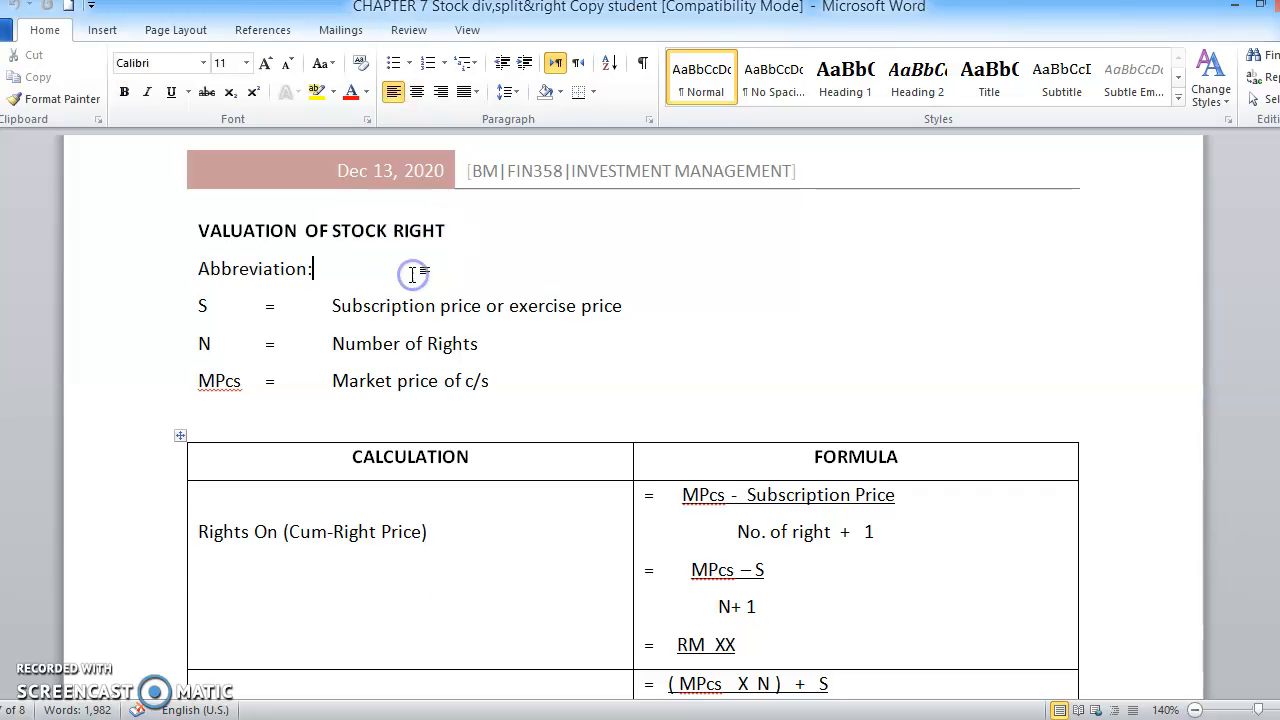
{"action": "scroll", "scroll_direction": "down", "scroll_amount": 3}
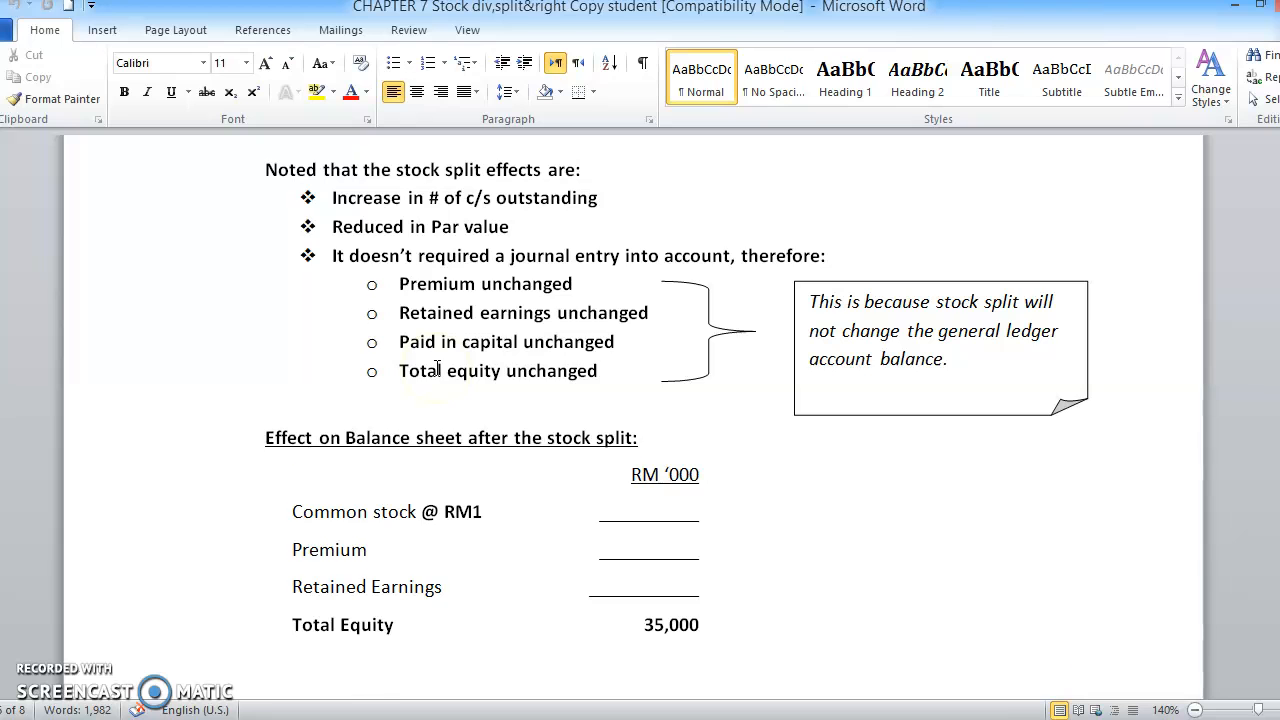
{"action": "scroll", "scroll_direction": "down", "scroll_amount": 3}
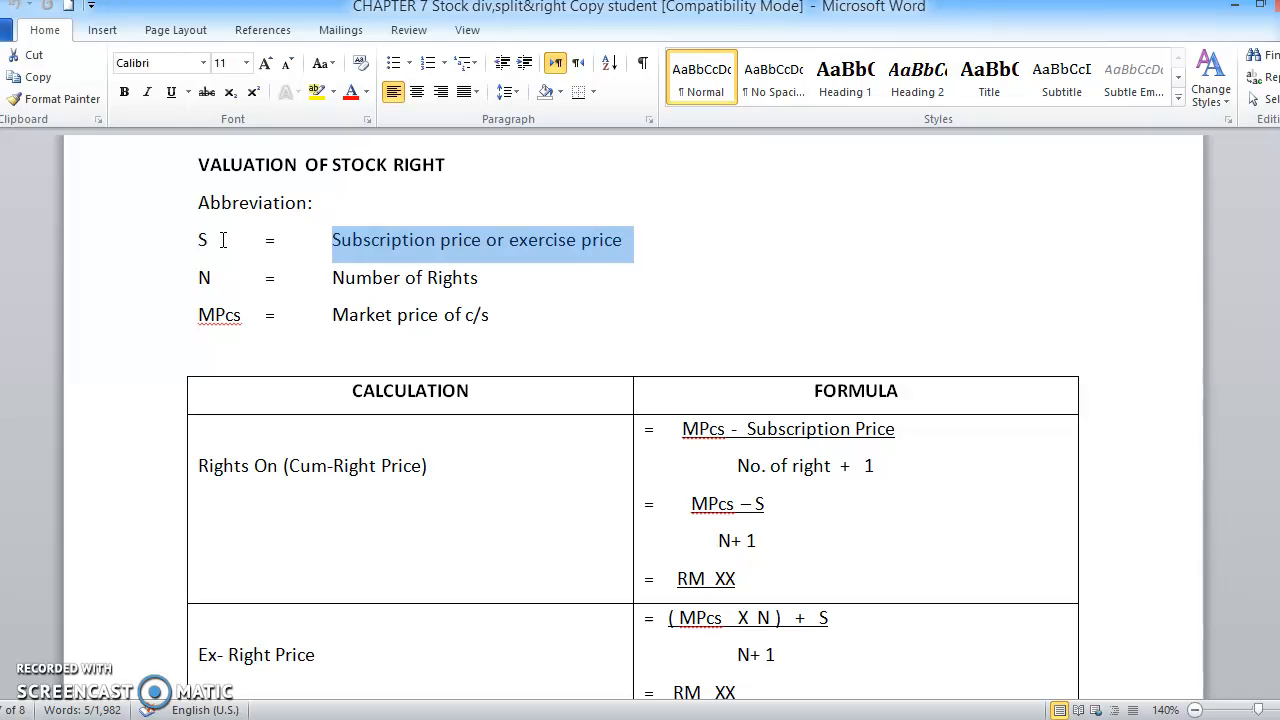
{"action": "left_click", "coordinate": [208, 240]}
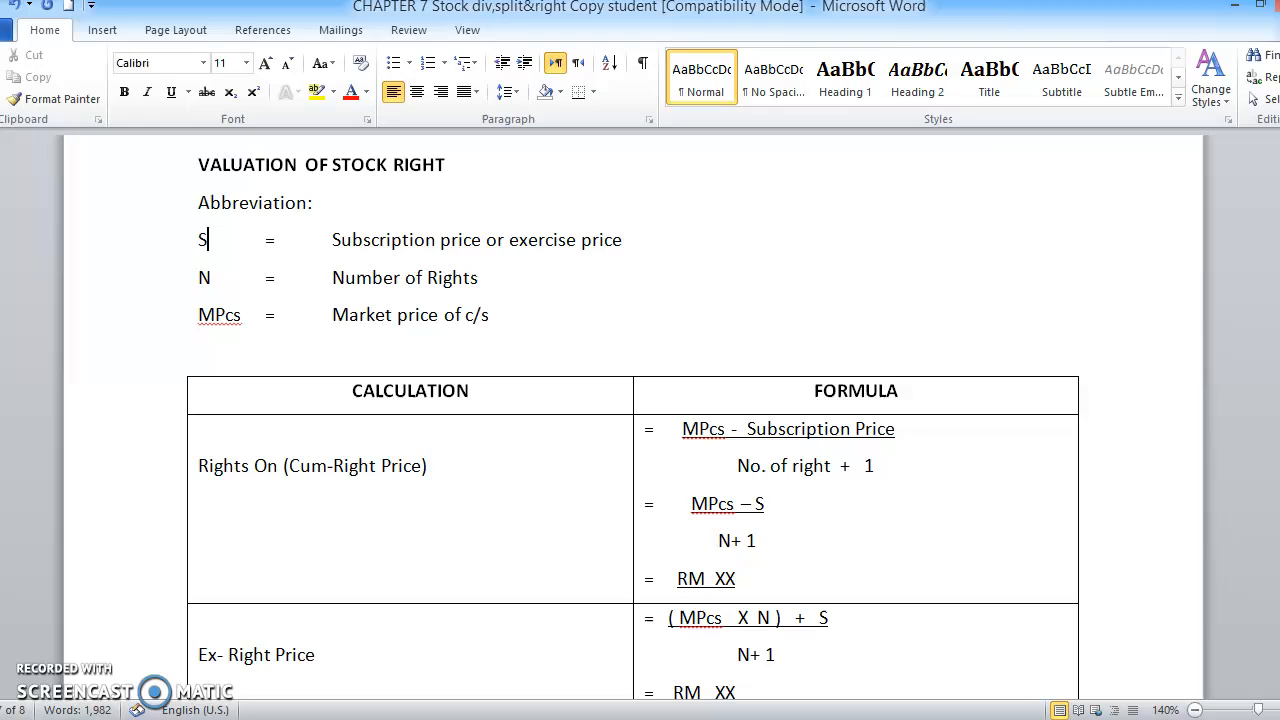
{"action": "type", "text": "P"}
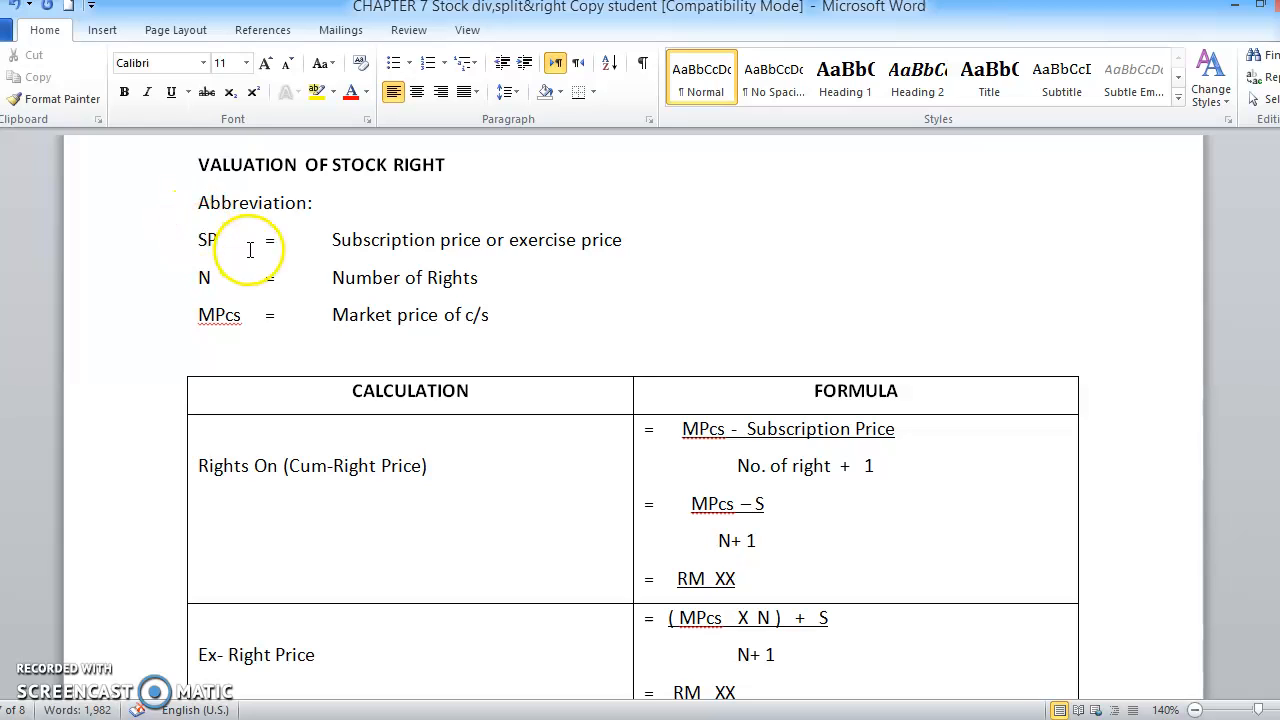
{"action": "mouse_move", "coordinate": [584, 240]}
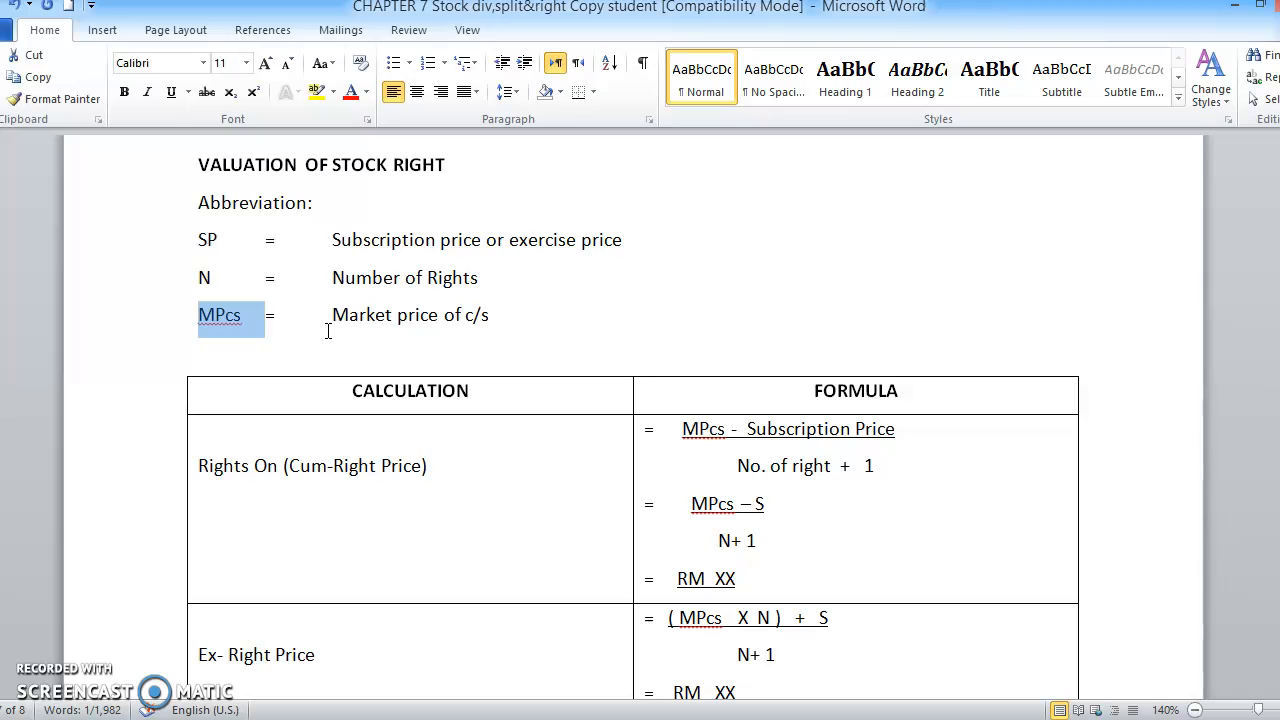
- Retype the ending of the MPcs abbreviation so it still reads MPcs
{"action": "left_click", "coordinate": [240, 314]}
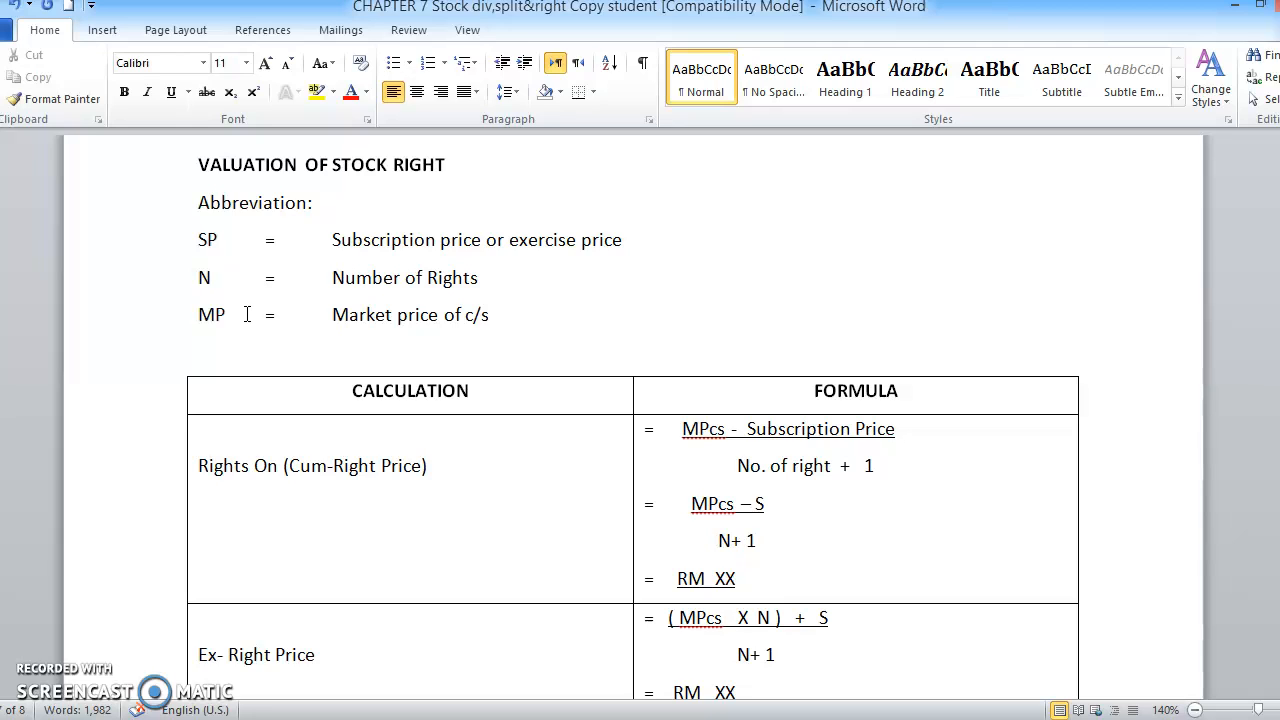
{"action": "type", "text": "cs"}
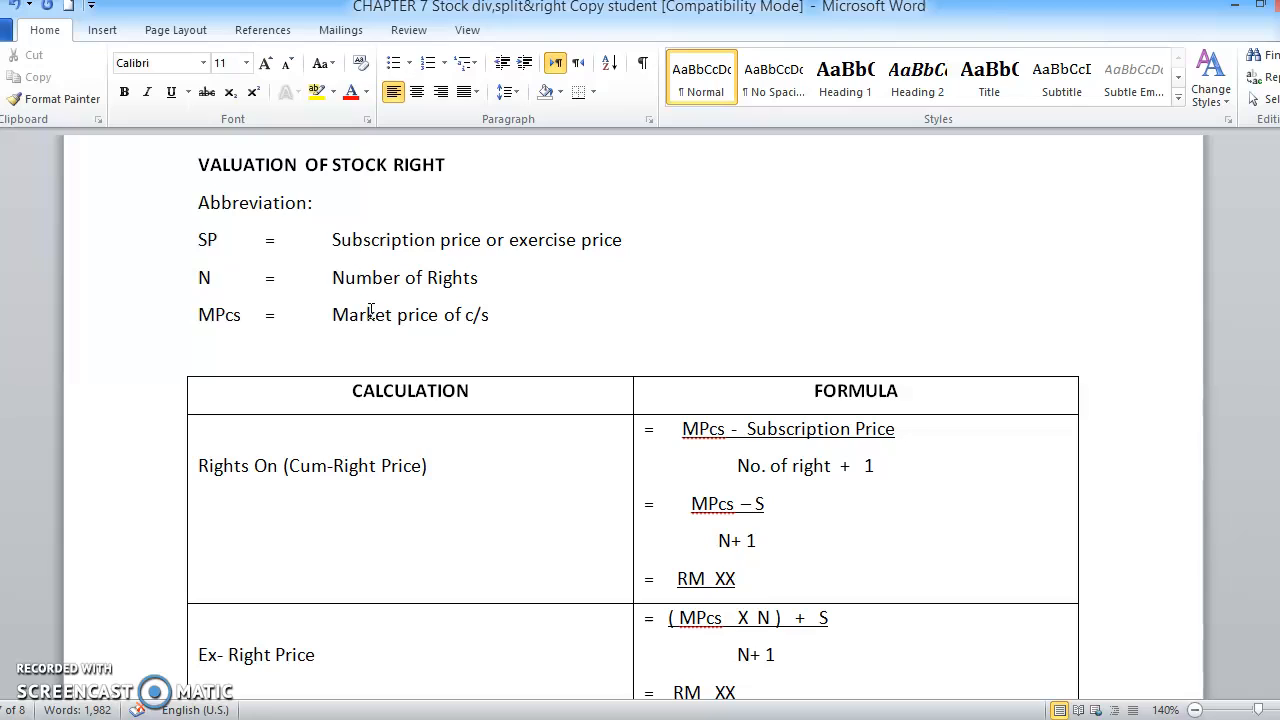
{"action": "left_click", "coordinate": [240, 314]}
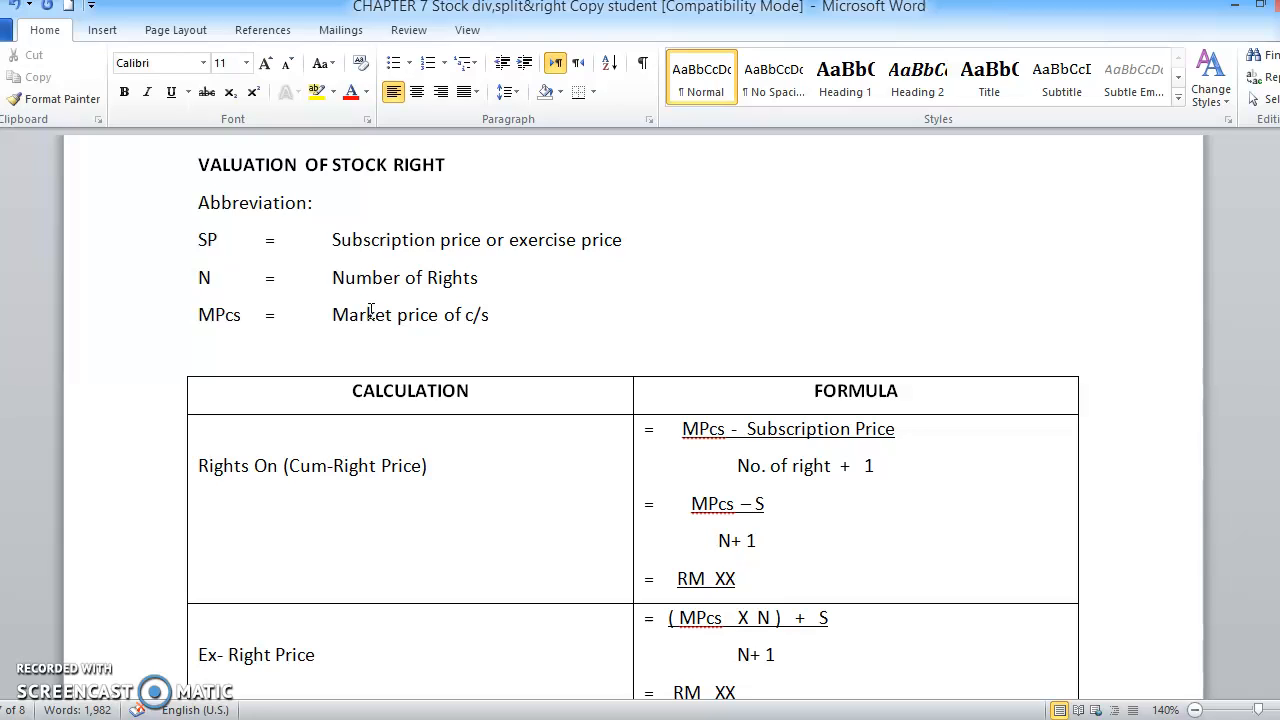
{"action": "left_click", "coordinate": [244, 314]}
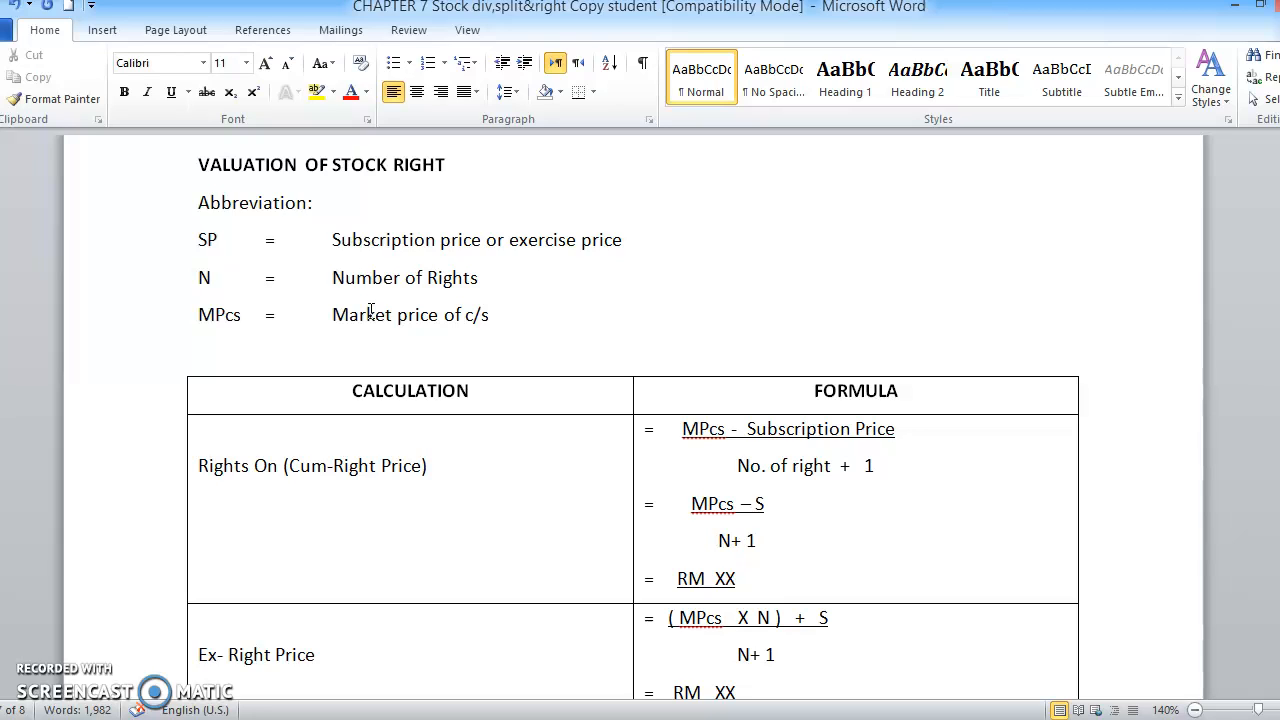
{"action": "left_click", "coordinate": [242, 314]}
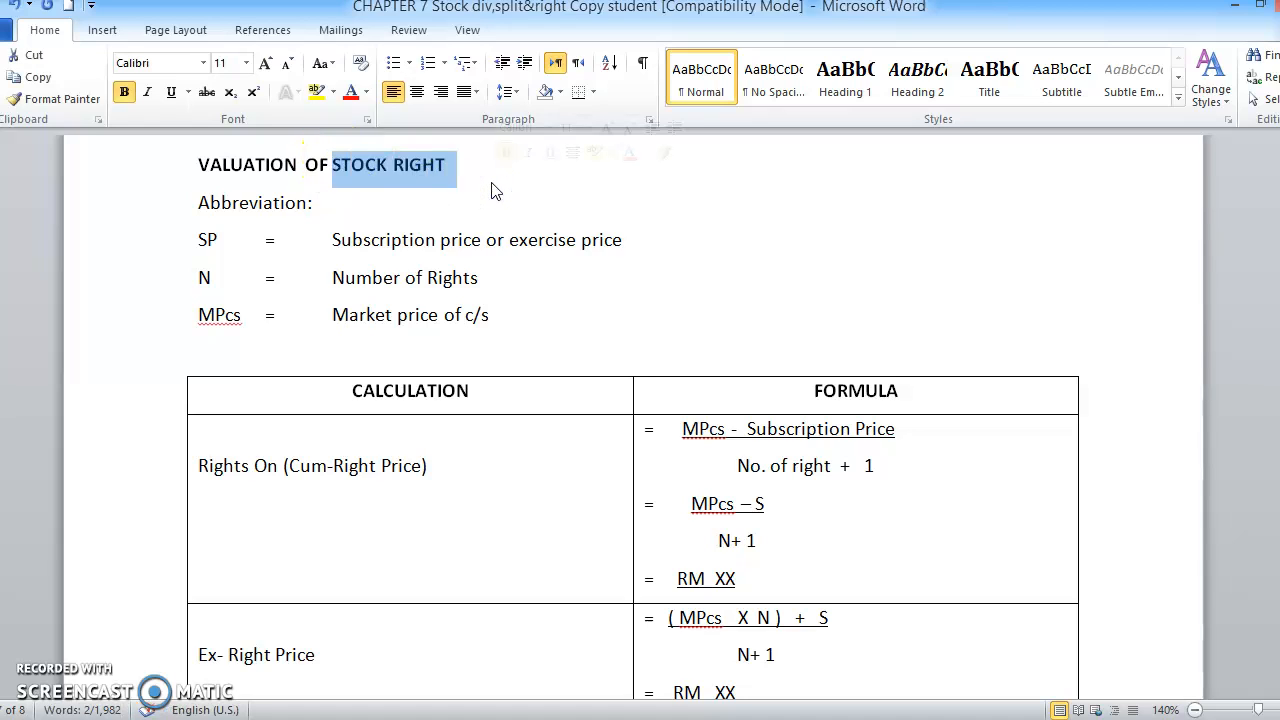
- Append "( rights but not an obligation)" to the VALUATION OF STOCK RIGHT heading
{"action": "left_click", "coordinate": [474, 164]}
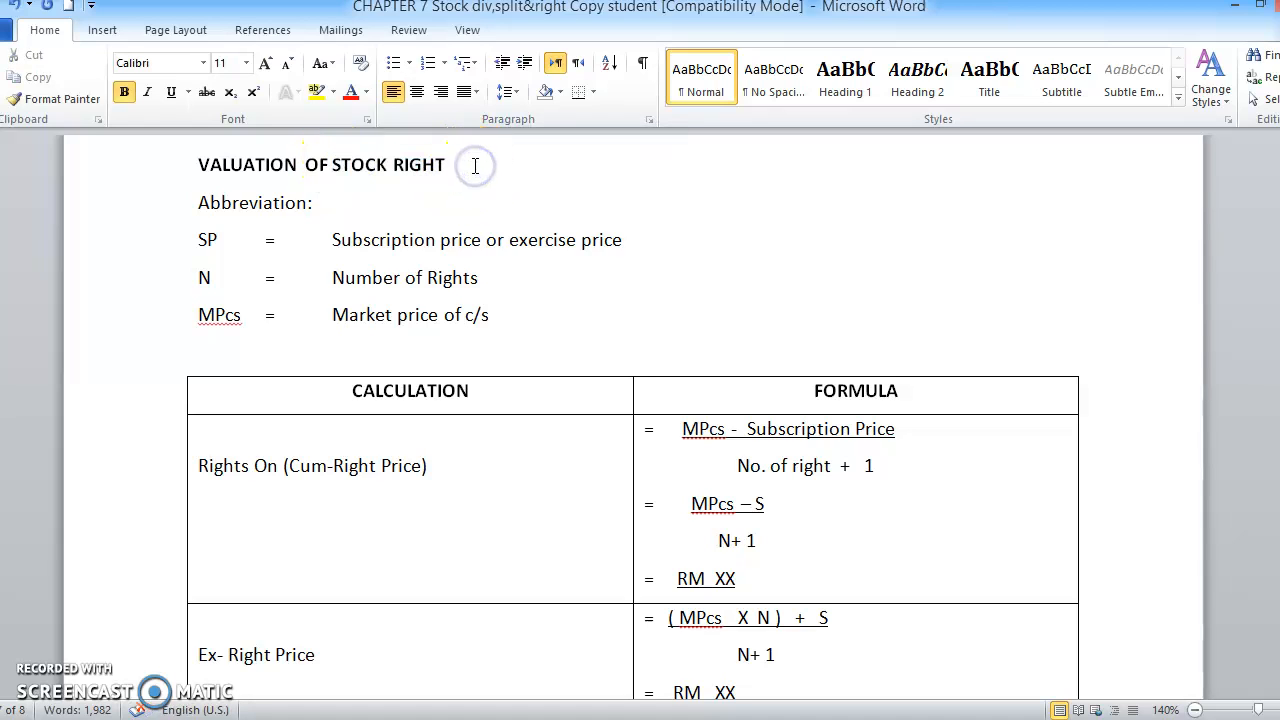
{"action": "left_click", "coordinate": [444, 164]}
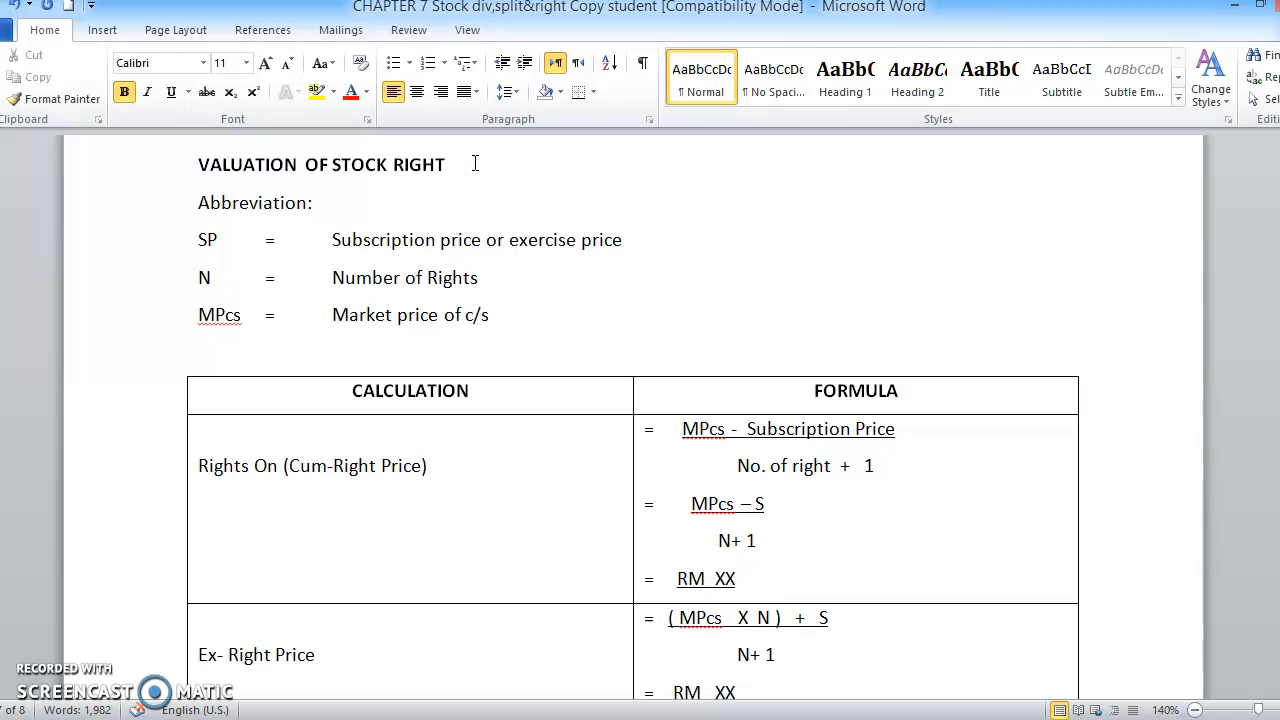
{"action": "type", "text": "("}
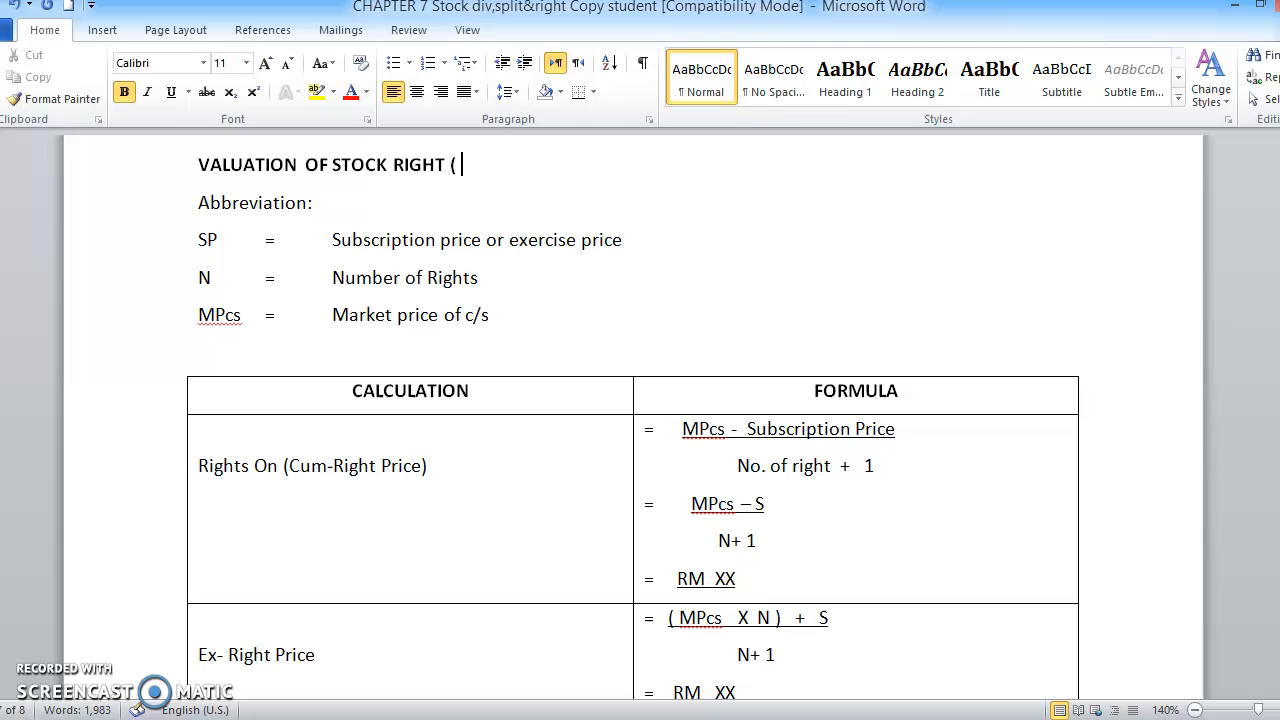
{"action": "type", "text": "rights b"}
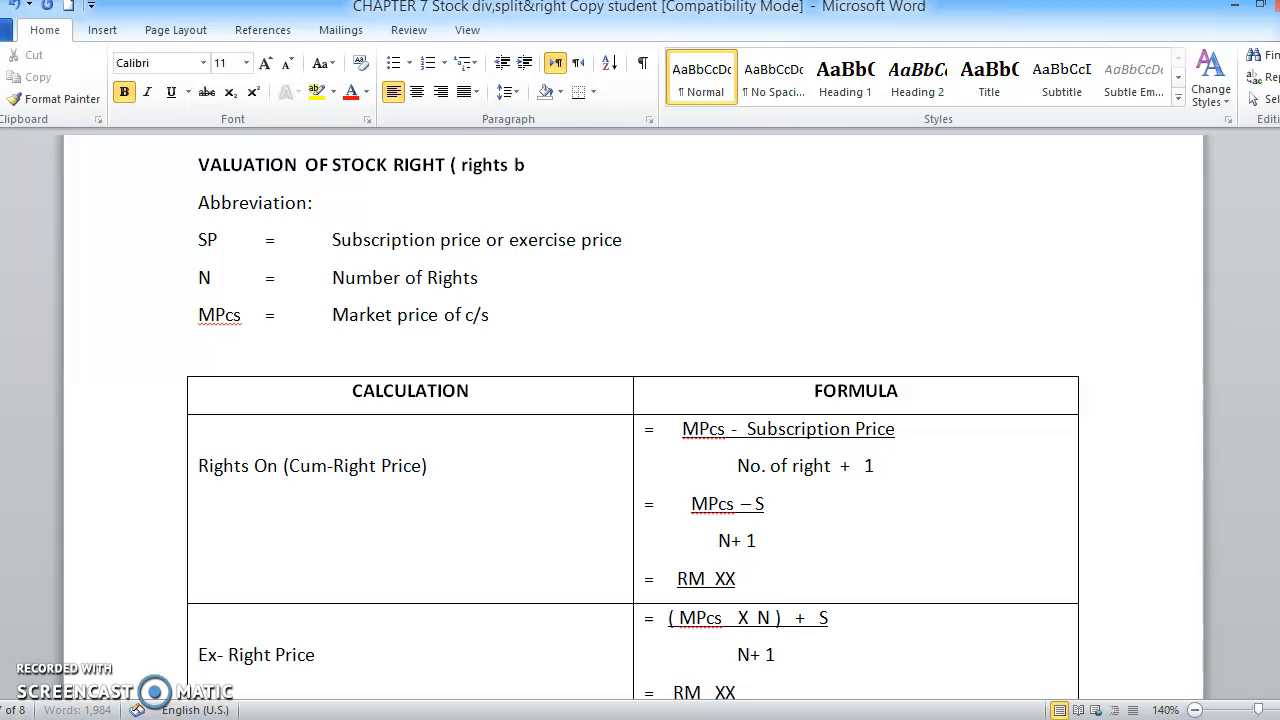
{"action": "type", "text": "ut not a"}
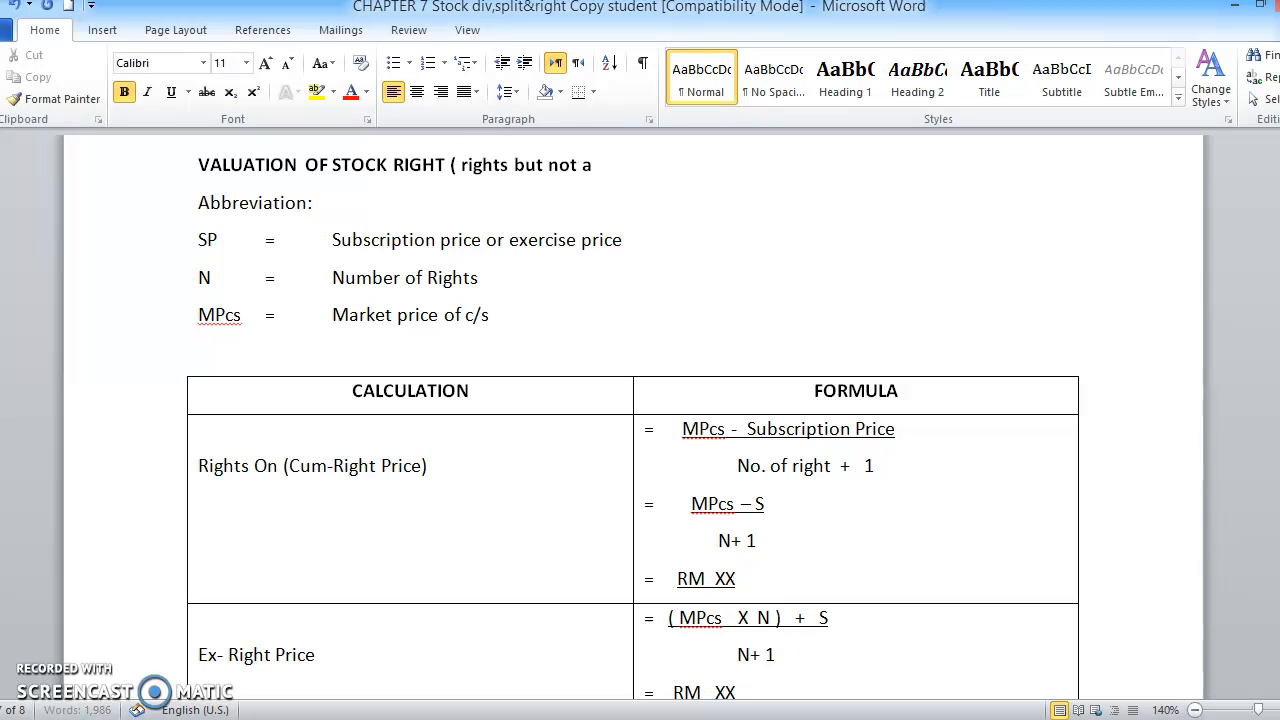
{"action": "type", "text": "n b"}
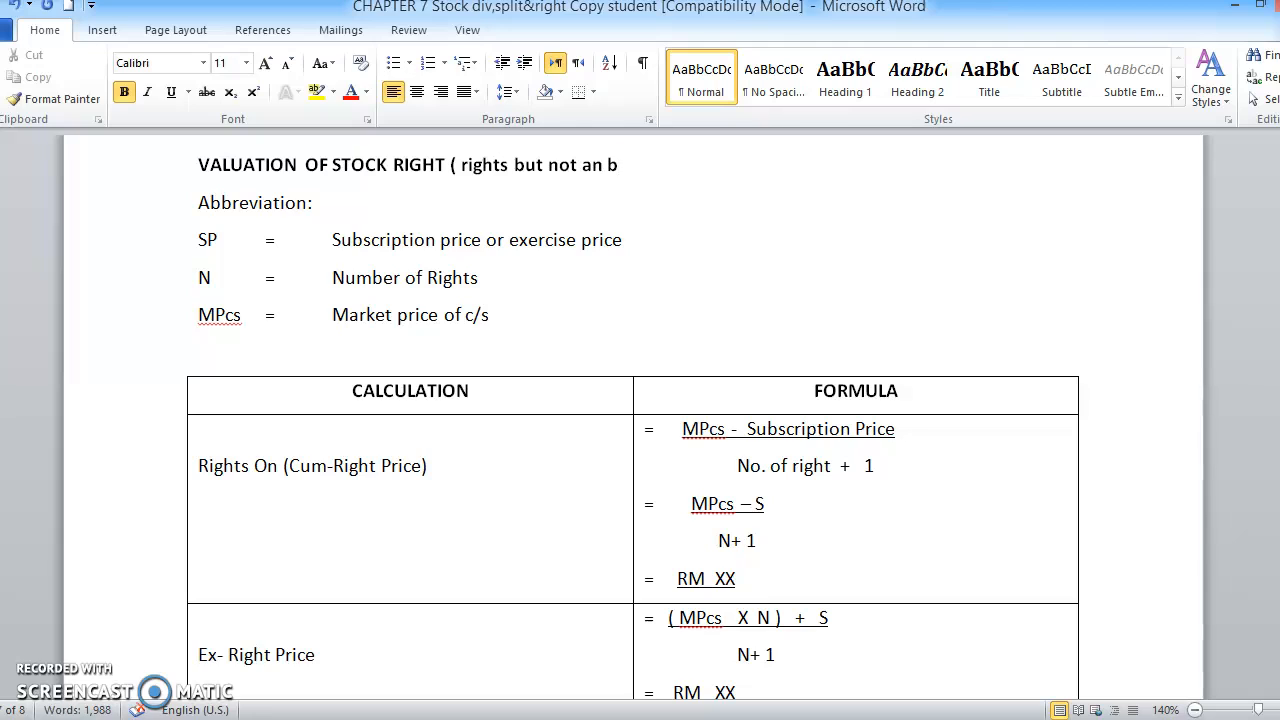
{"action": "type", "text": "bli"}
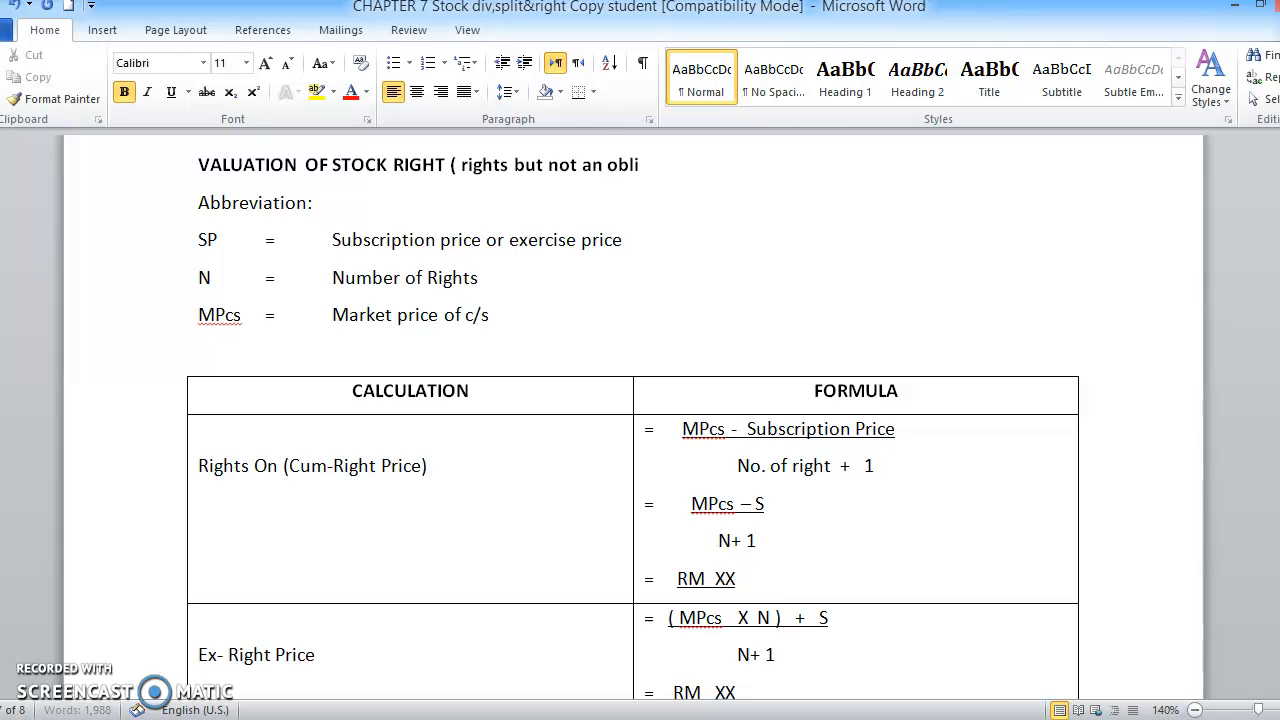
{"action": "type", "text": "gat"}
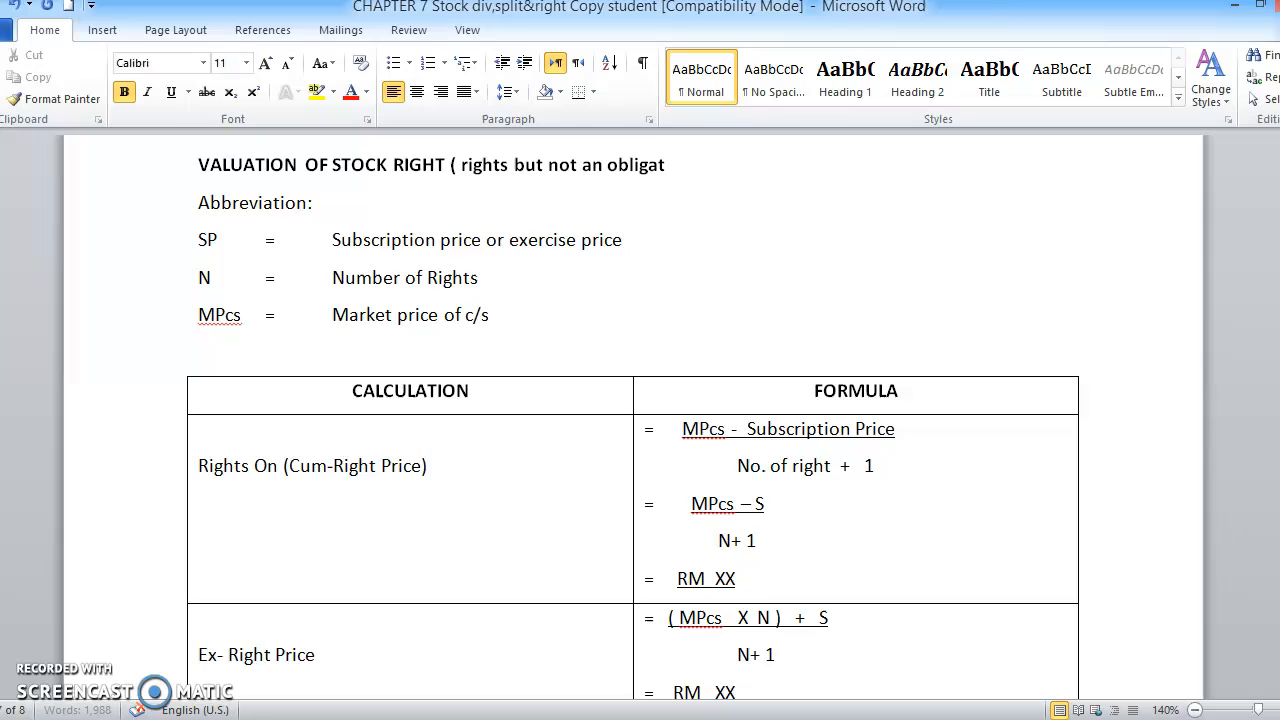
{"action": "type", "text": "ion)"}
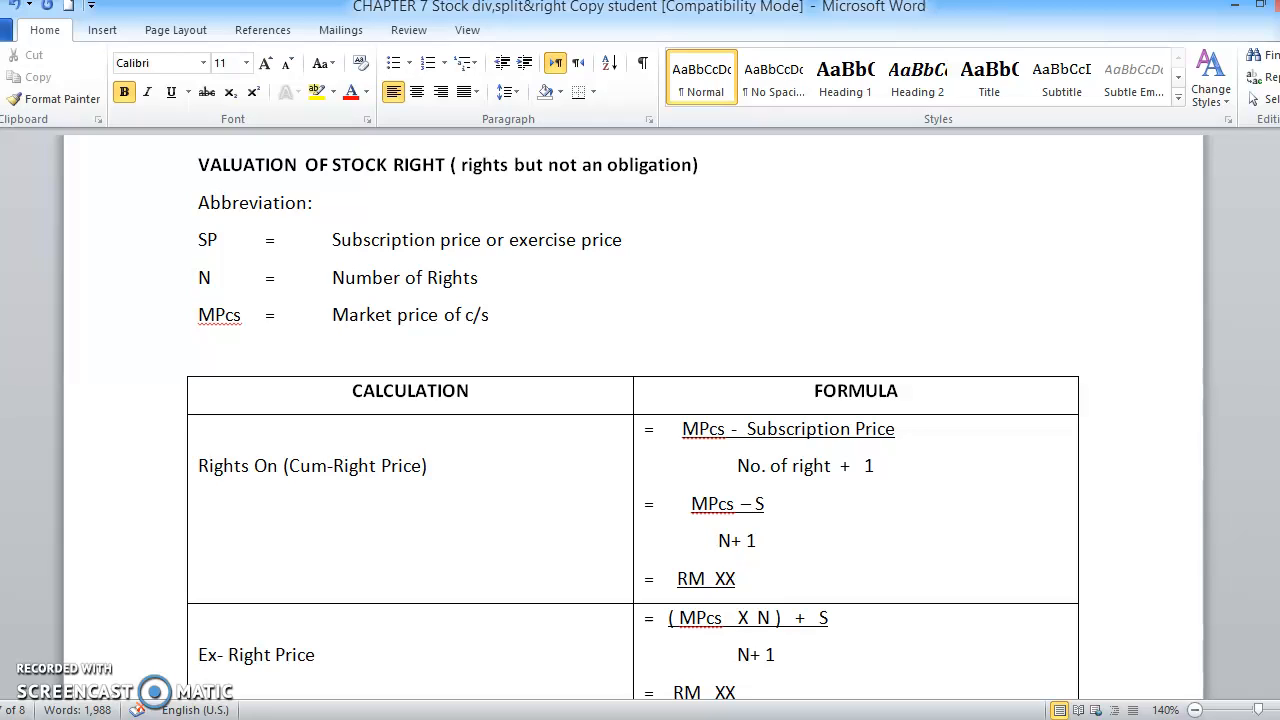
{"action": "left_click", "coordinate": [700, 164]}
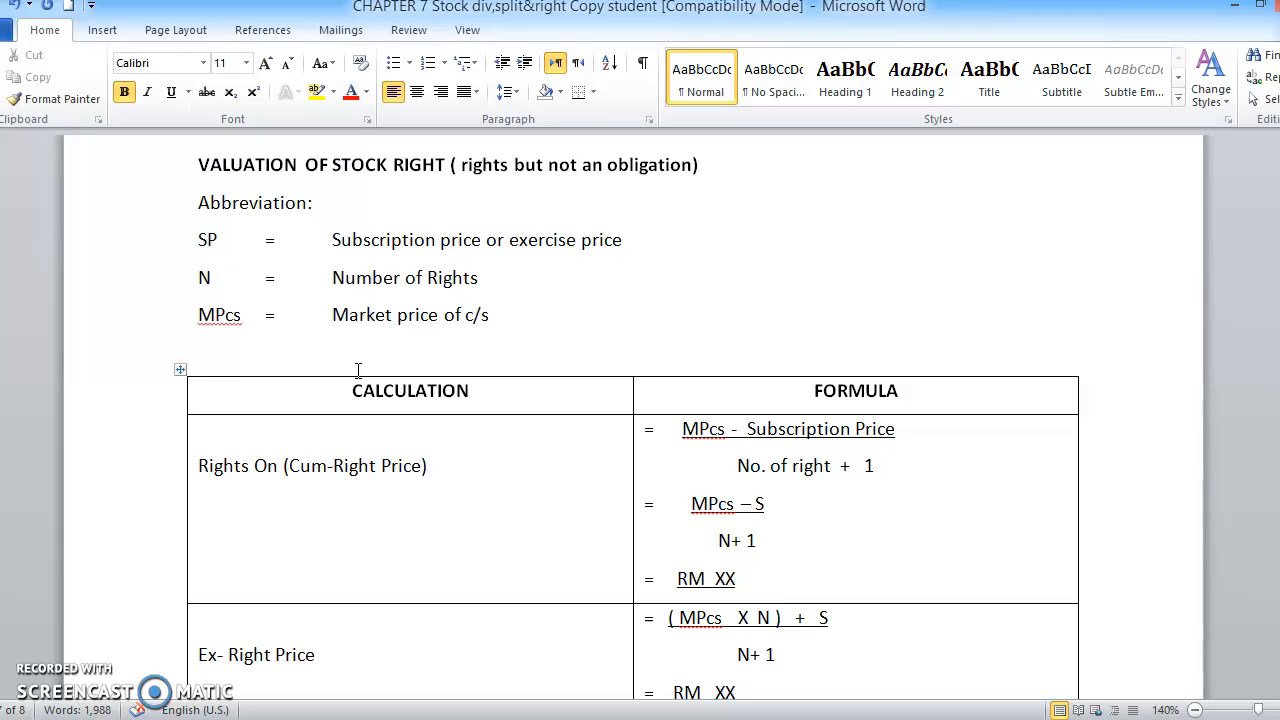
{"action": "left_click", "coordinate": [700, 164]}
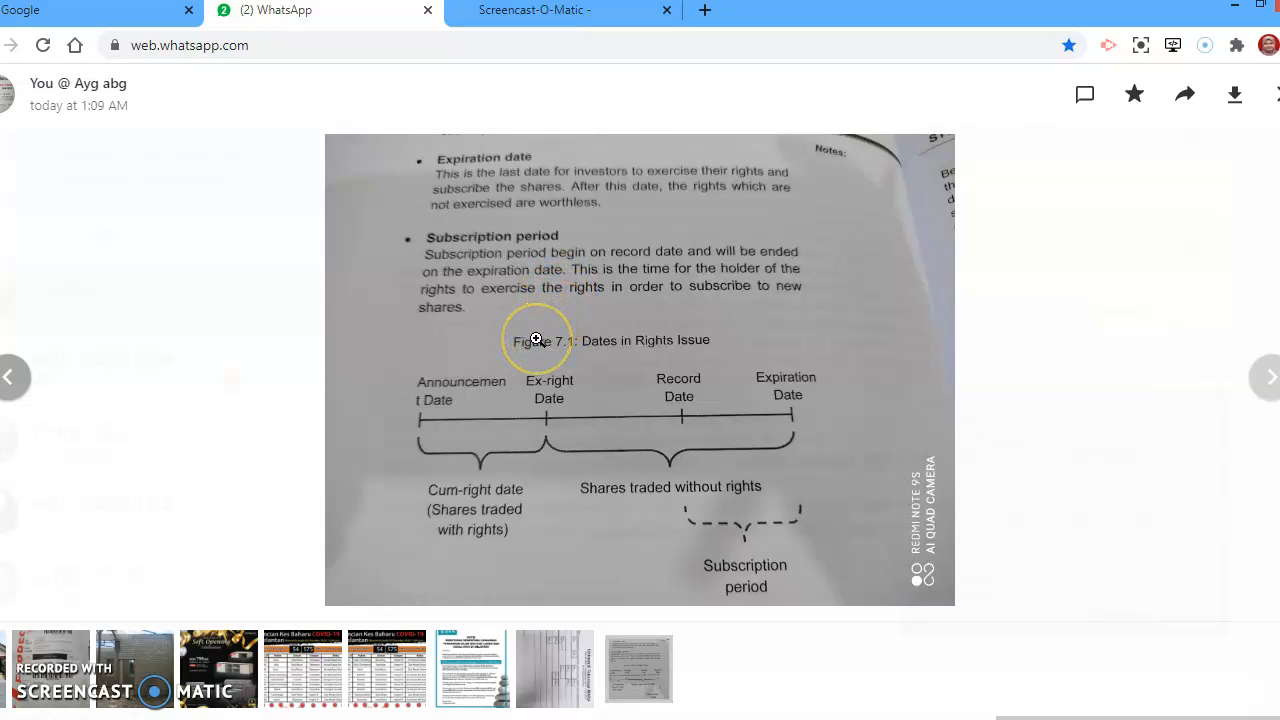
{"action": "mouse_move", "coordinate": [578, 312]}
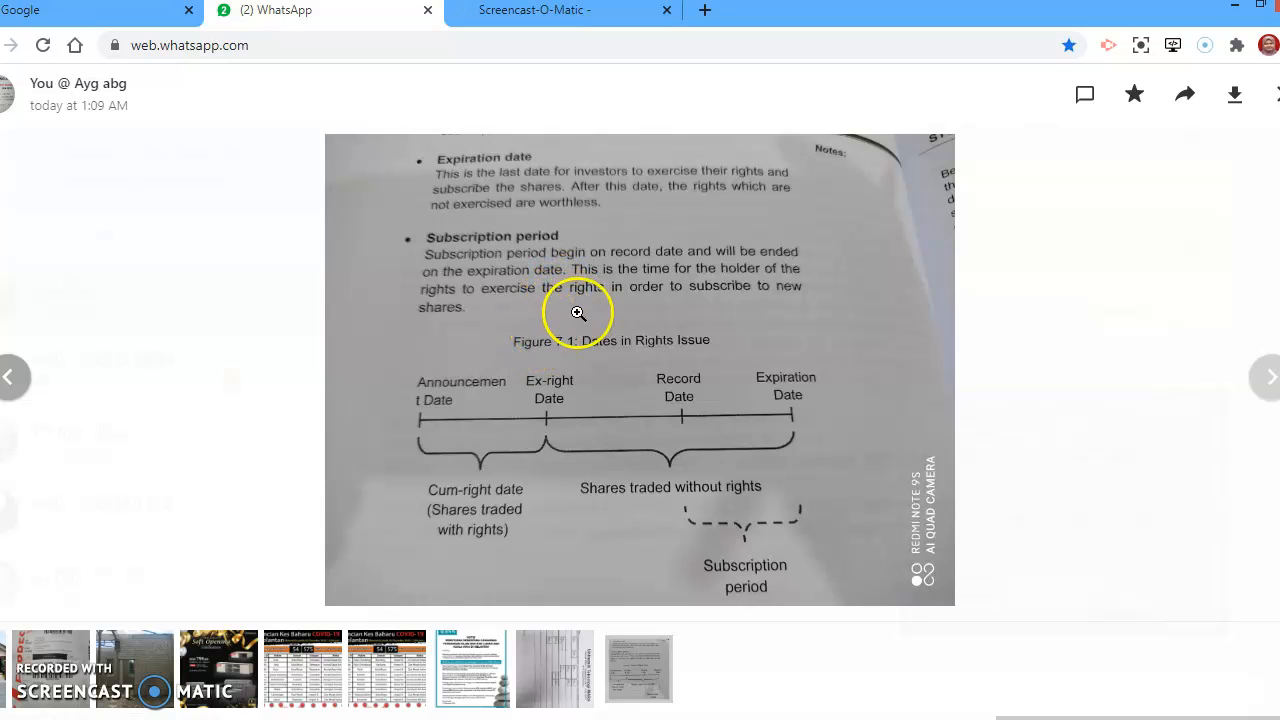
{"action": "mouse_move", "coordinate": [532, 168]}
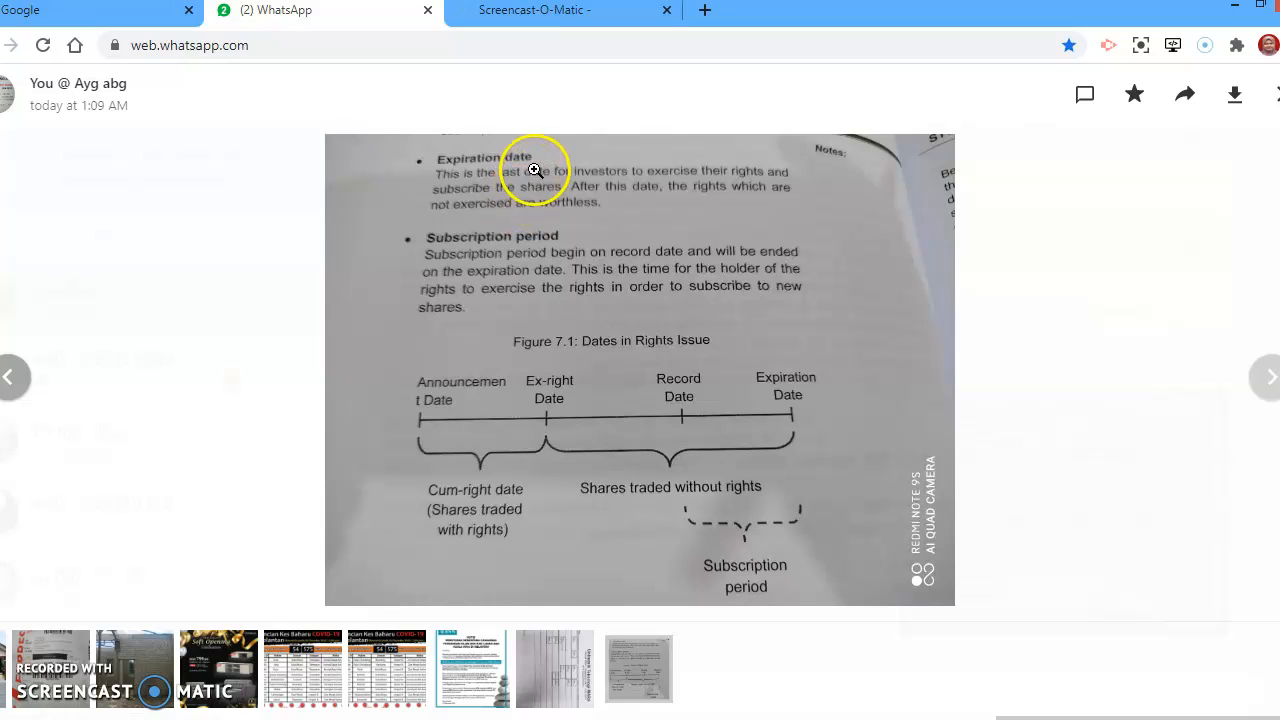
{"action": "mouse_move", "coordinate": [416, 418]}
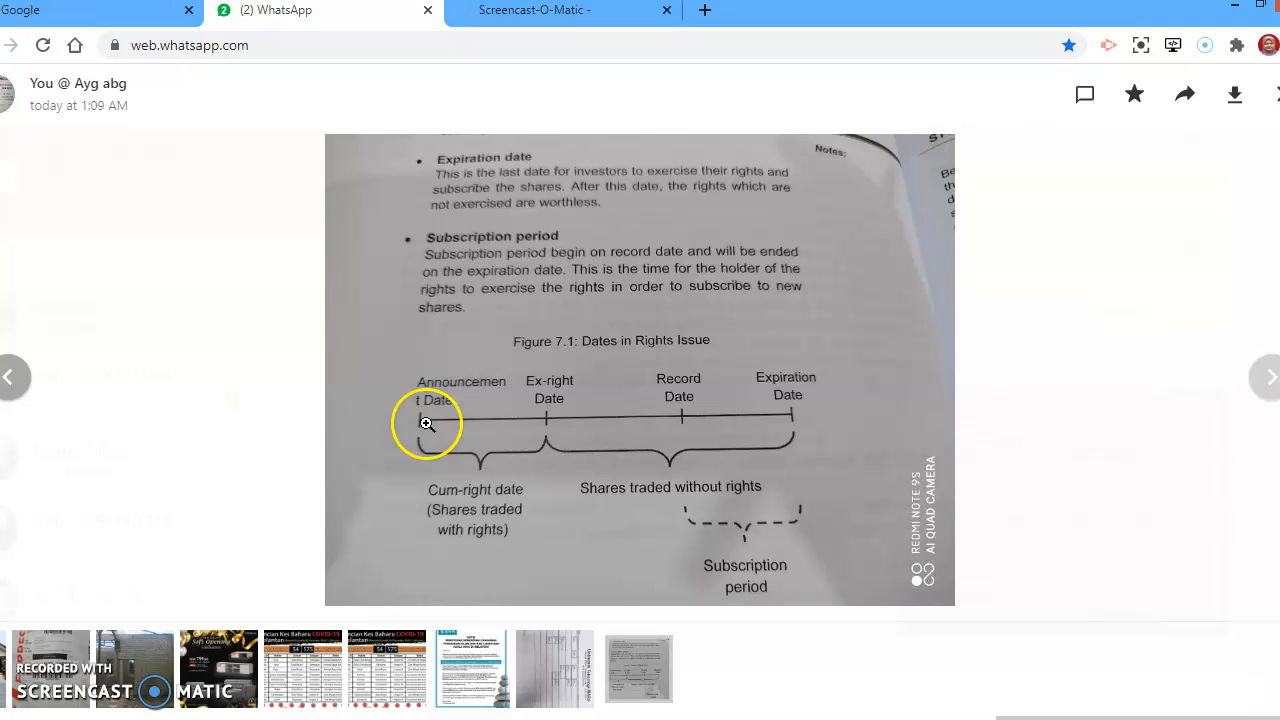
{"action": "mouse_move", "coordinate": [448, 410]}
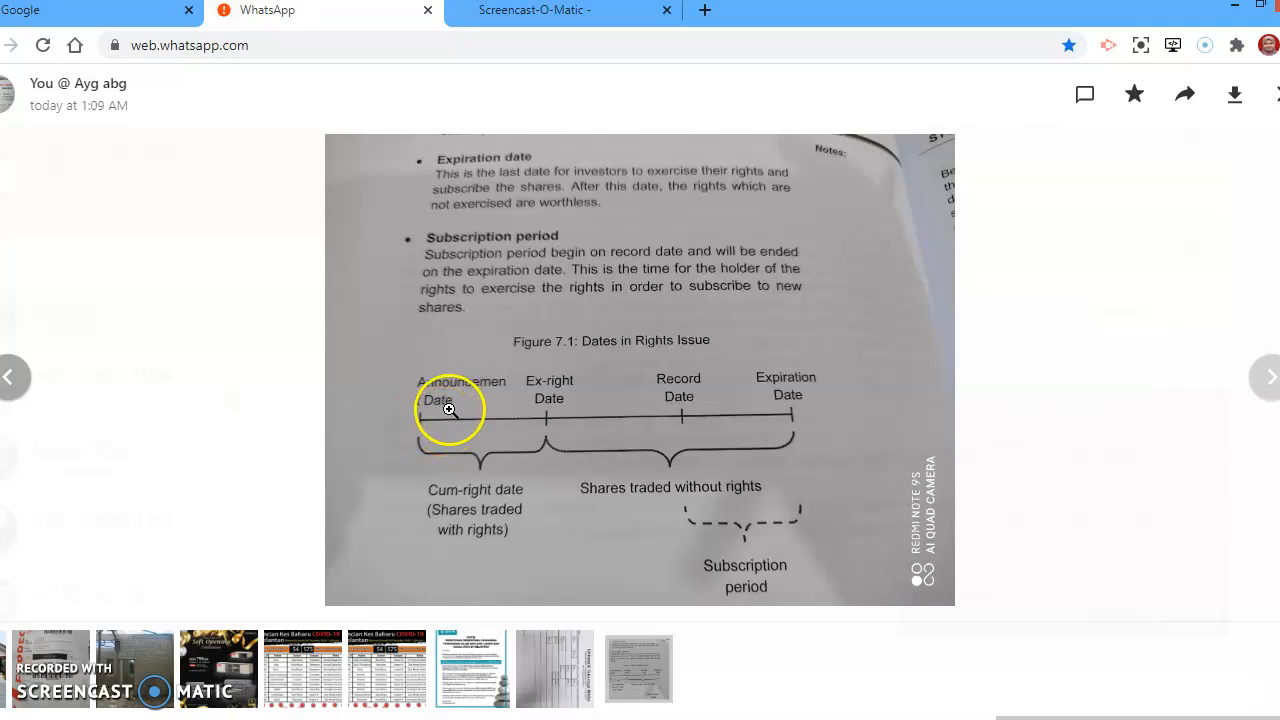
{"action": "mouse_move", "coordinate": [784, 416]}
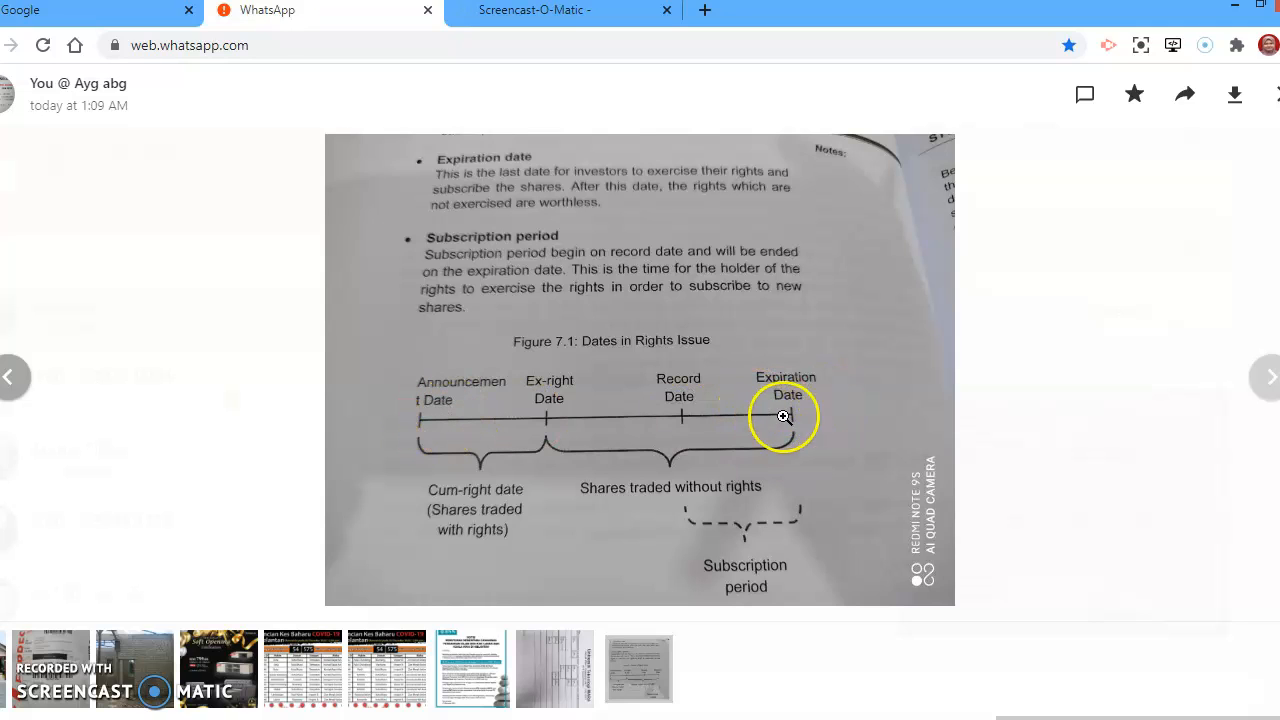
{"action": "mouse_move", "coordinate": [658, 406]}
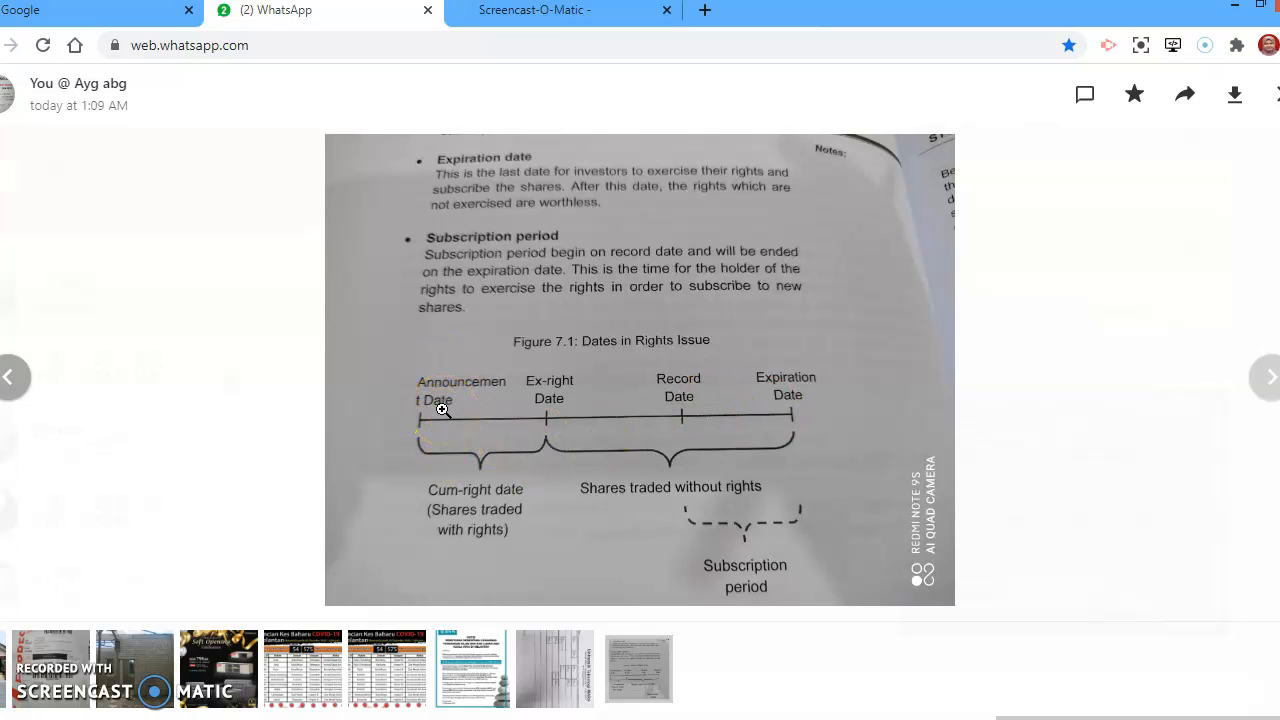
{"action": "left_click", "coordinate": [436, 396]}
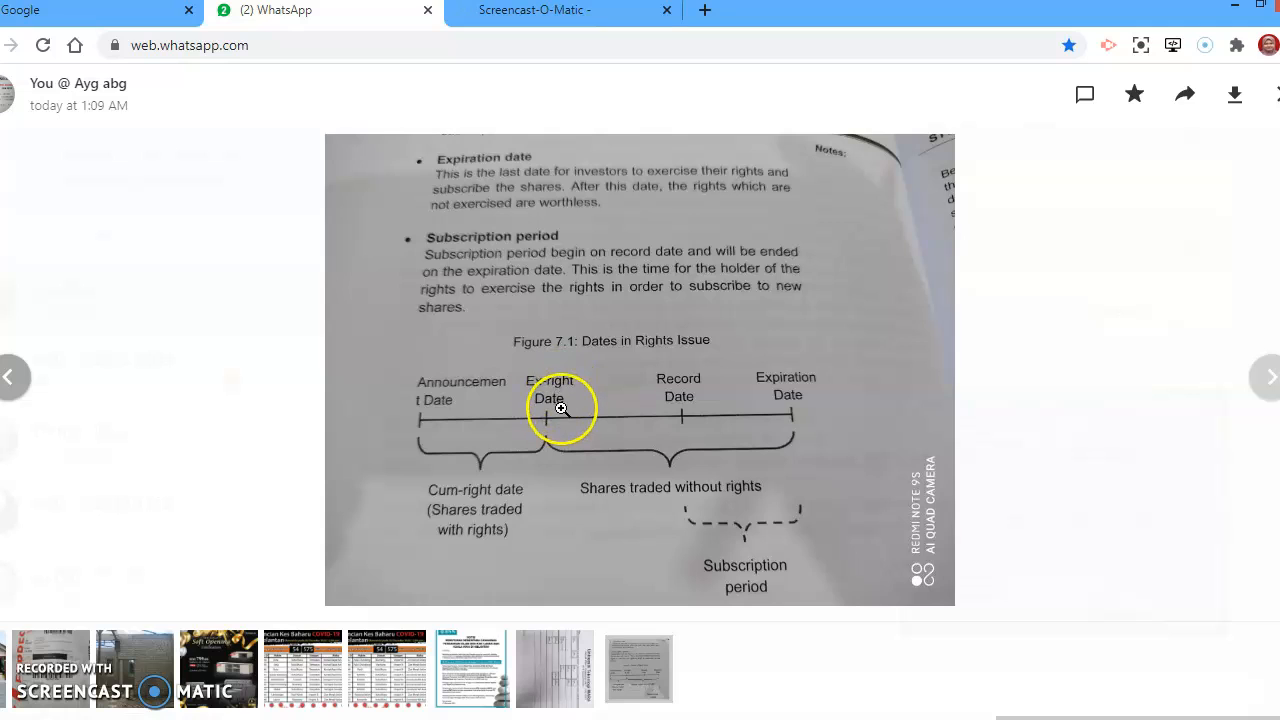
{"action": "mouse_move", "coordinate": [570, 414]}
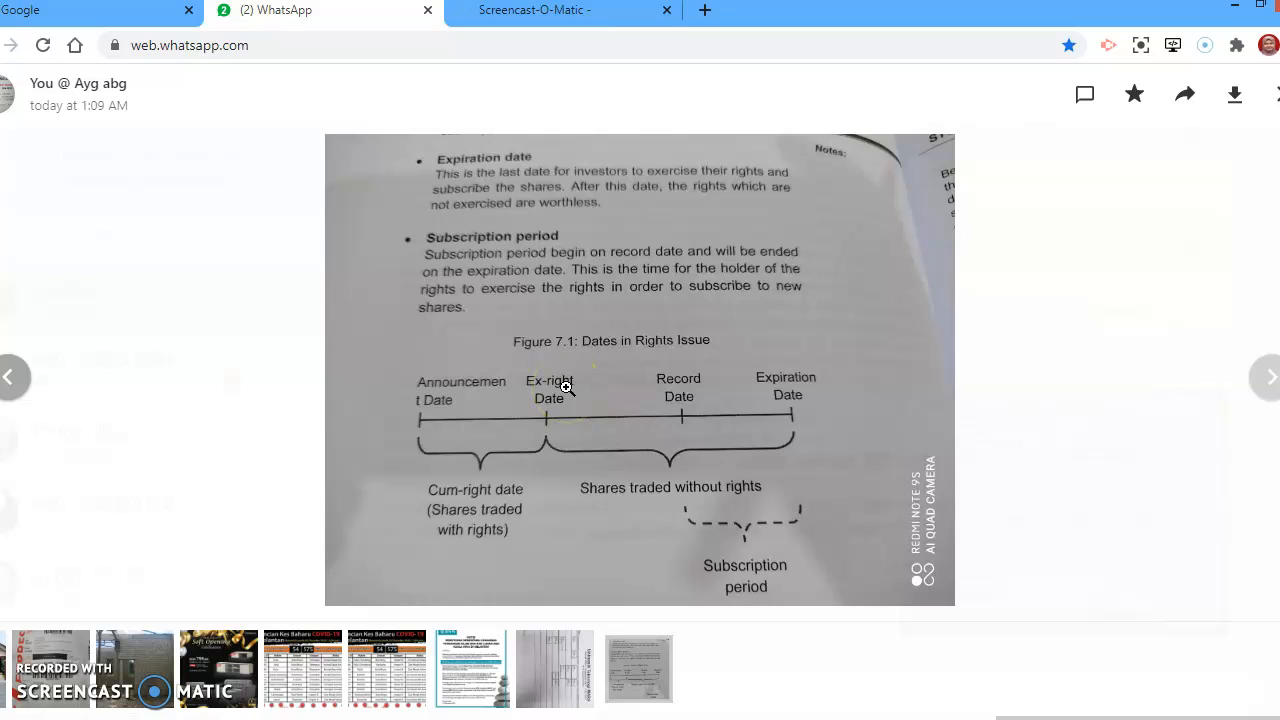
{"action": "left_click", "coordinate": [572, 388]}
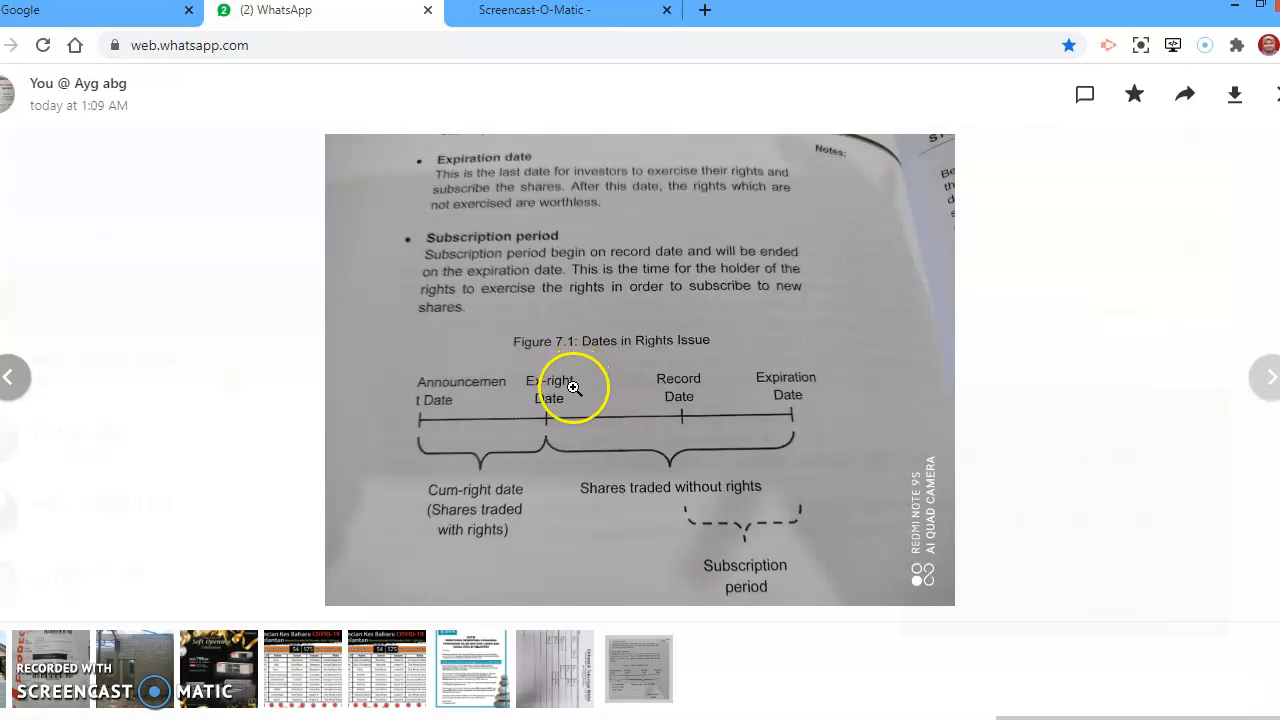
{"action": "mouse_move", "coordinate": [578, 390]}
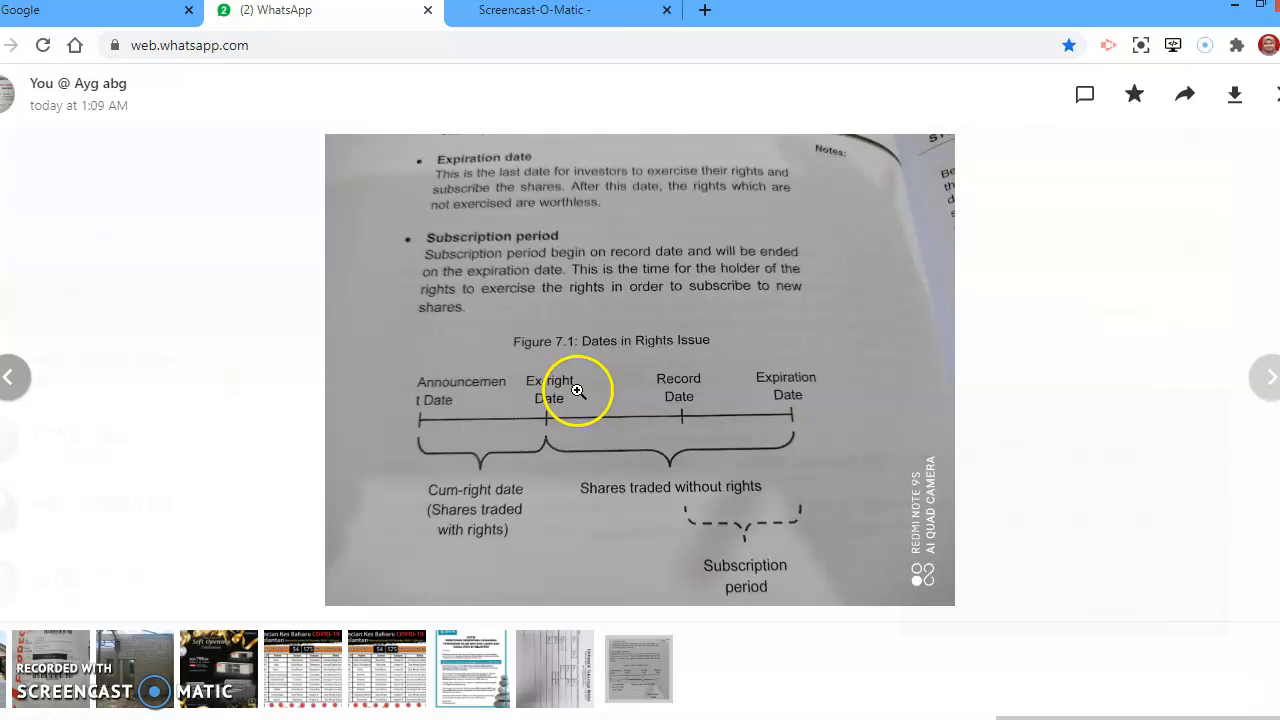
{"action": "mouse_move", "coordinate": [668, 400]}
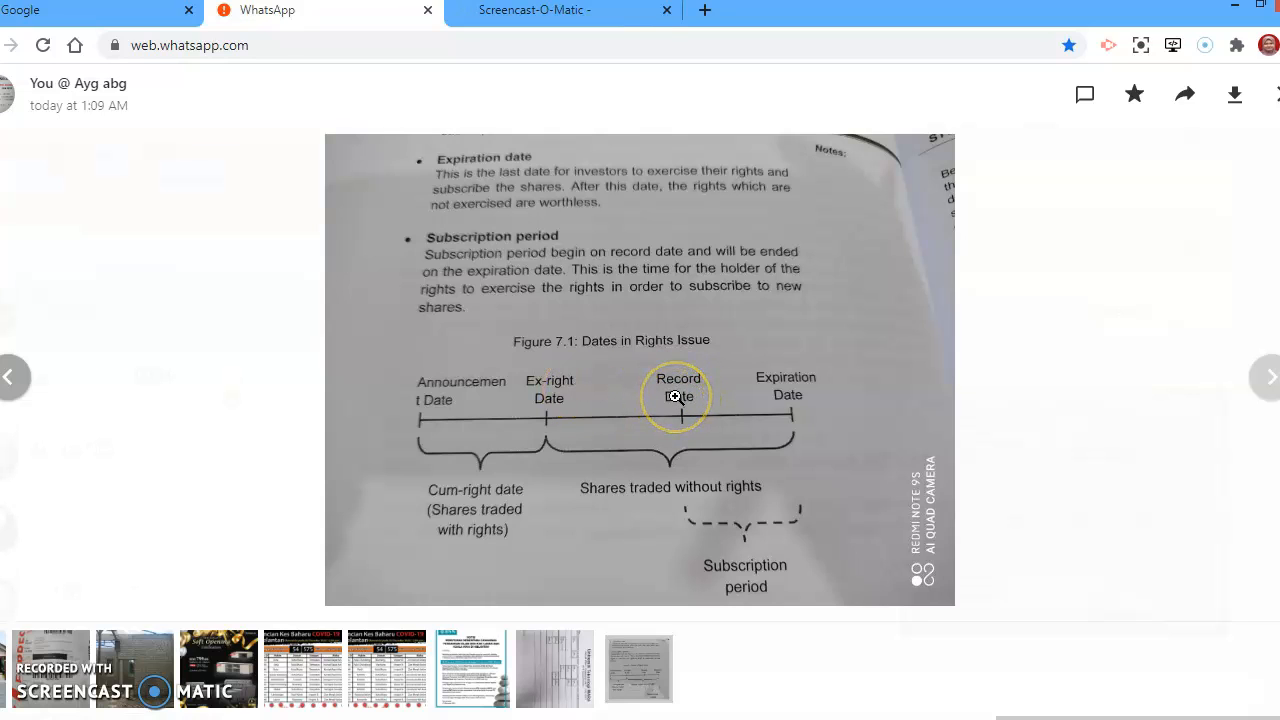
{"action": "mouse_move", "coordinate": [562, 396]}
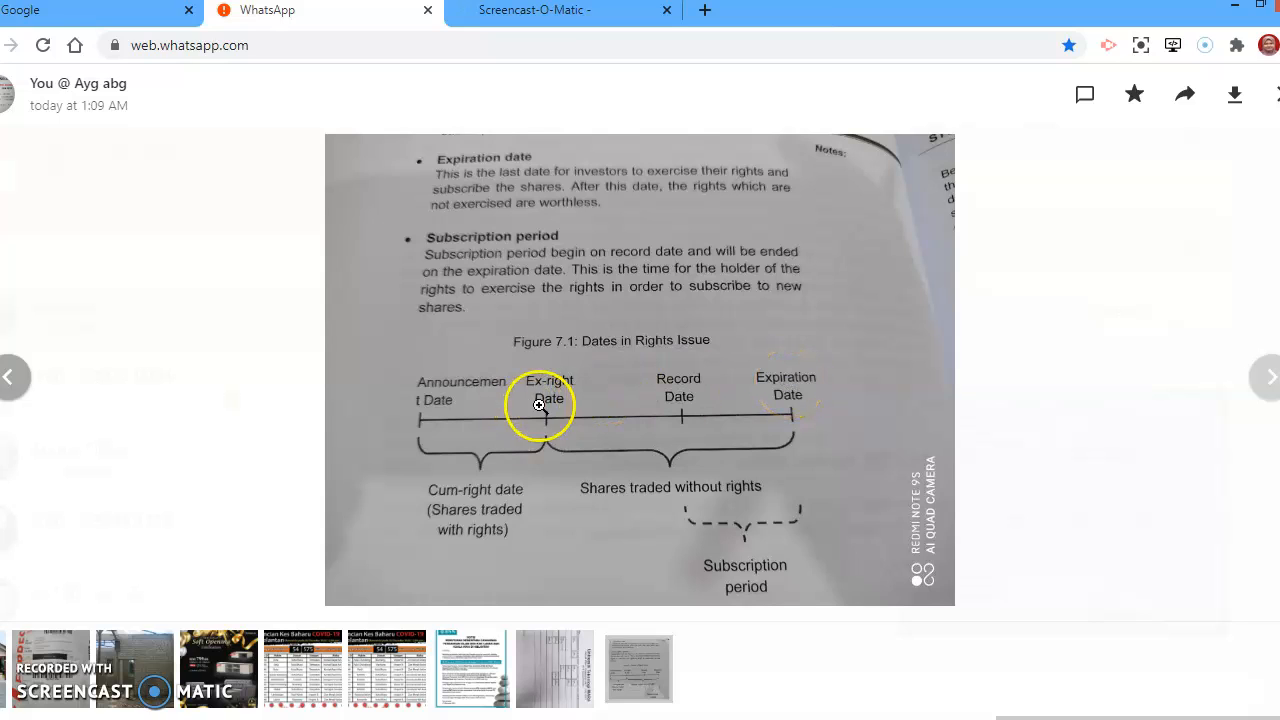
{"action": "mouse_move", "coordinate": [556, 400]}
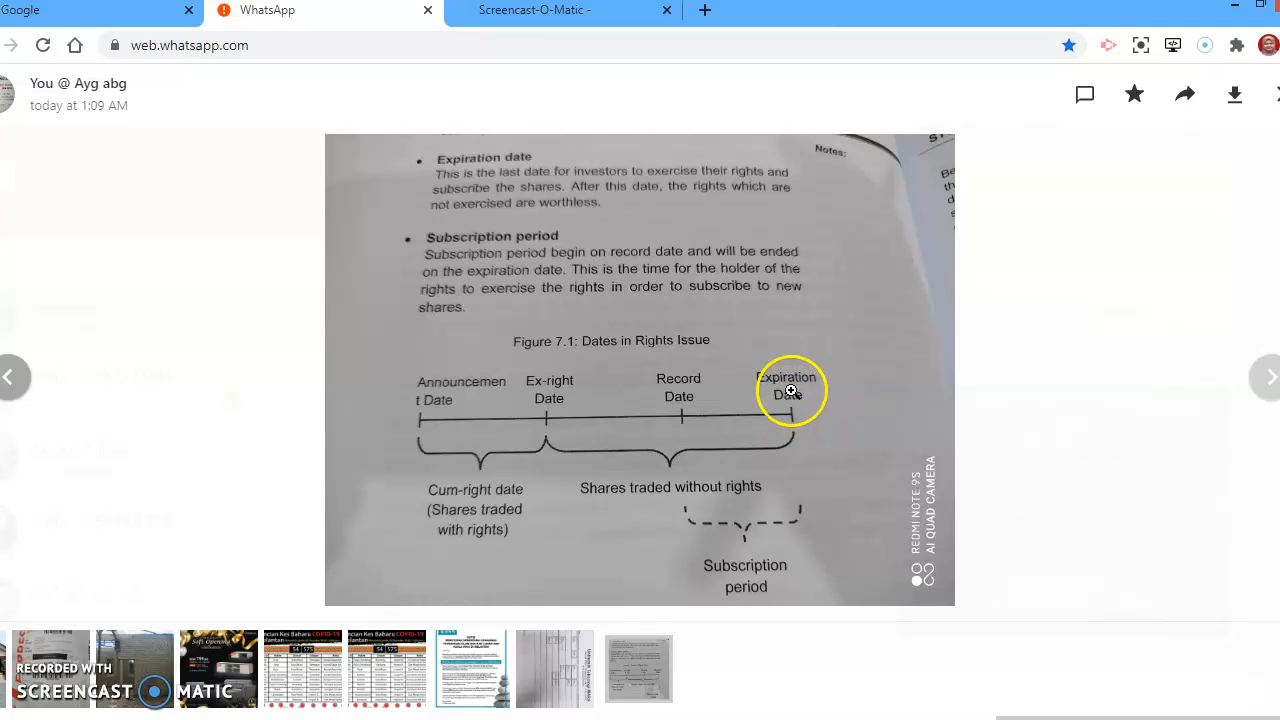
{"action": "mouse_move", "coordinate": [550, 396]}
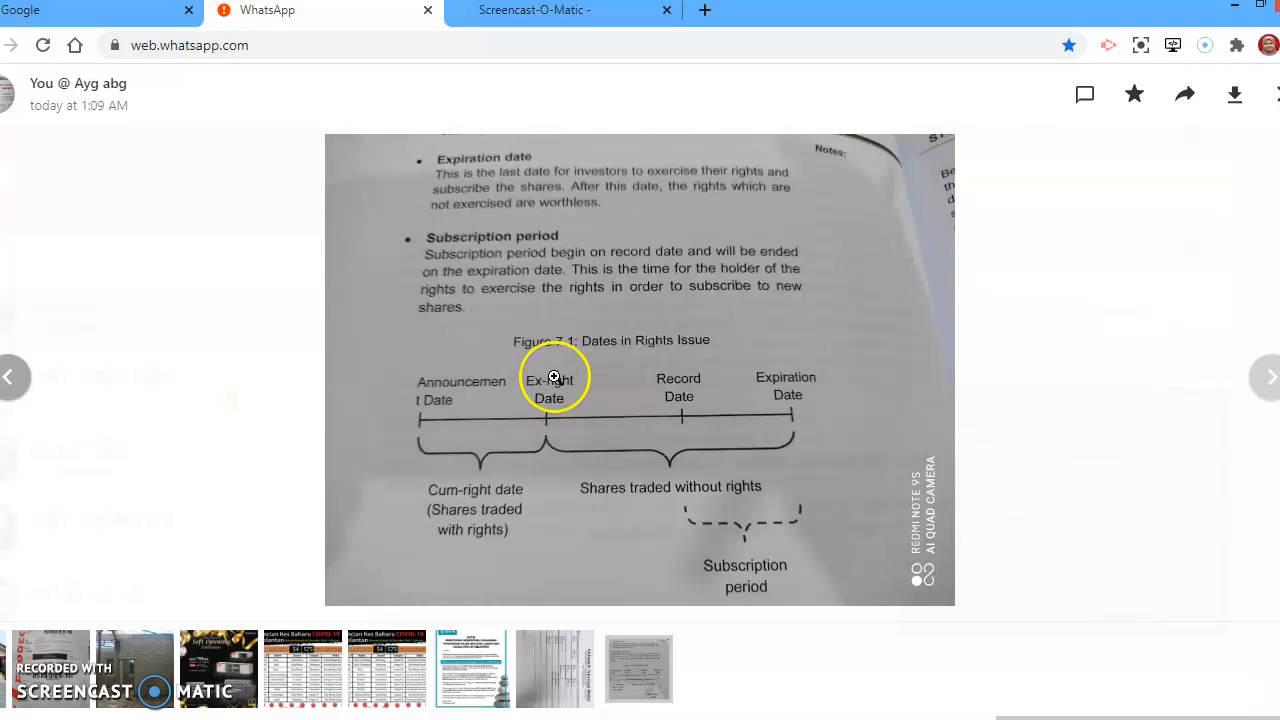
{"action": "mouse_move", "coordinate": [442, 400]}
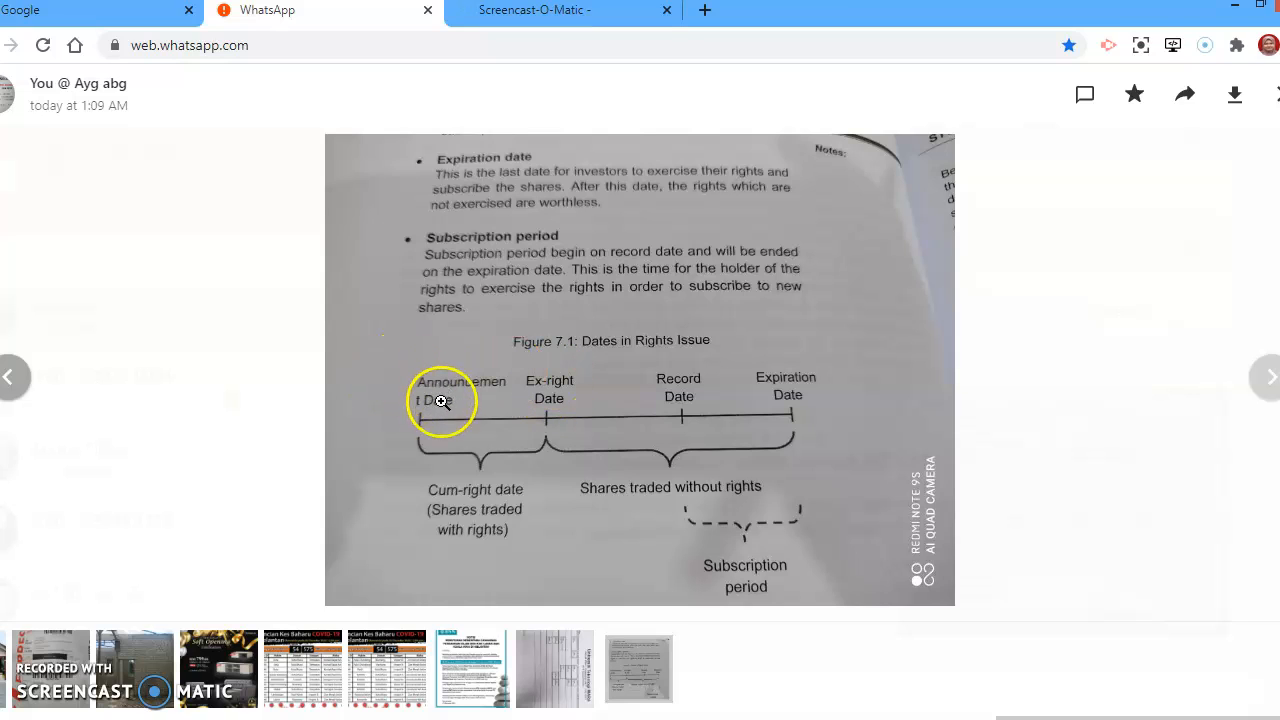
{"action": "mouse_move", "coordinate": [556, 394]}
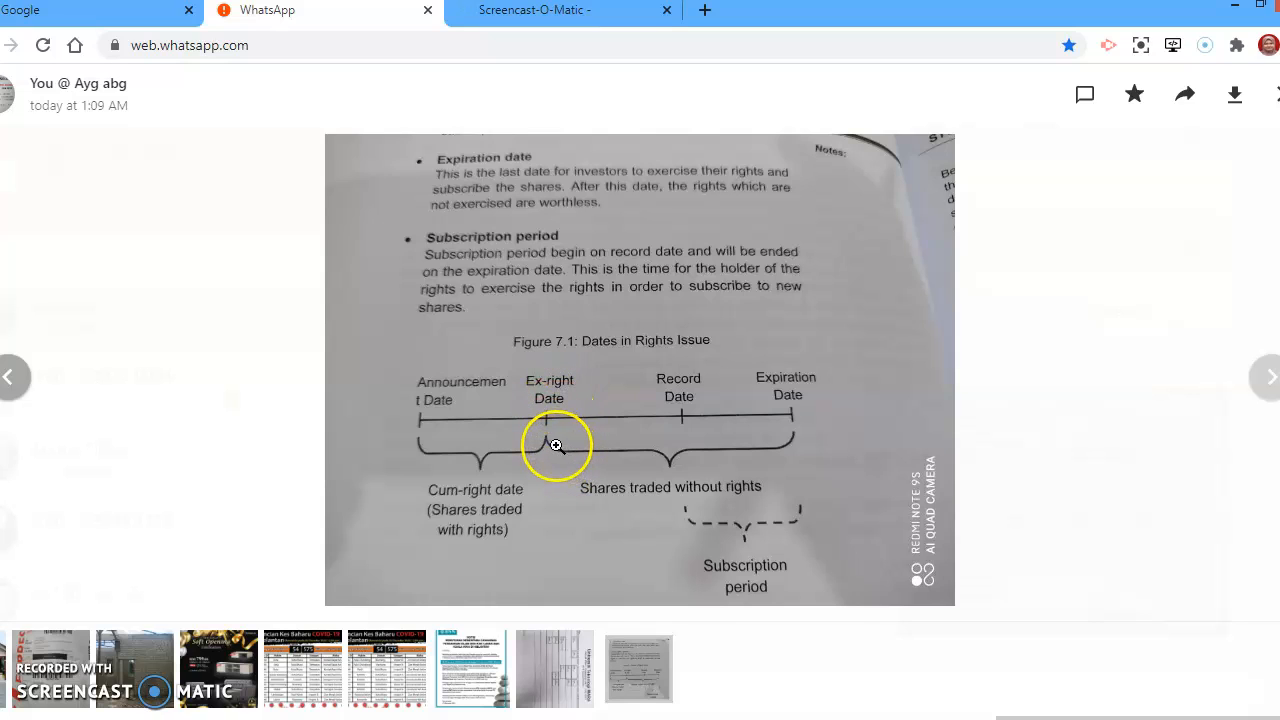
{"action": "mouse_move", "coordinate": [624, 492]}
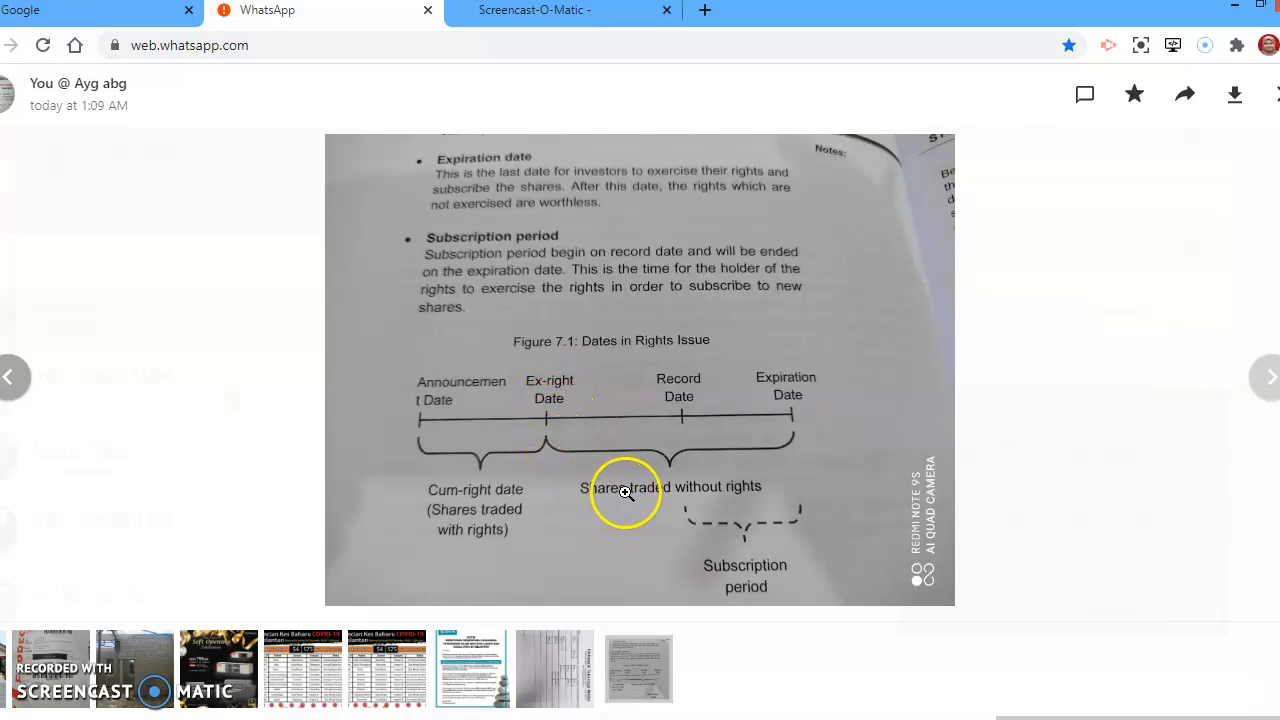
{"action": "mouse_move", "coordinate": [660, 500]}
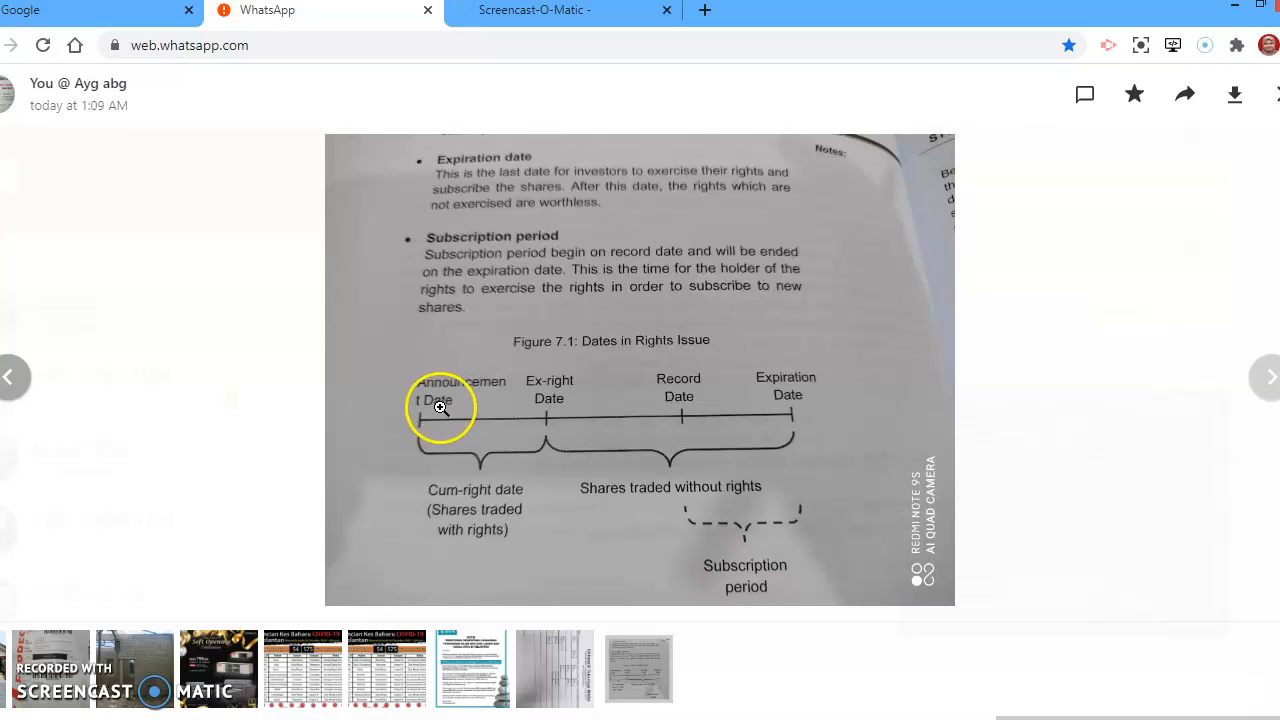
{"action": "mouse_move", "coordinate": [544, 410]}
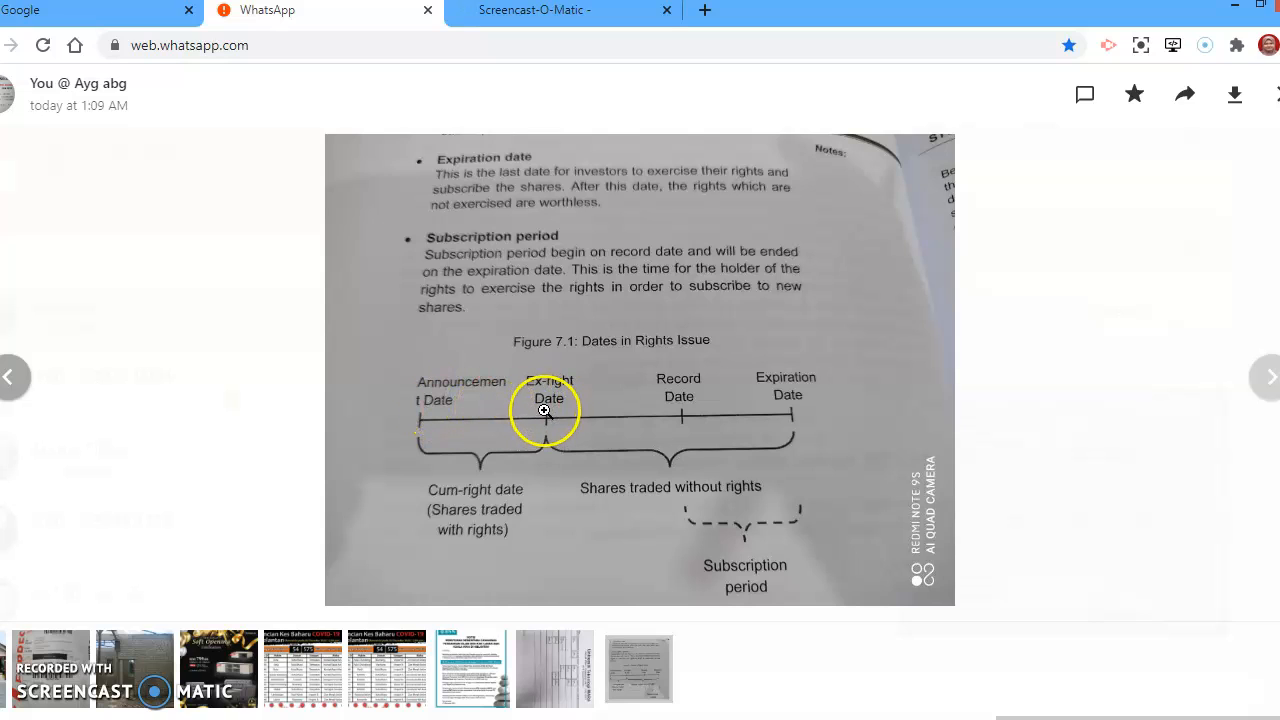
{"action": "mouse_move", "coordinate": [480, 494]}
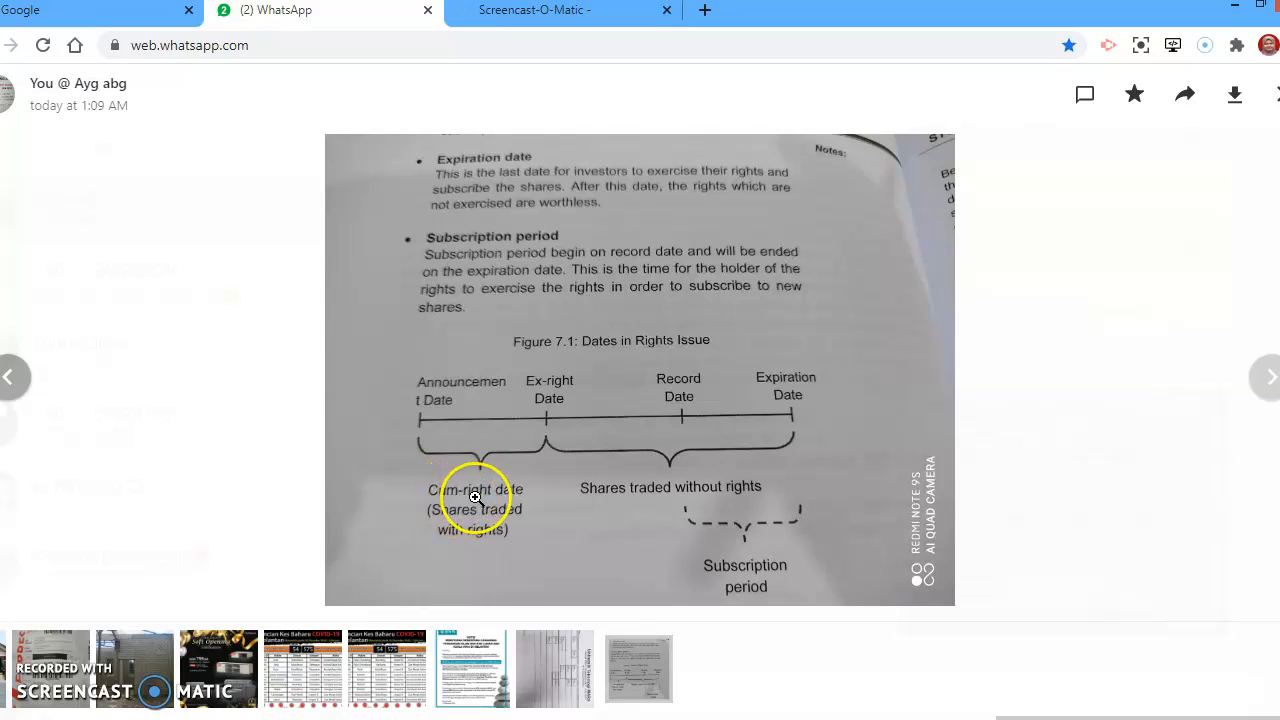
{"action": "mouse_move", "coordinate": [472, 510]}
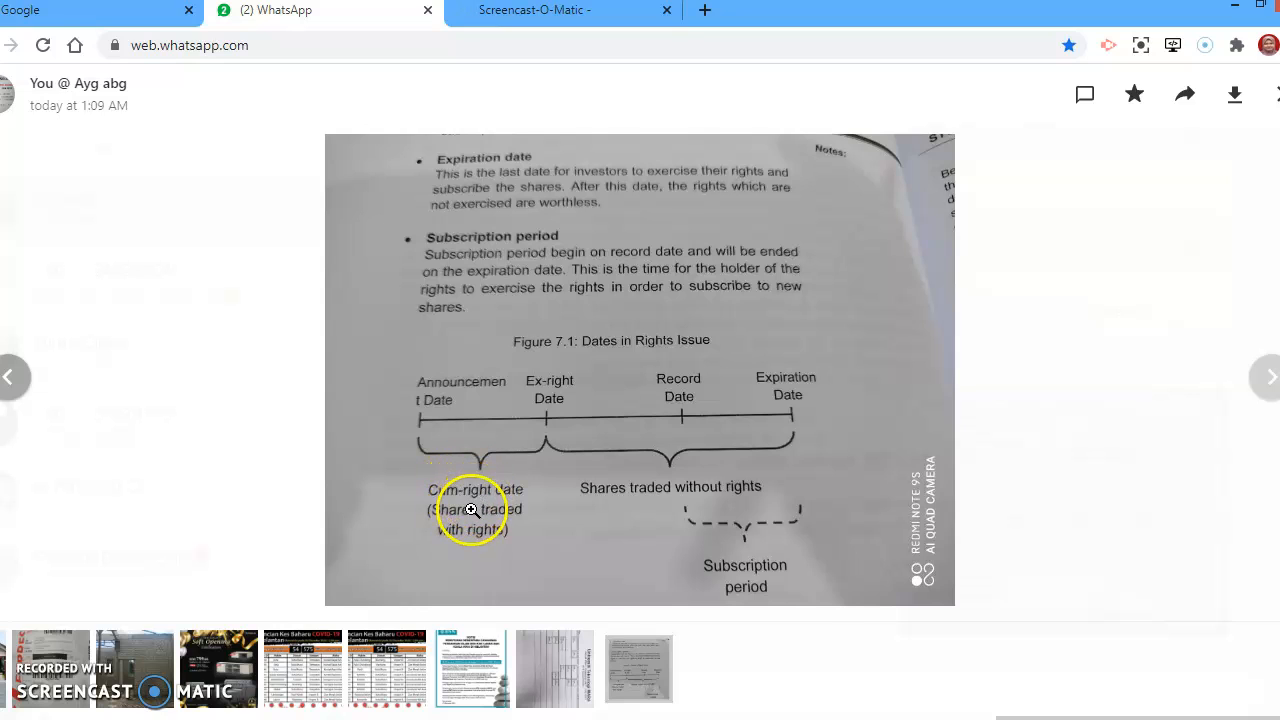
{"action": "mouse_move", "coordinate": [460, 532]}
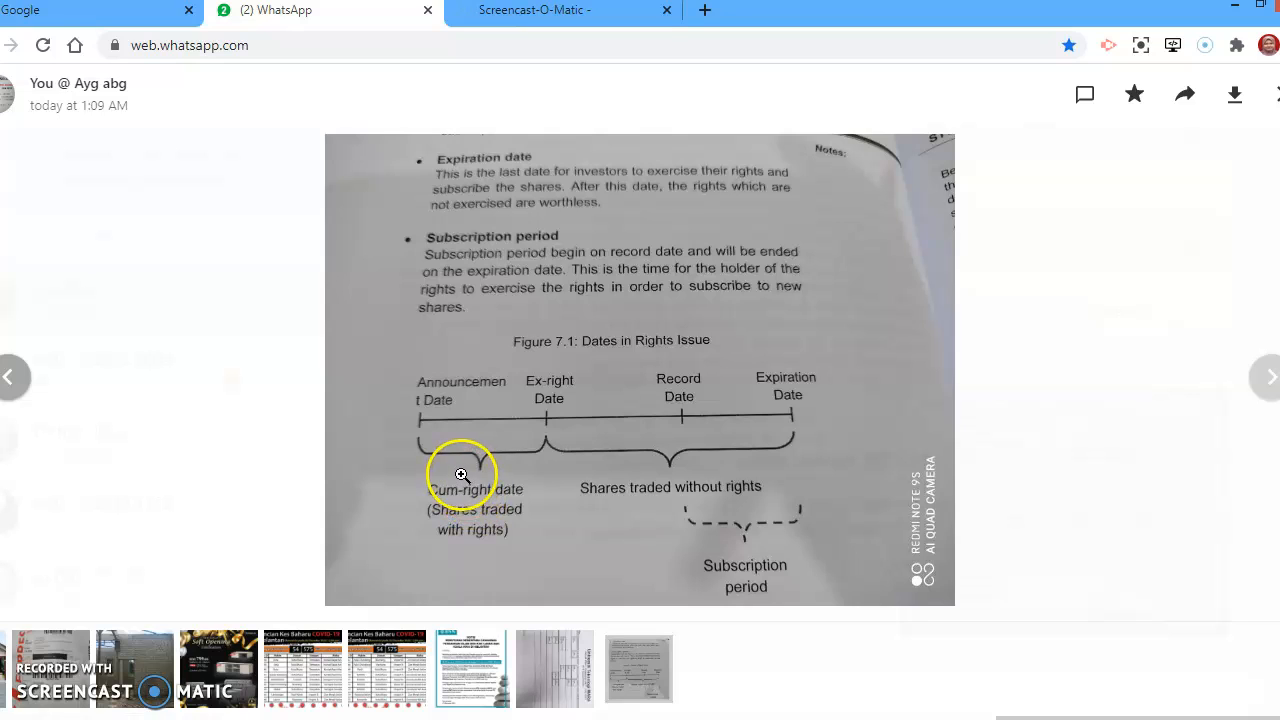
{"action": "mouse_move", "coordinate": [466, 516]}
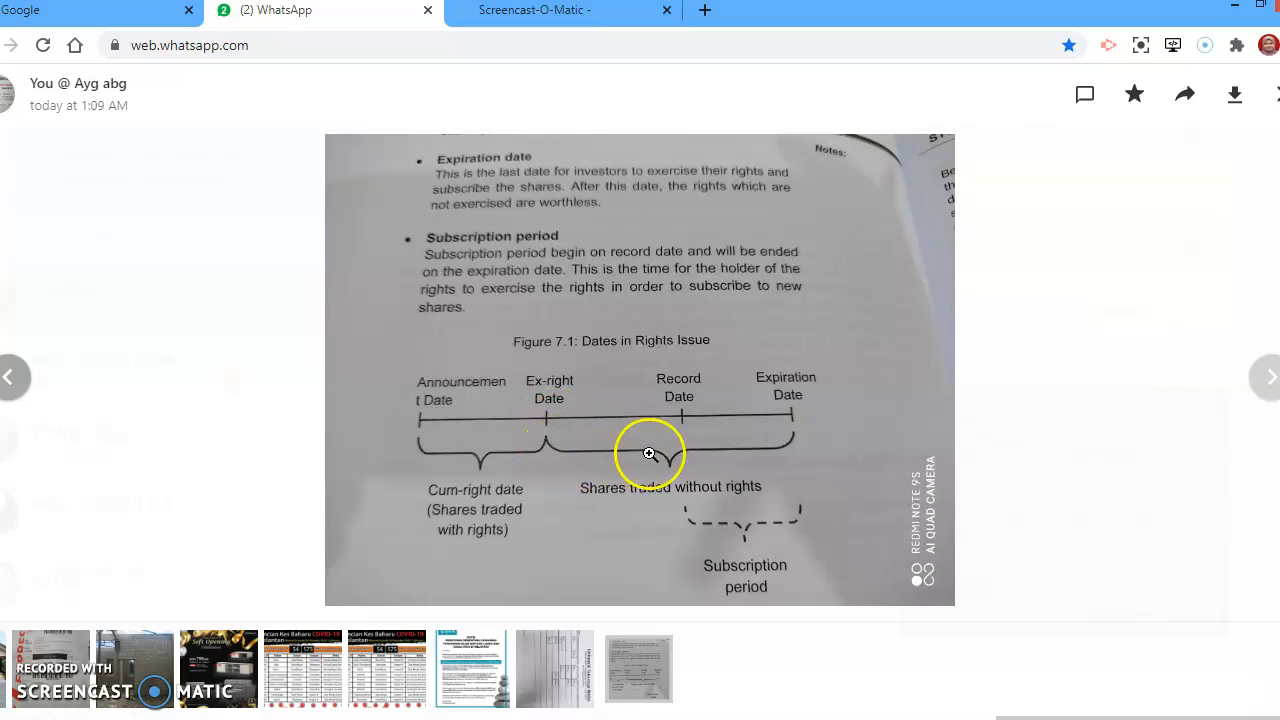
{"action": "mouse_move", "coordinate": [736, 460]}
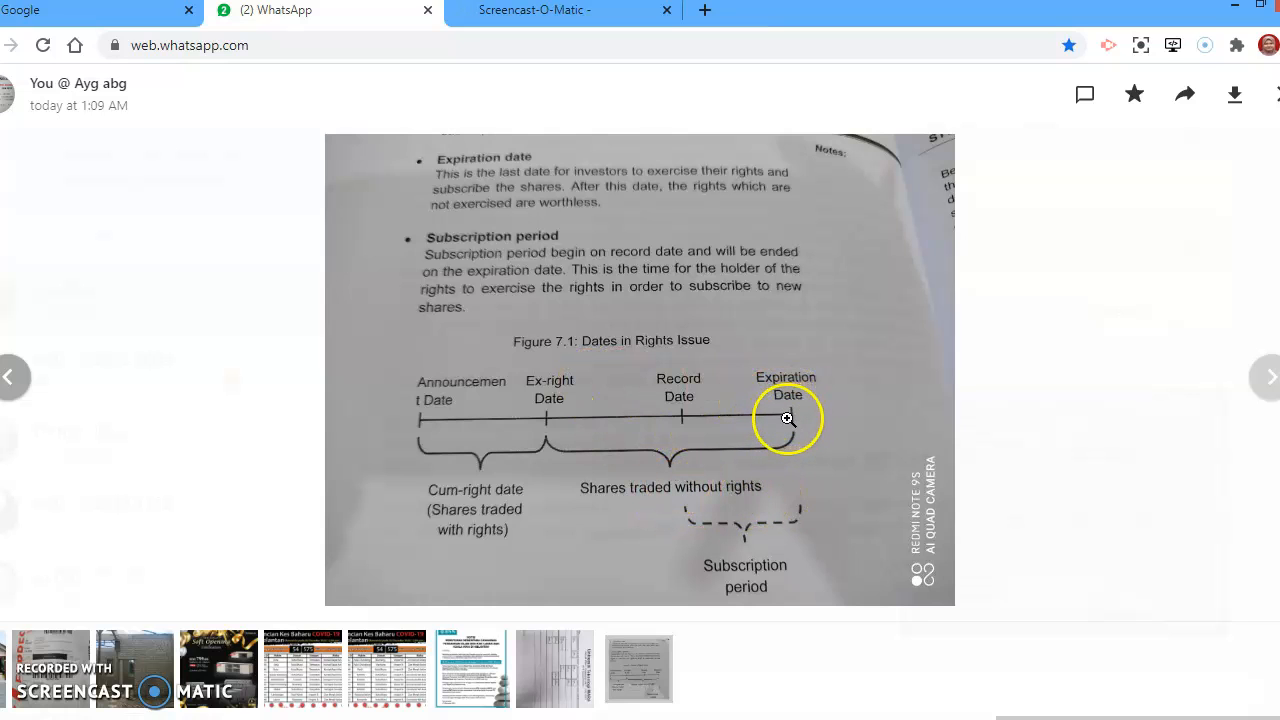
{"action": "mouse_move", "coordinate": [464, 442]}
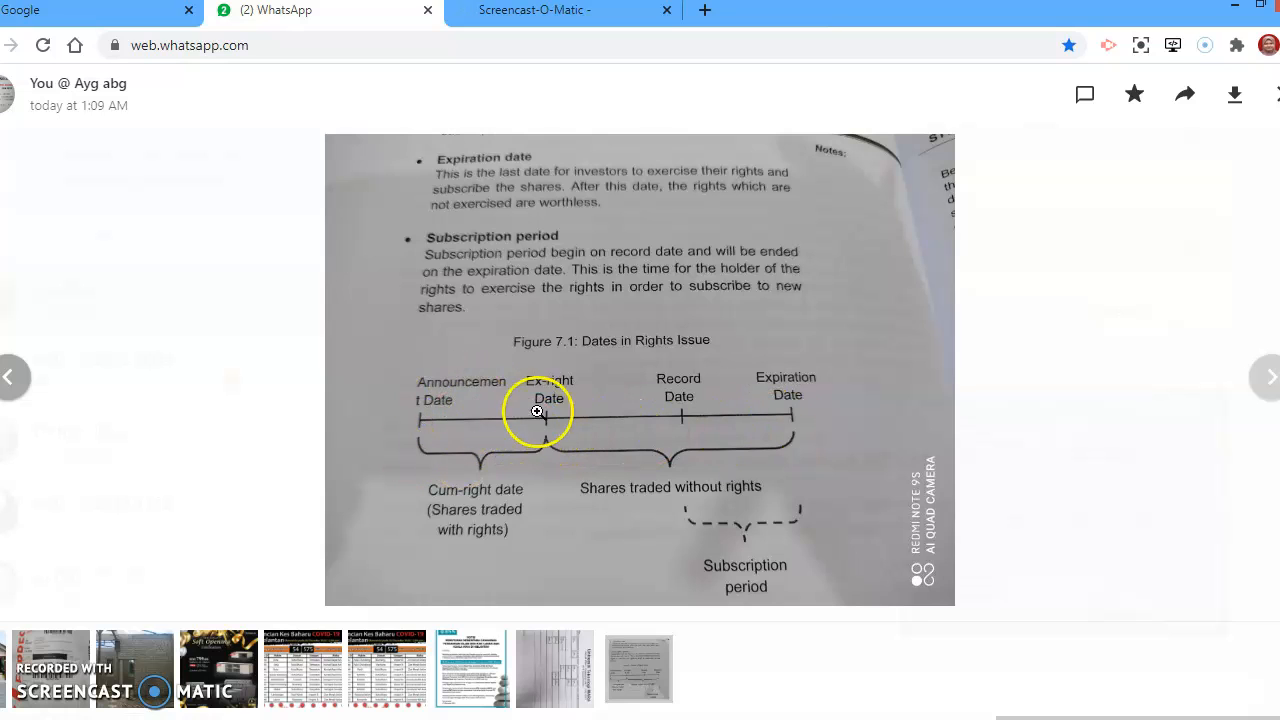
{"action": "mouse_move", "coordinate": [470, 252]}
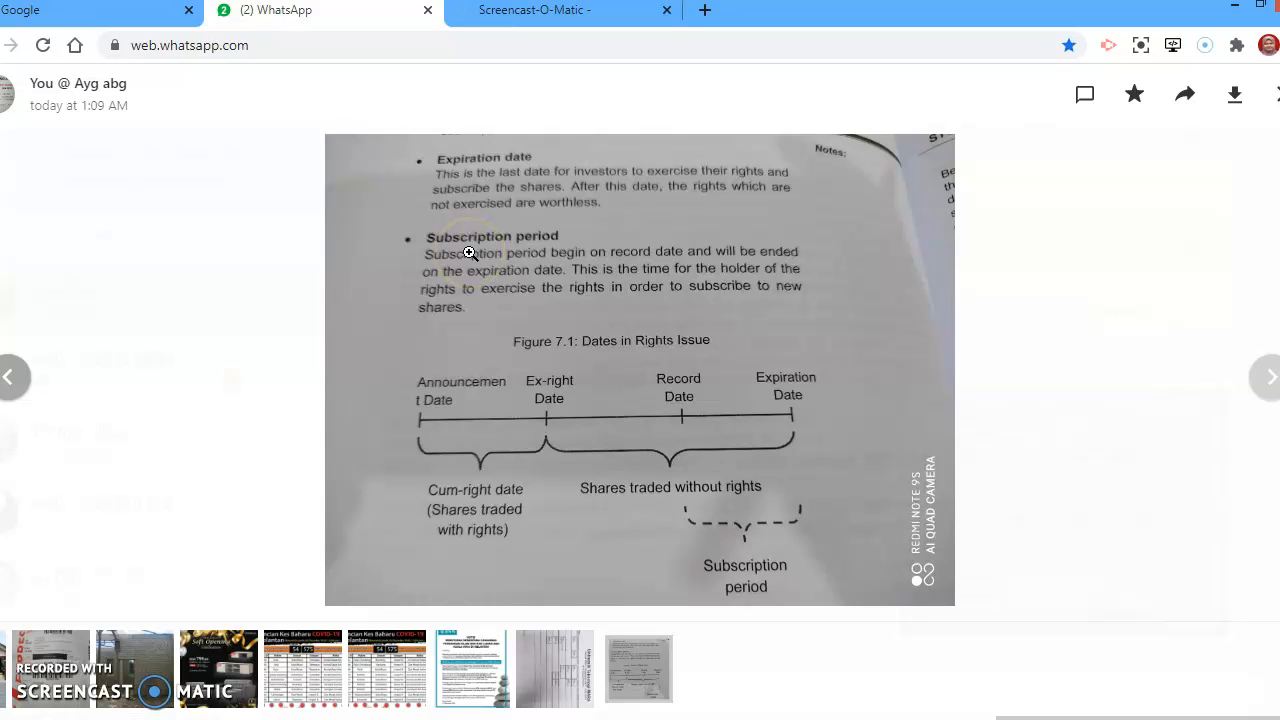
{"action": "mouse_move", "coordinate": [664, 420]}
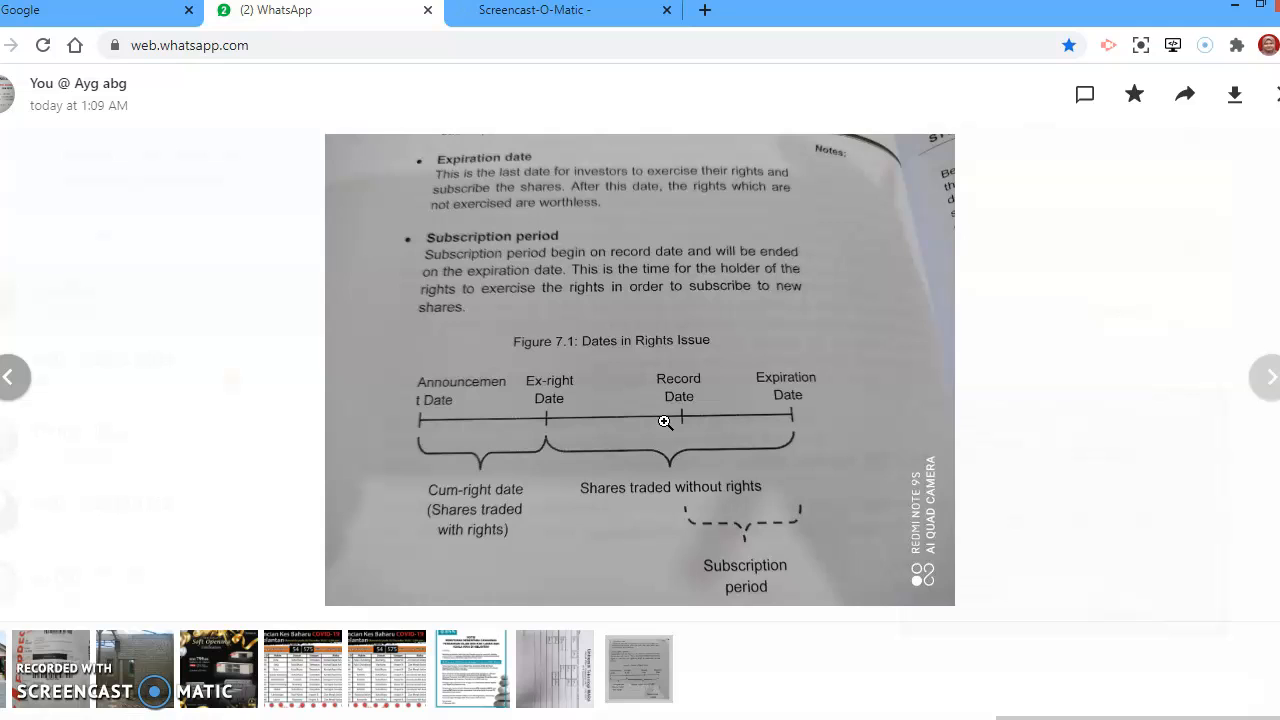
{"action": "left_click", "coordinate": [680, 420]}
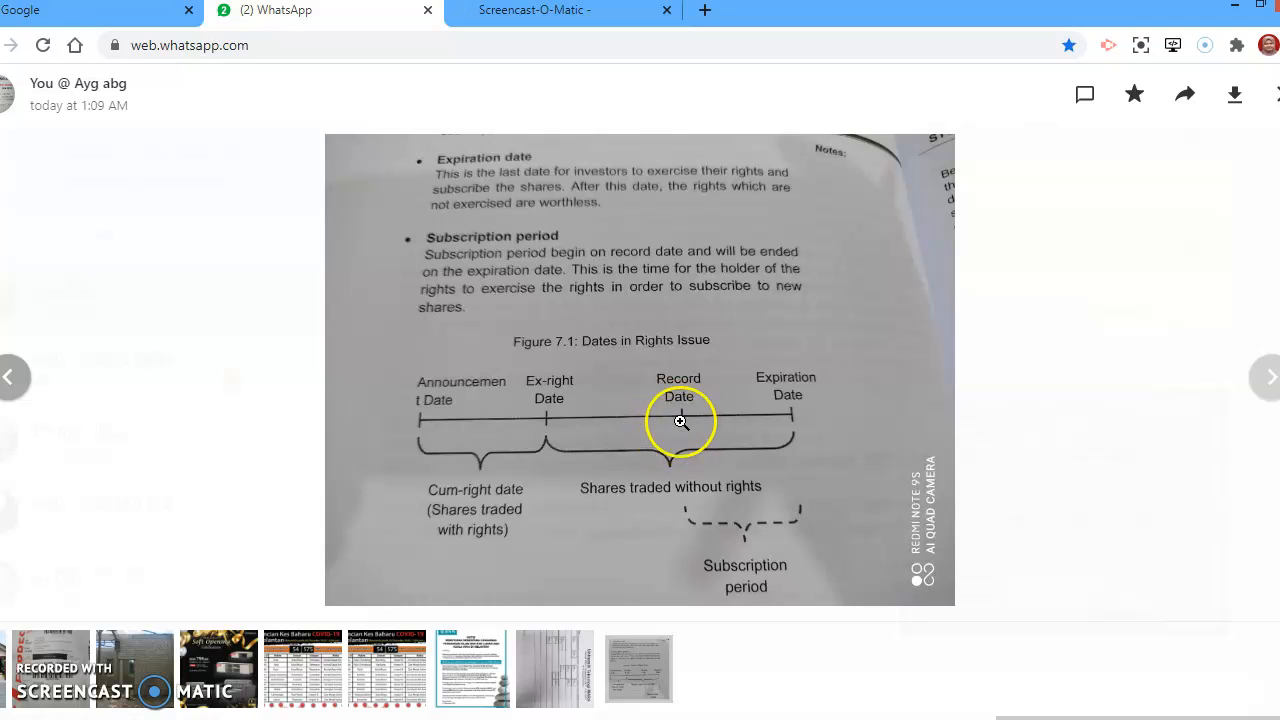
{"action": "mouse_move", "coordinate": [692, 434]}
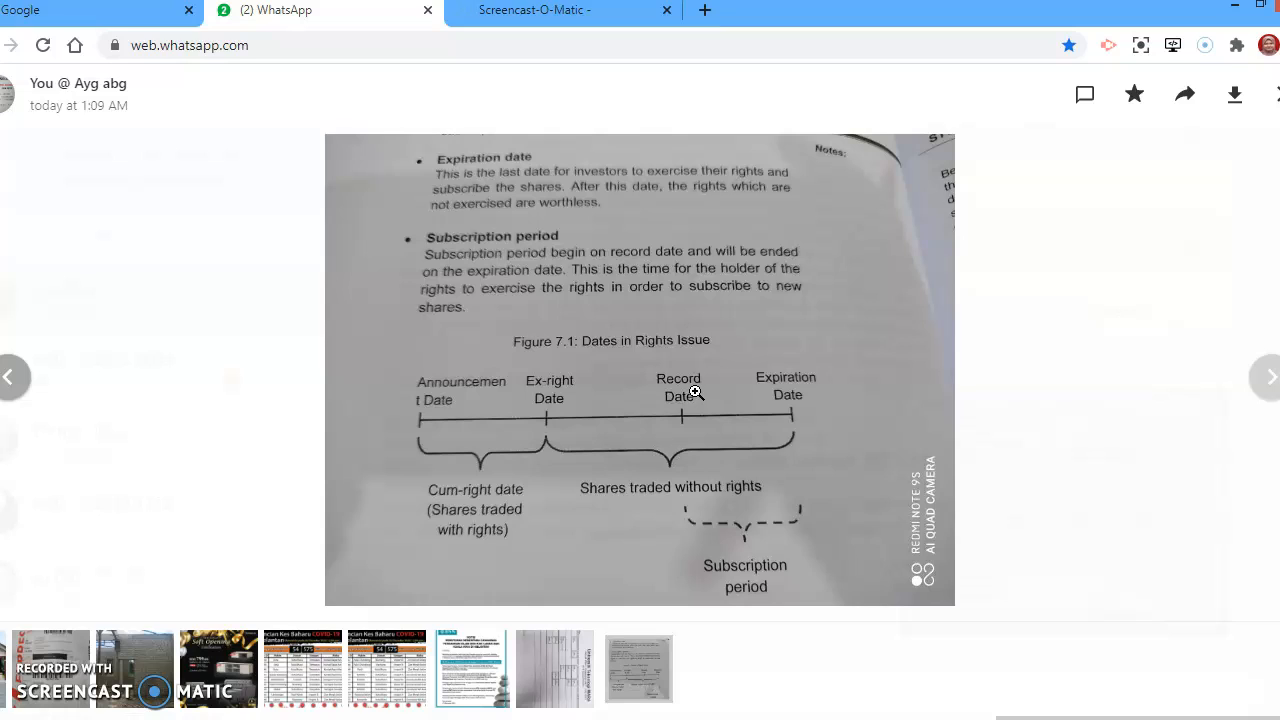
{"action": "mouse_move", "coordinate": [696, 390]}
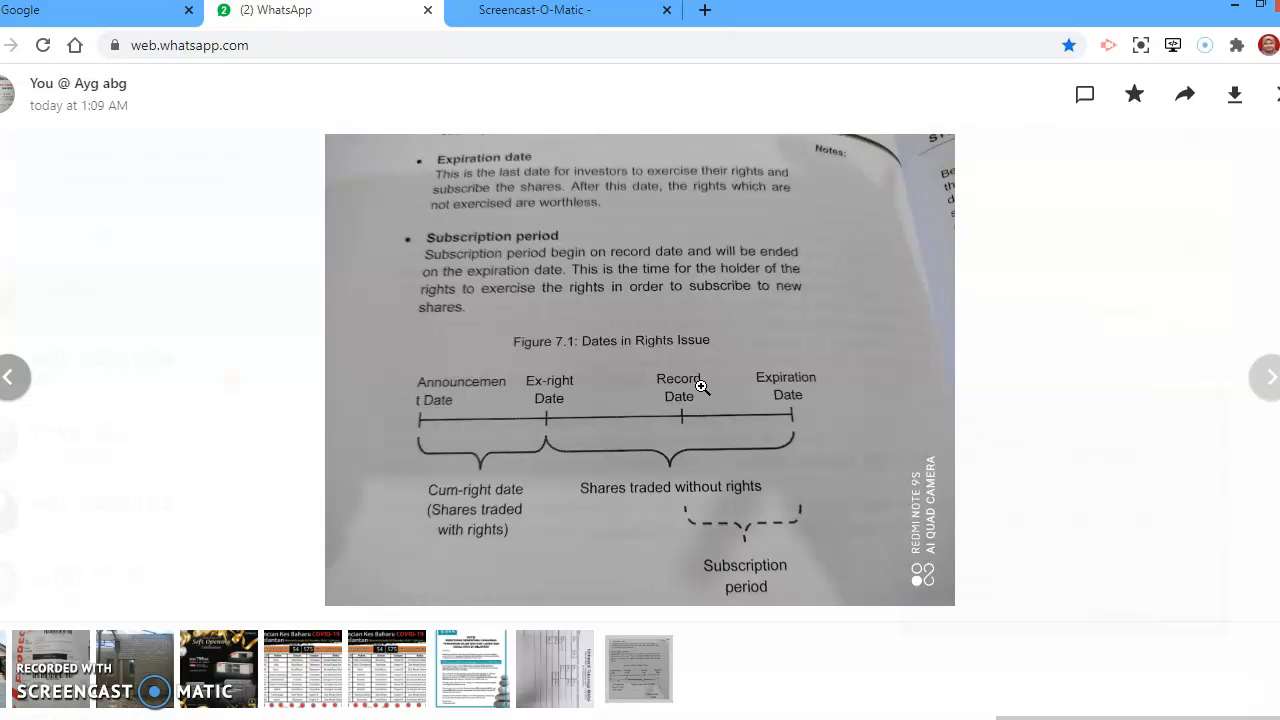
{"action": "left_click", "coordinate": [696, 390]}
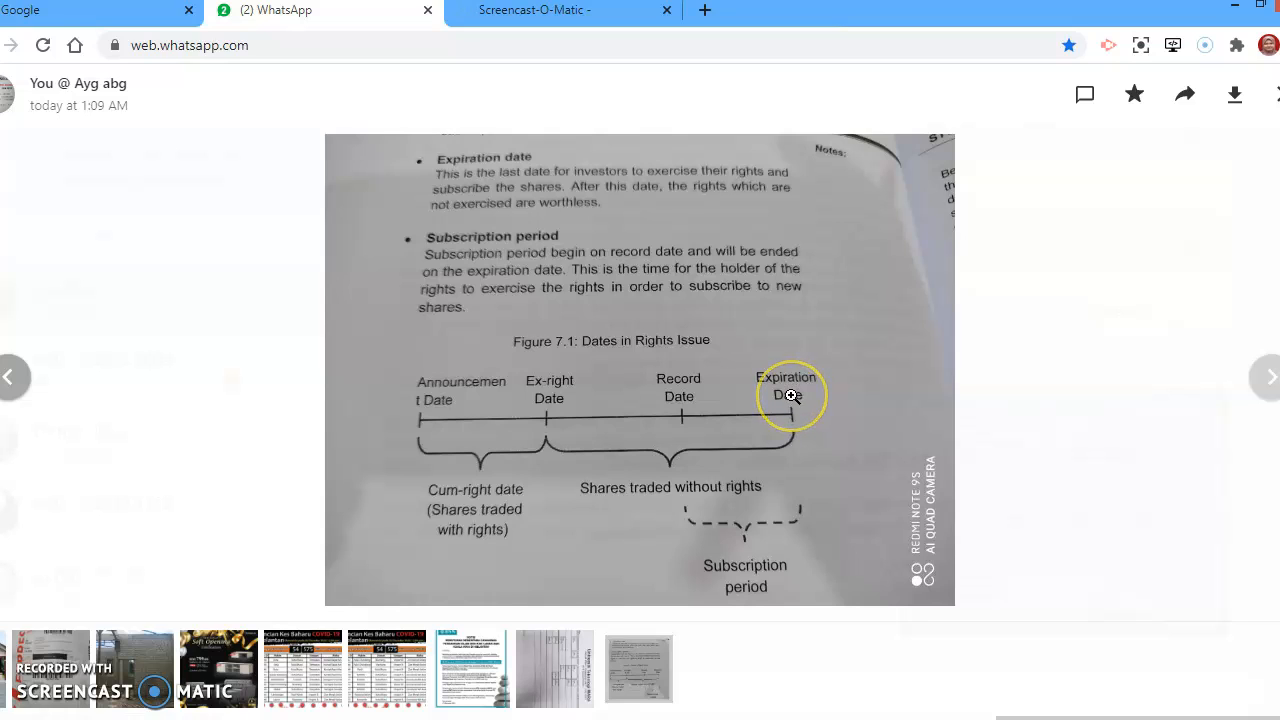
{"action": "mouse_move", "coordinate": [600, 404]}
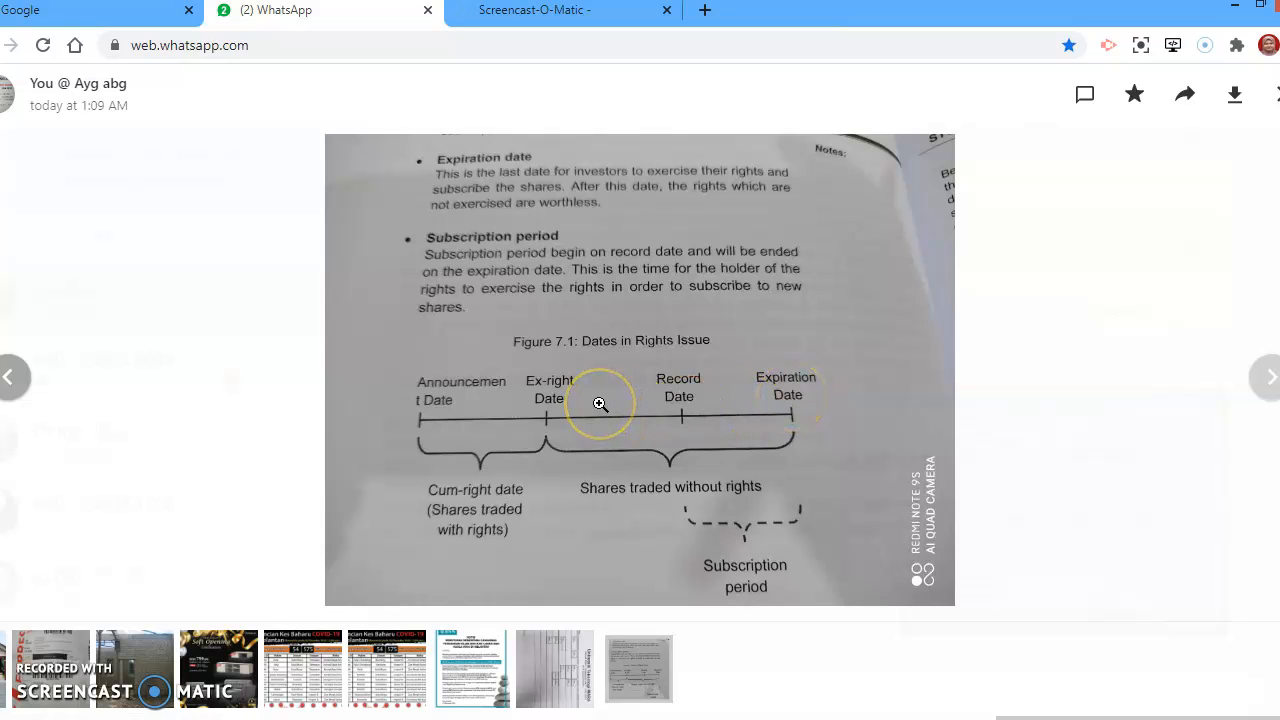
{"action": "mouse_move", "coordinate": [688, 412]}
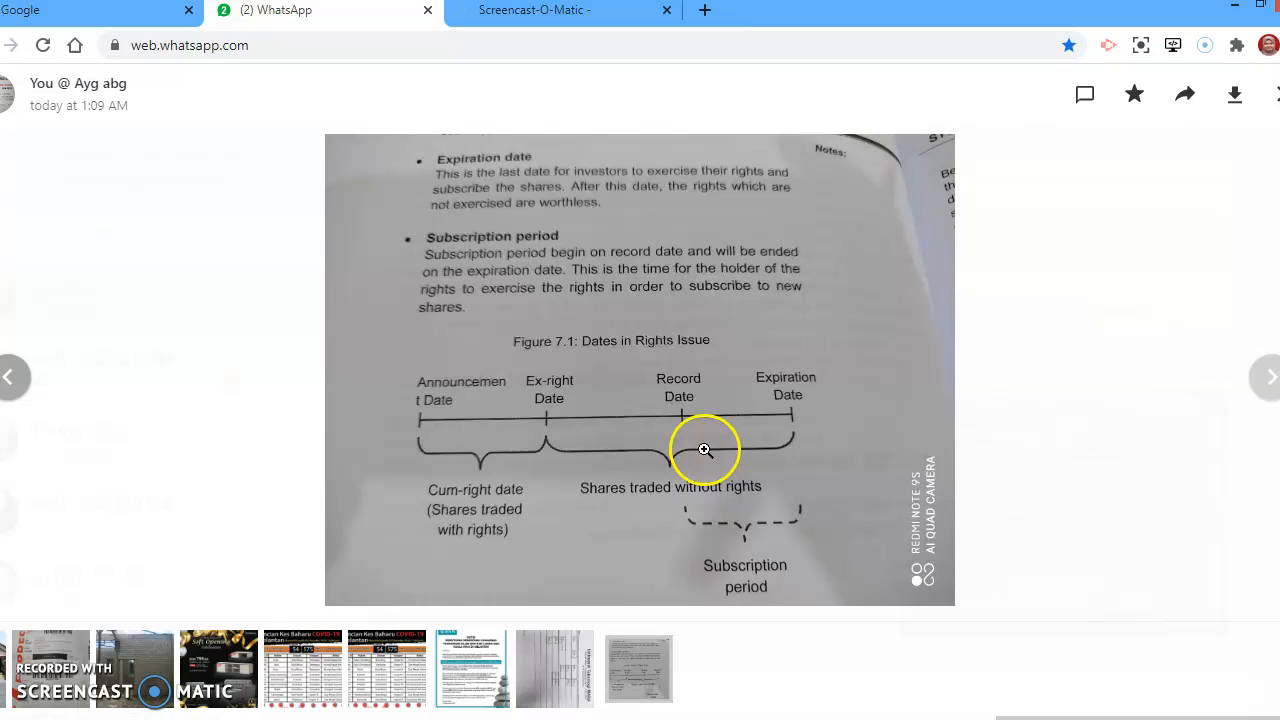
{"action": "mouse_move", "coordinate": [796, 420]}
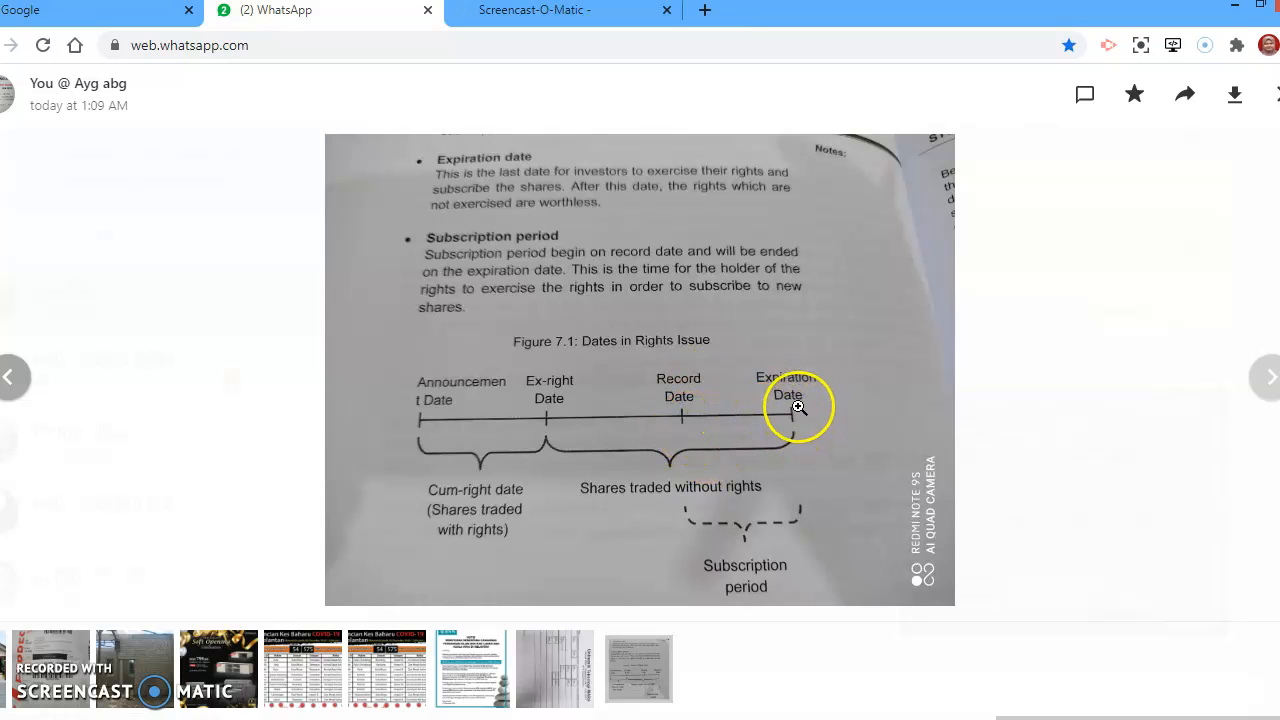
{"action": "mouse_move", "coordinate": [690, 412]}
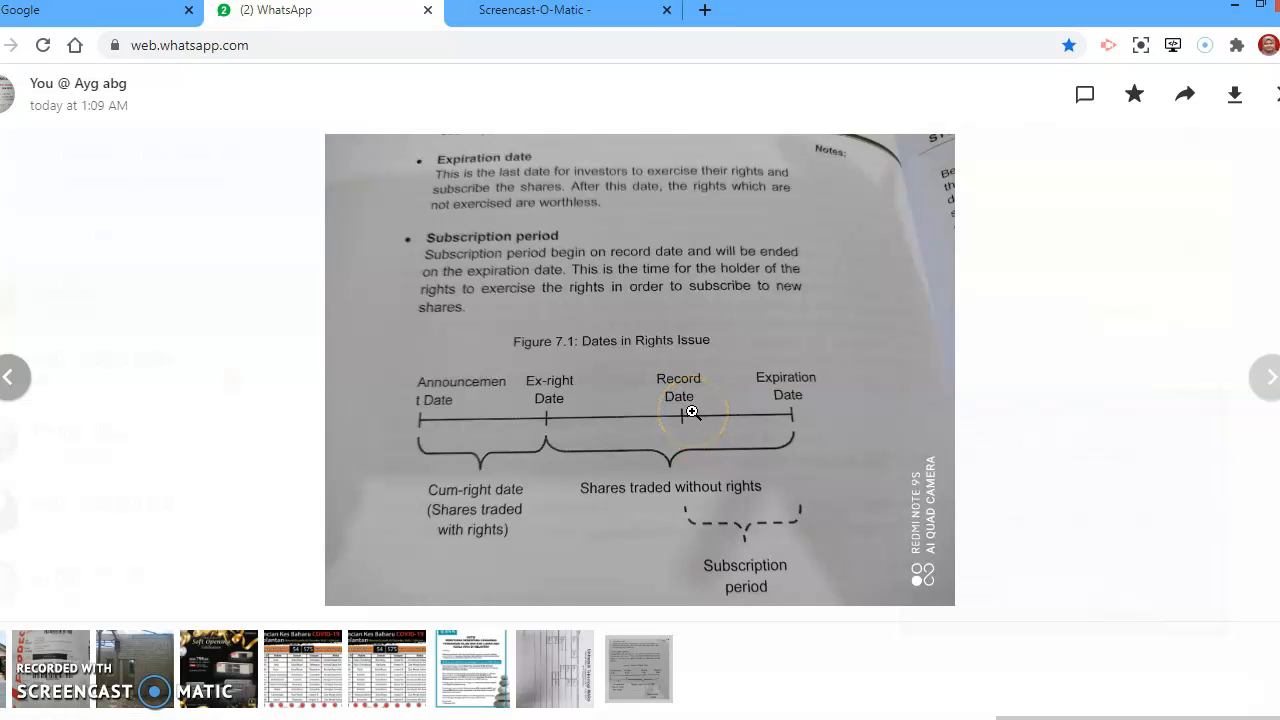
{"action": "mouse_move", "coordinate": [788, 438]}
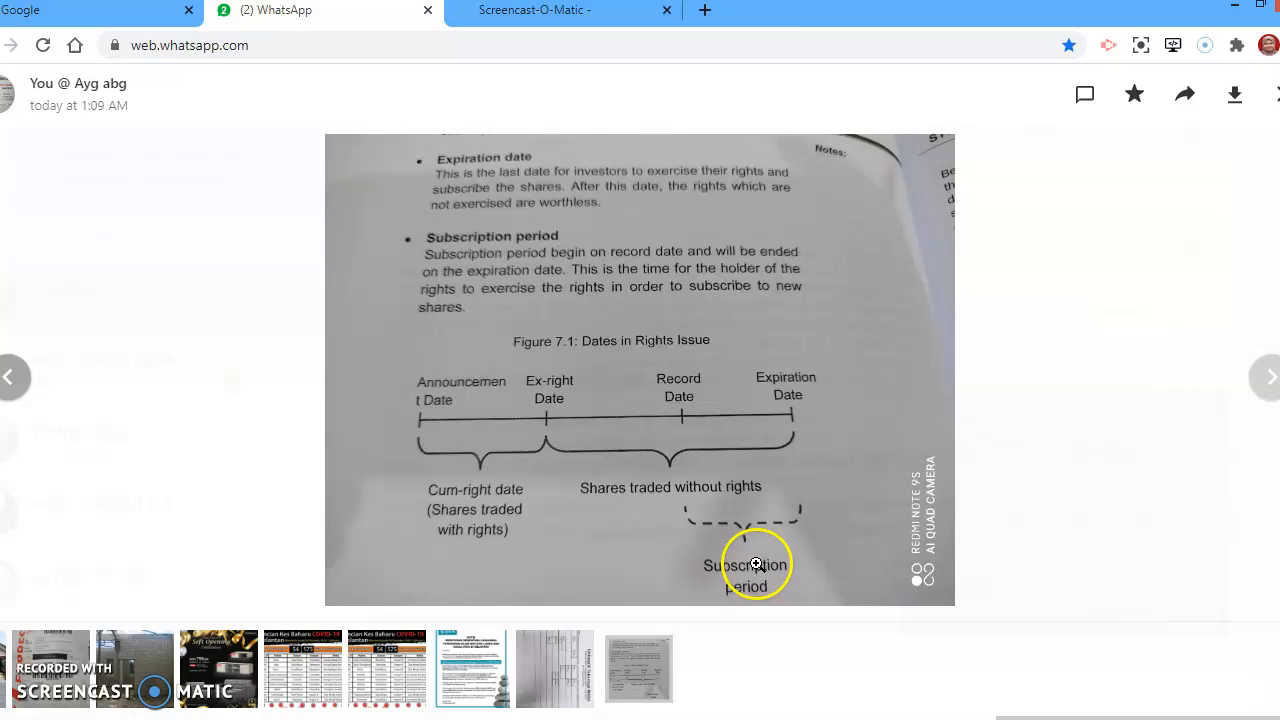
{"action": "mouse_move", "coordinate": [772, 576]}
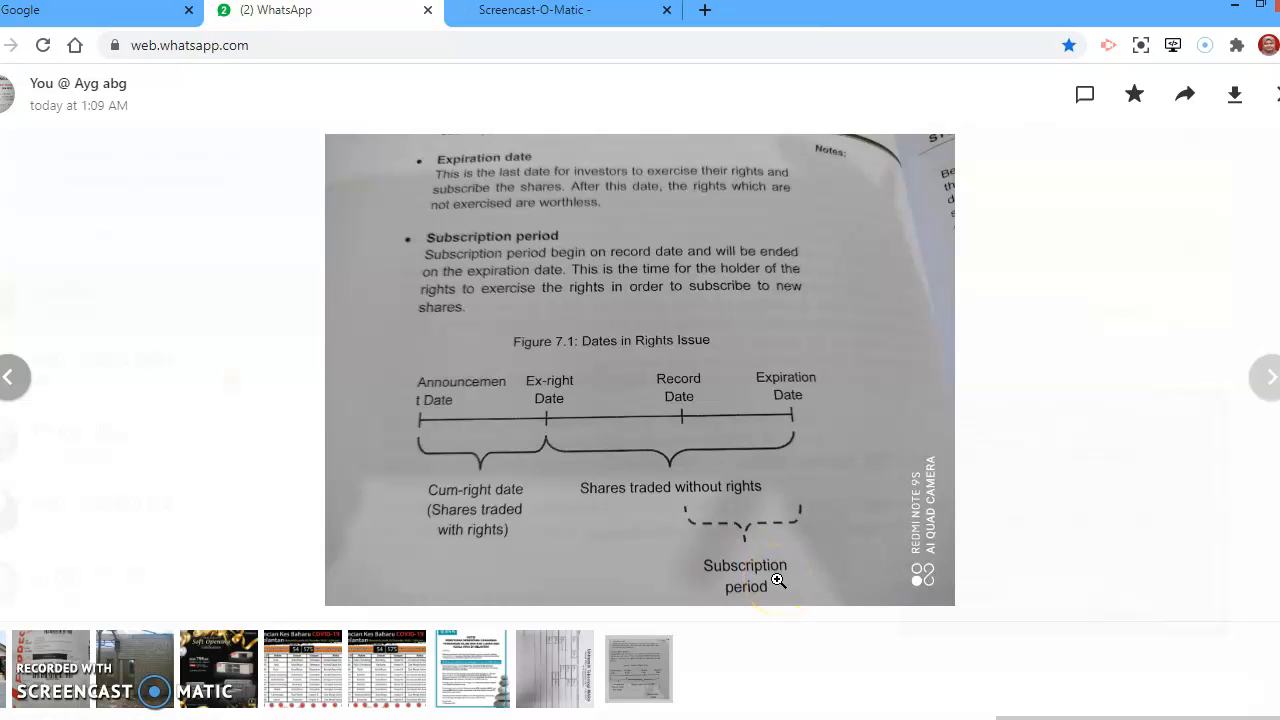
{"action": "left_click", "coordinate": [776, 580]}
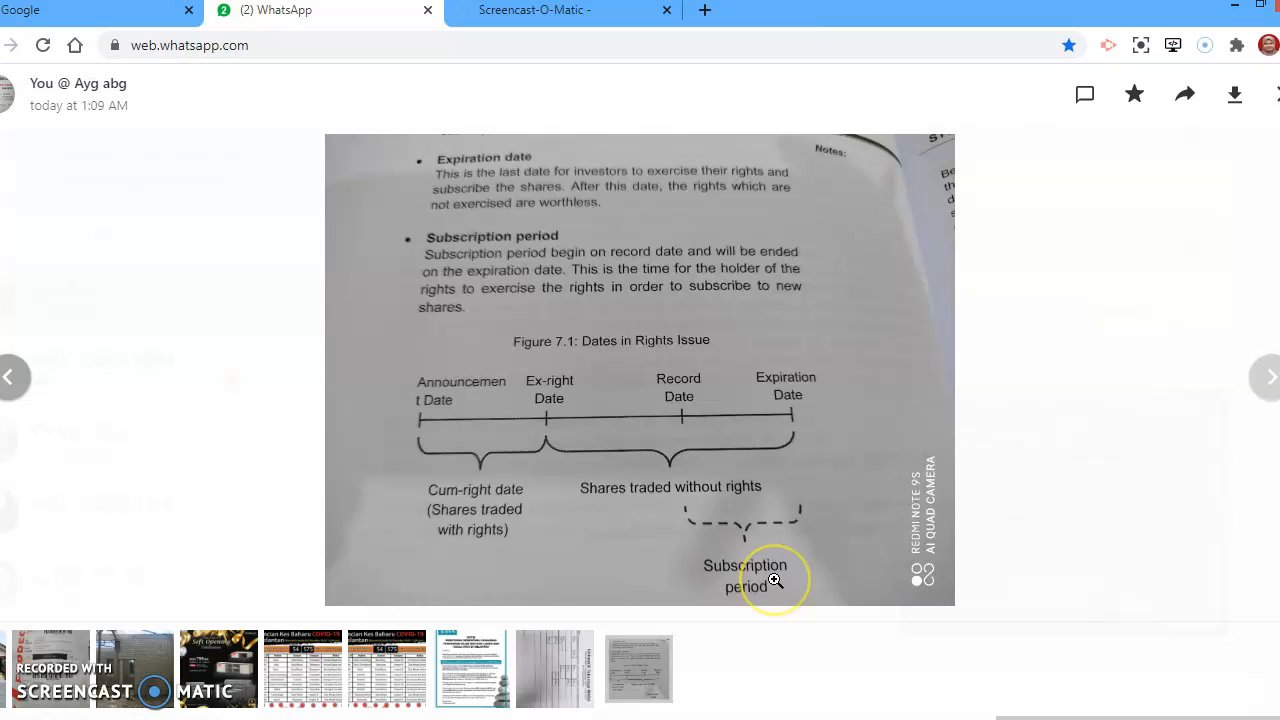
{"action": "mouse_move", "coordinate": [728, 536]}
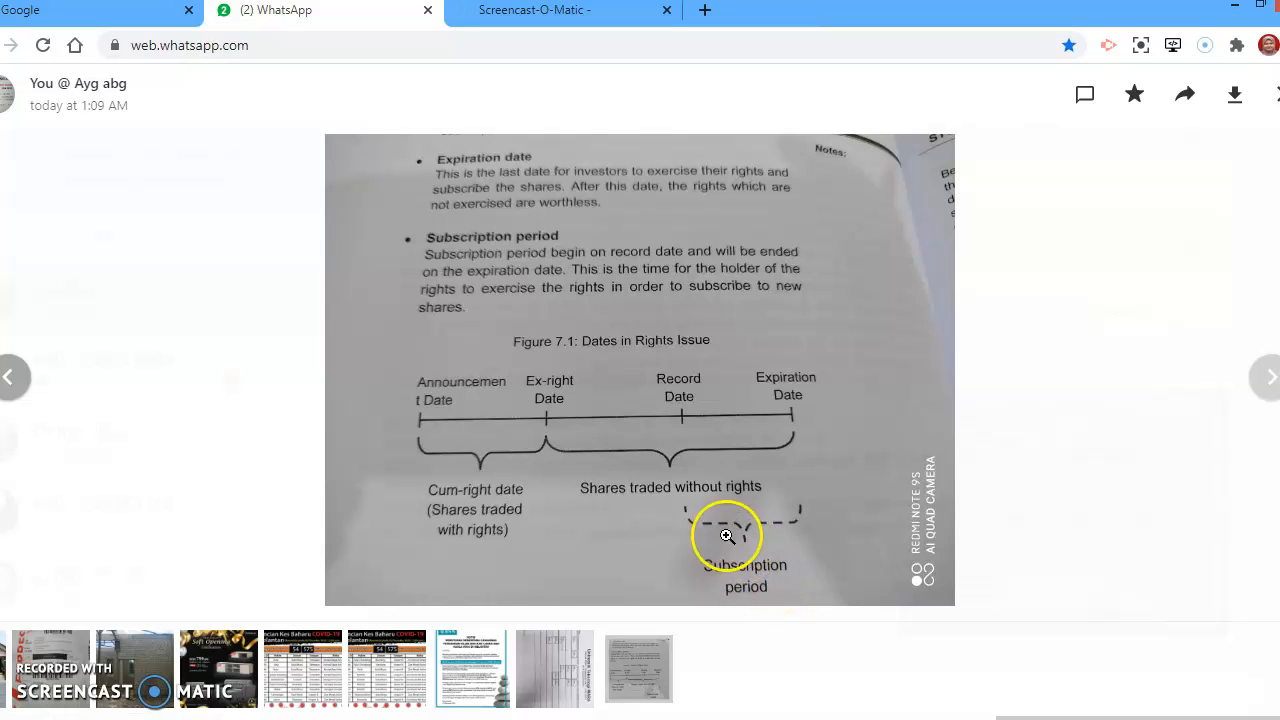
{"action": "mouse_move", "coordinate": [748, 528]}
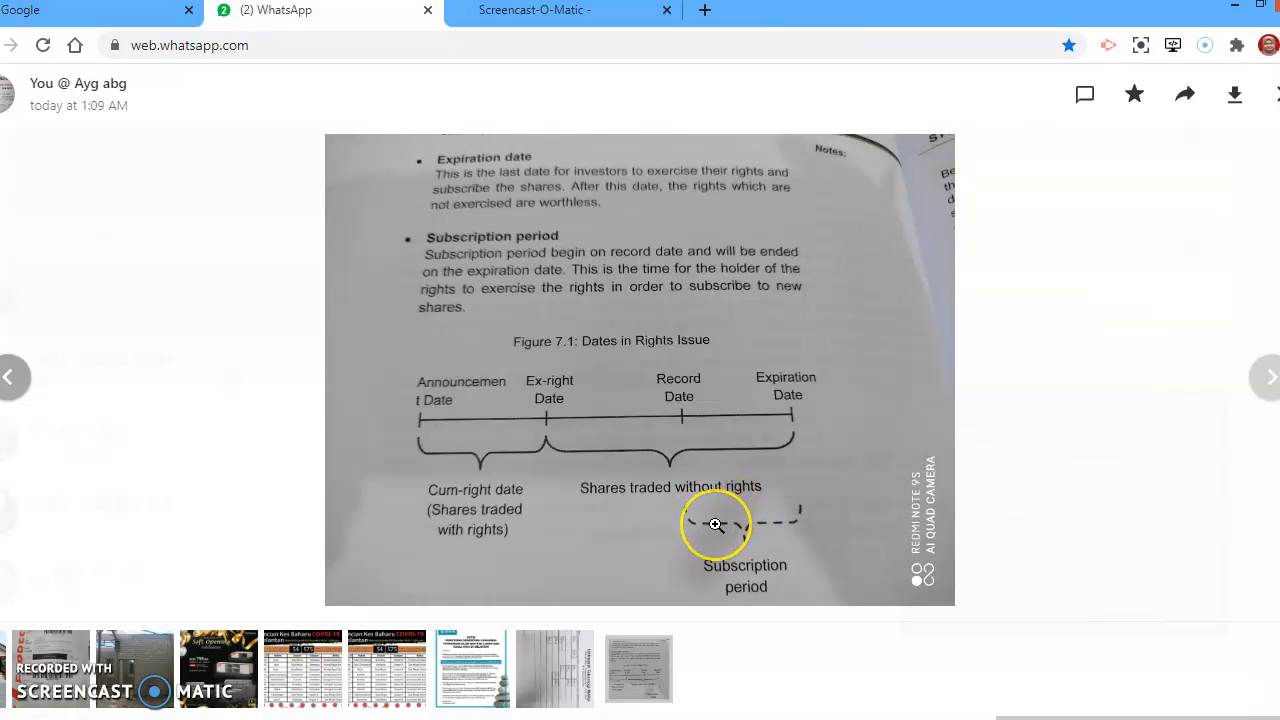
{"action": "mouse_move", "coordinate": [732, 502]}
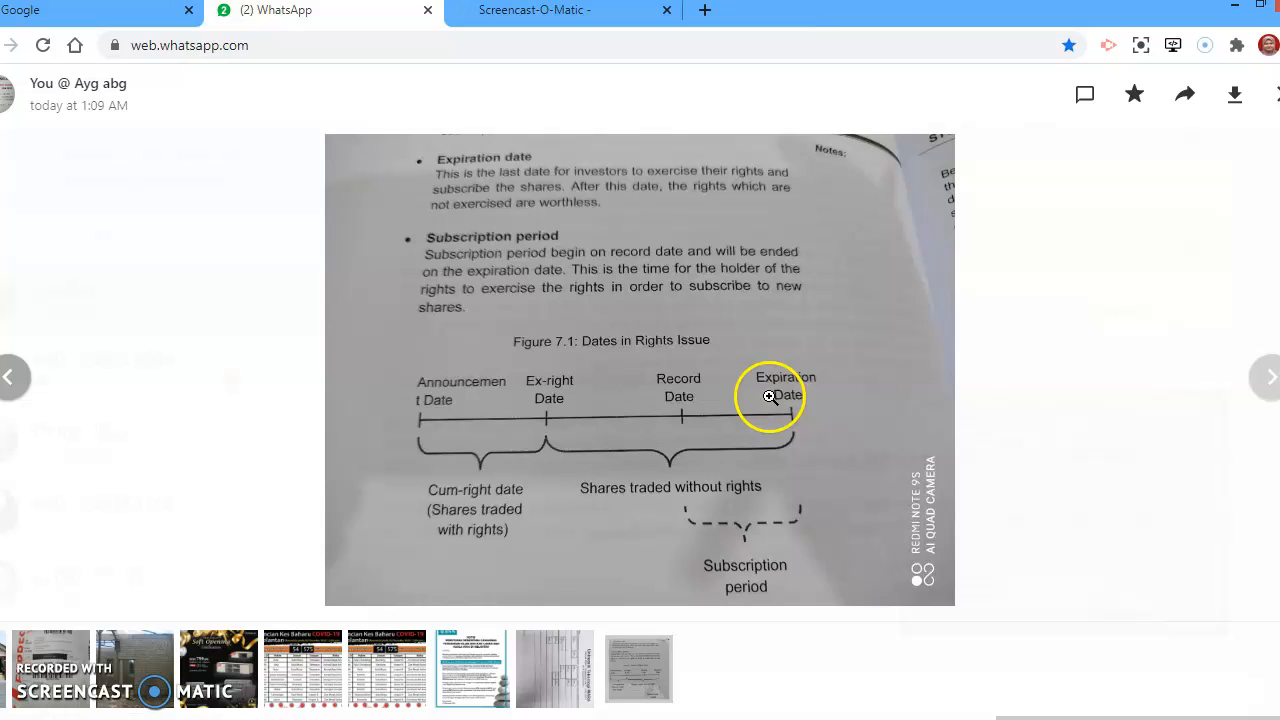
{"action": "mouse_move", "coordinate": [684, 420]}
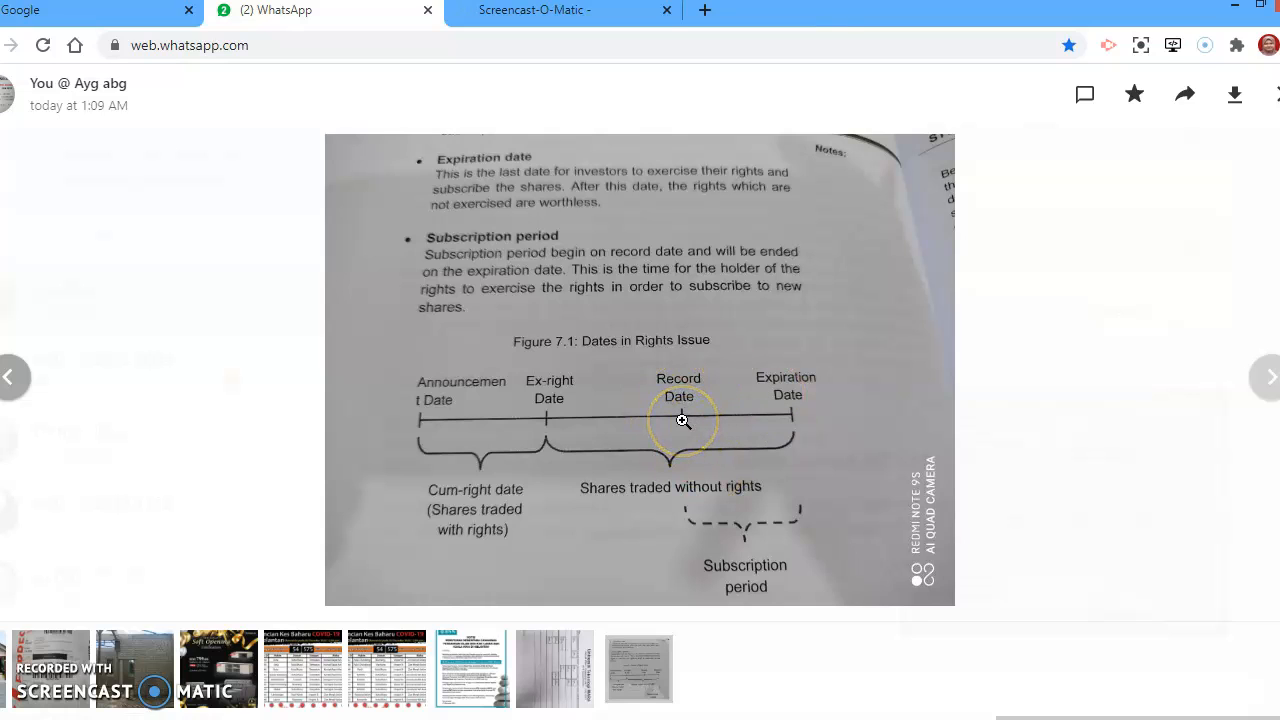
{"action": "mouse_move", "coordinate": [792, 414]}
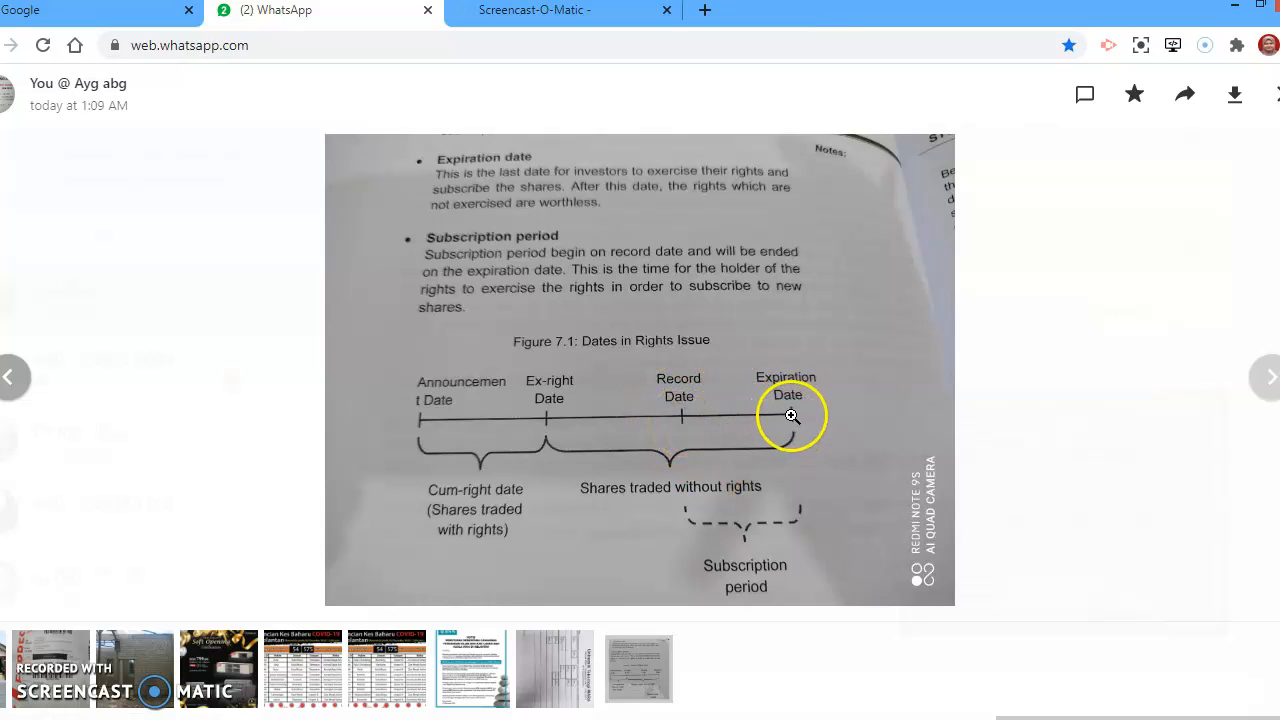
{"action": "mouse_move", "coordinate": [718, 420]}
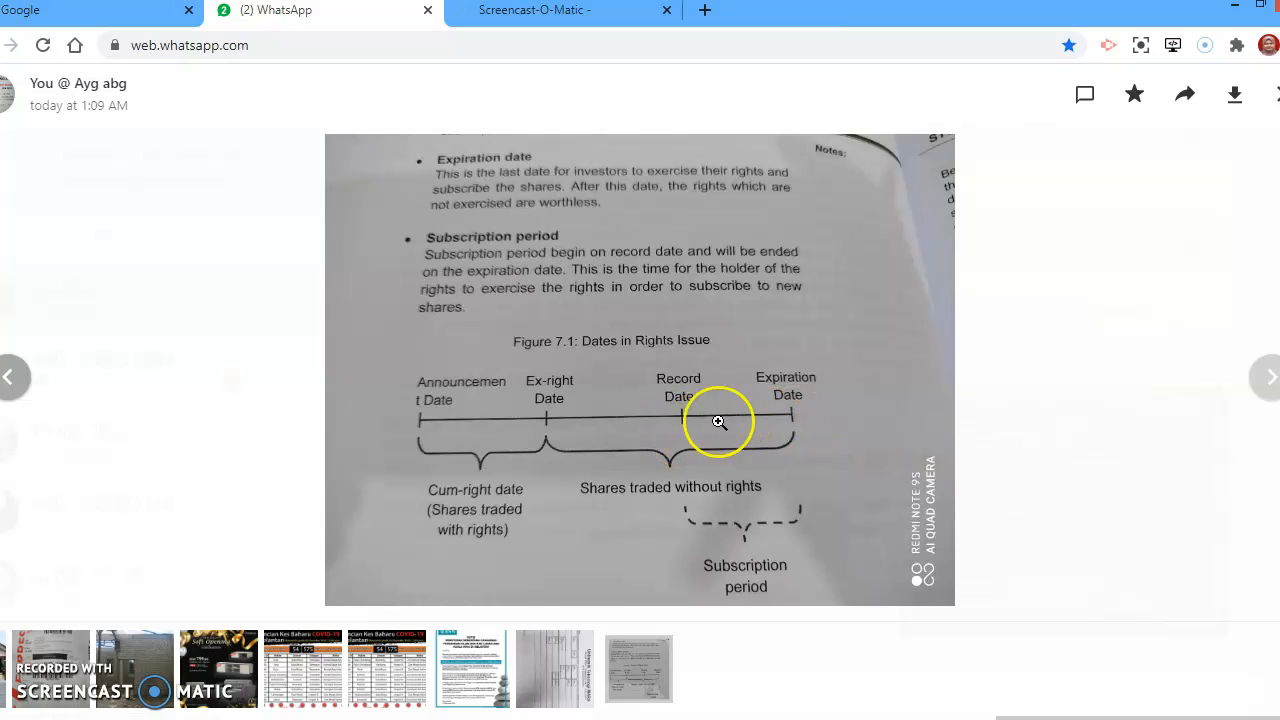
{"action": "mouse_move", "coordinate": [732, 430]}
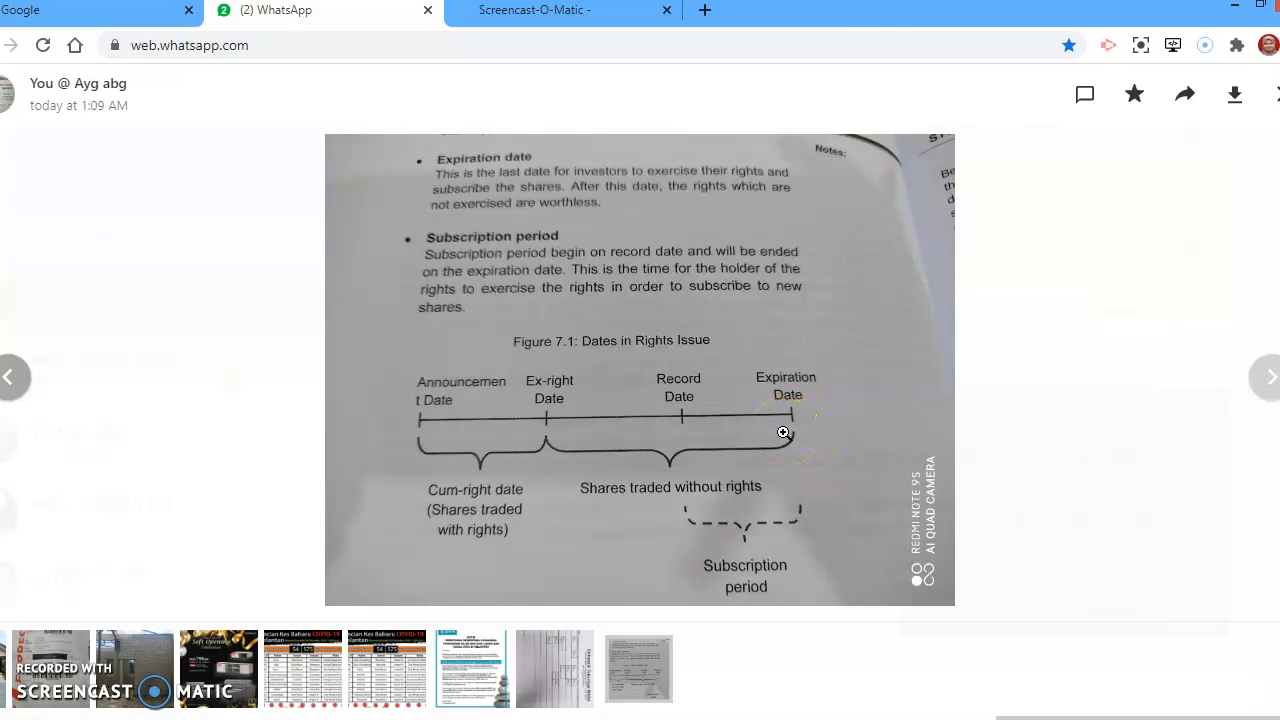
{"action": "mouse_move", "coordinate": [536, 400]}
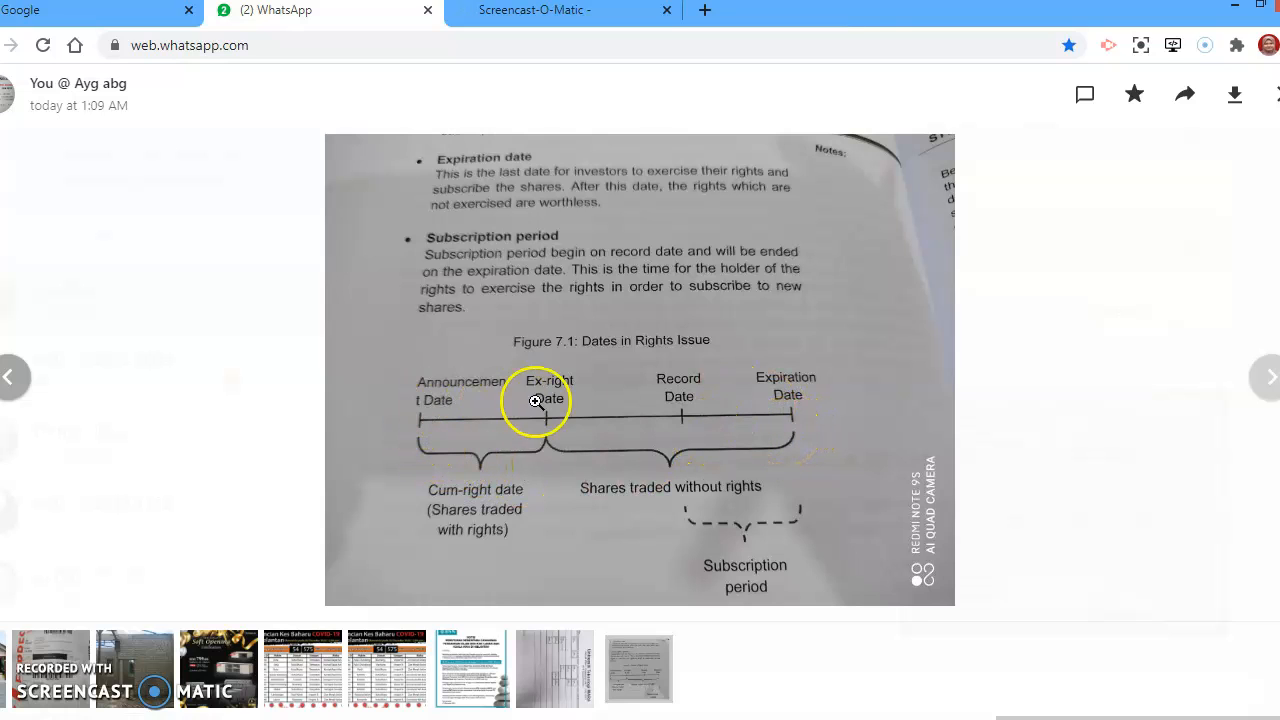
{"action": "mouse_move", "coordinate": [656, 468]}
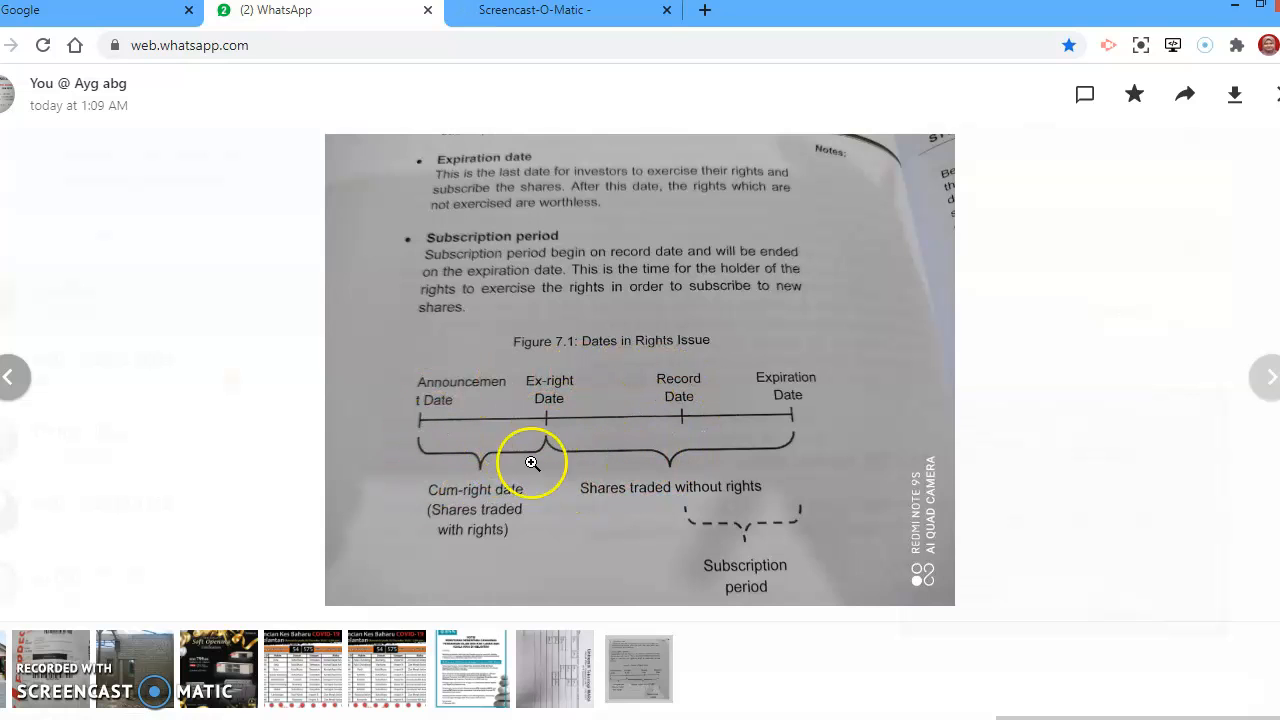
{"action": "mouse_move", "coordinate": [540, 454]}
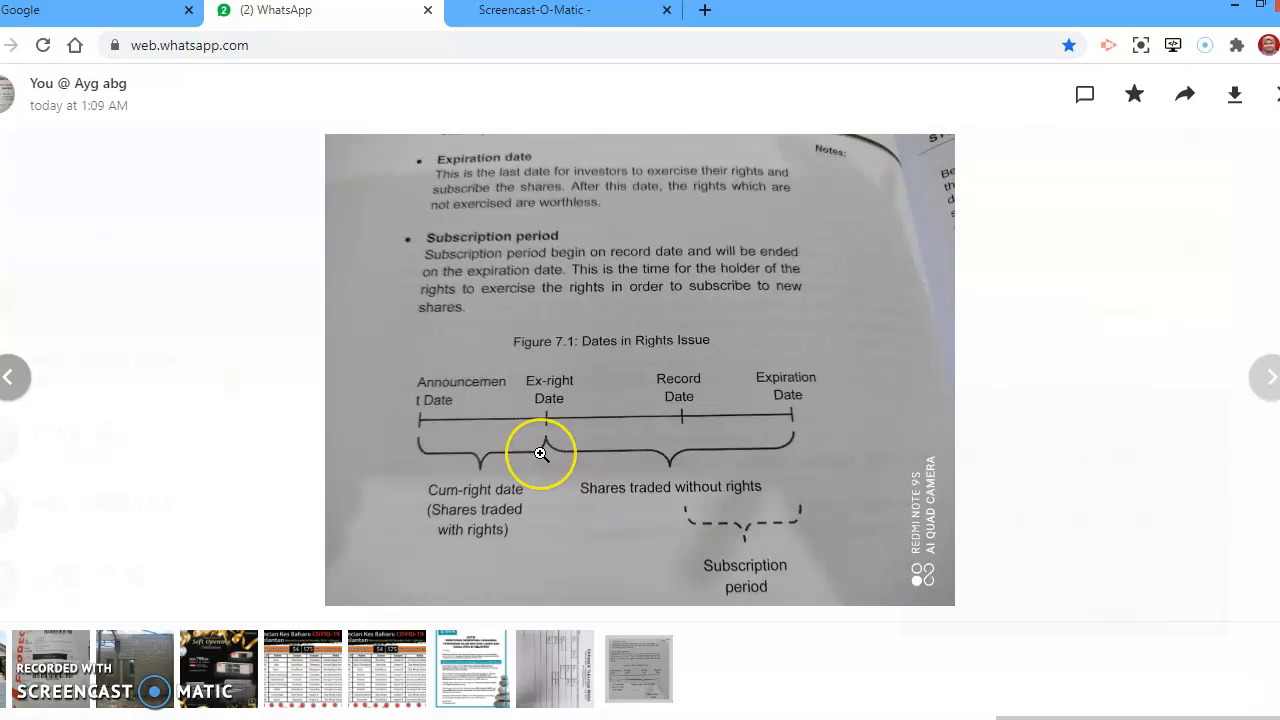
{"action": "mouse_move", "coordinate": [512, 454]}
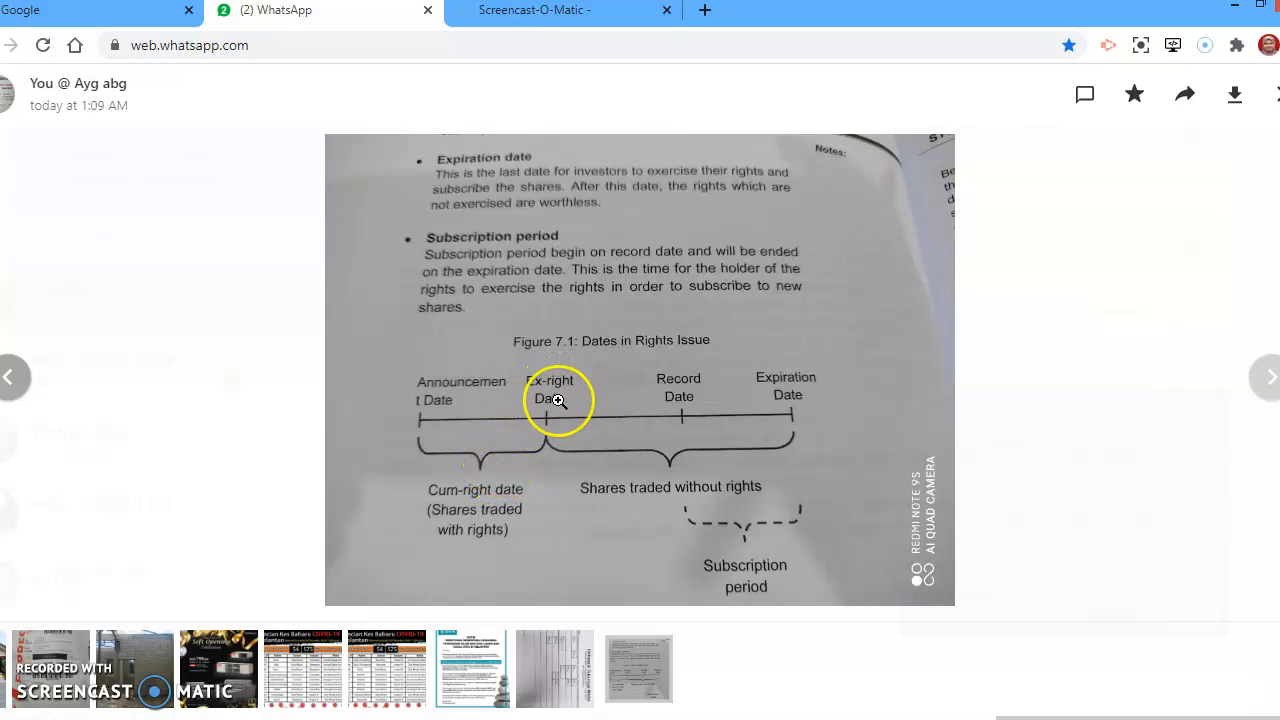
{"action": "mouse_move", "coordinate": [458, 436]}
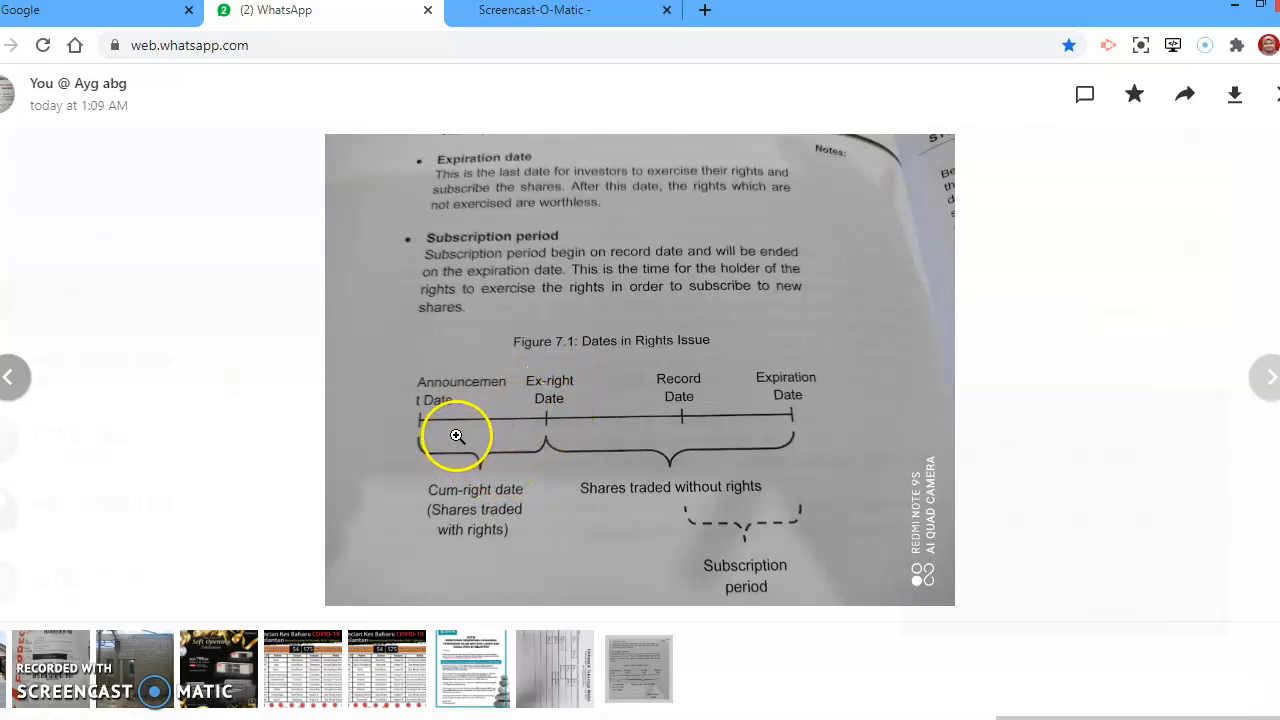
{"action": "mouse_move", "coordinate": [516, 428]}
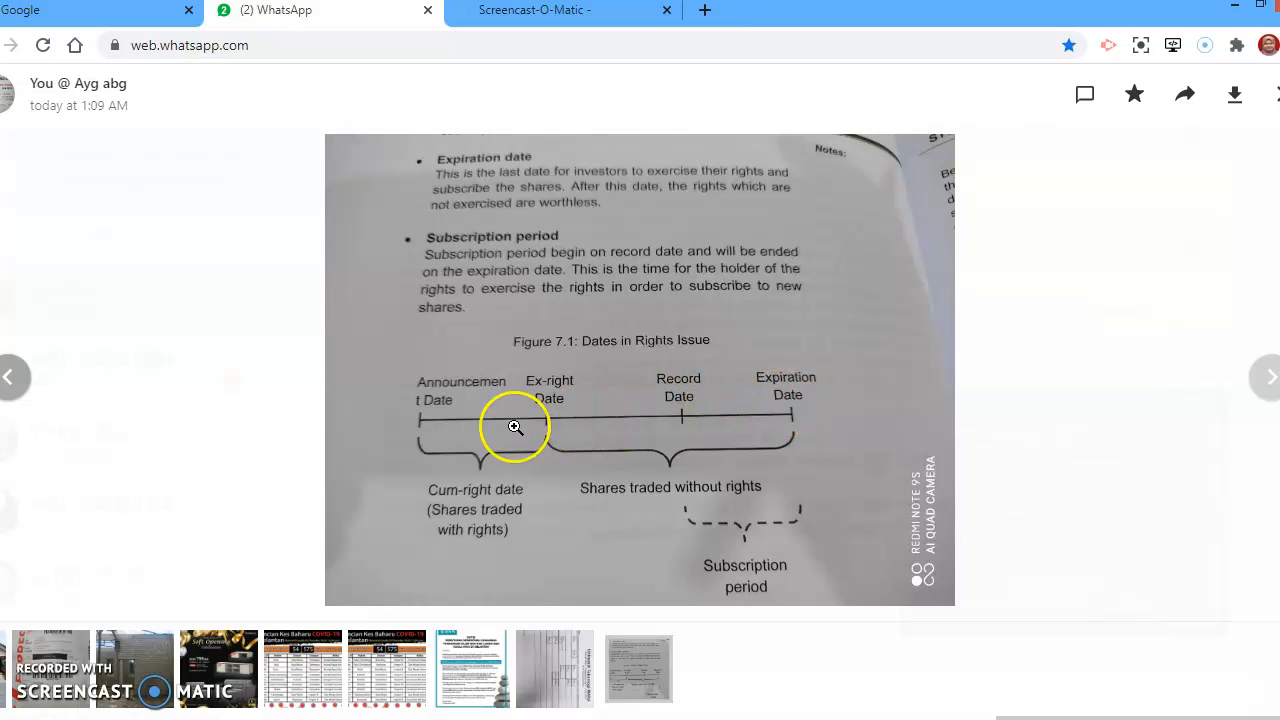
{"action": "mouse_move", "coordinate": [428, 418]}
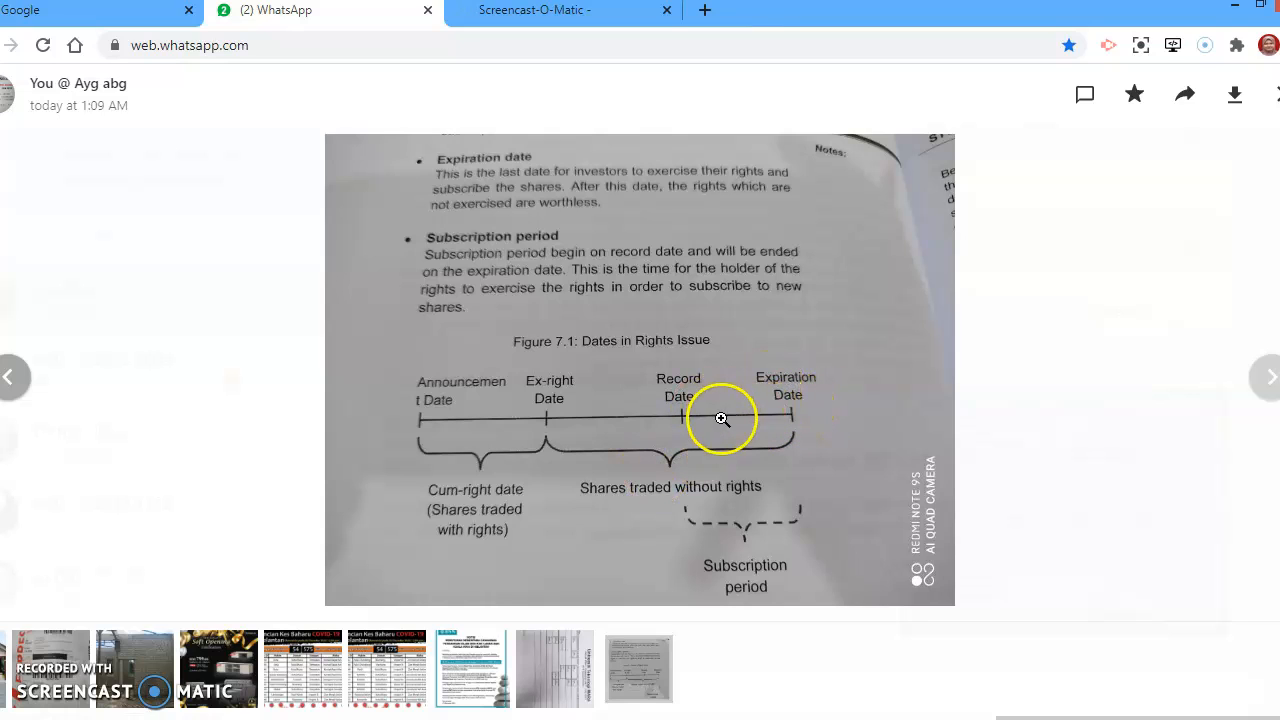
{"action": "mouse_move", "coordinate": [532, 624]}
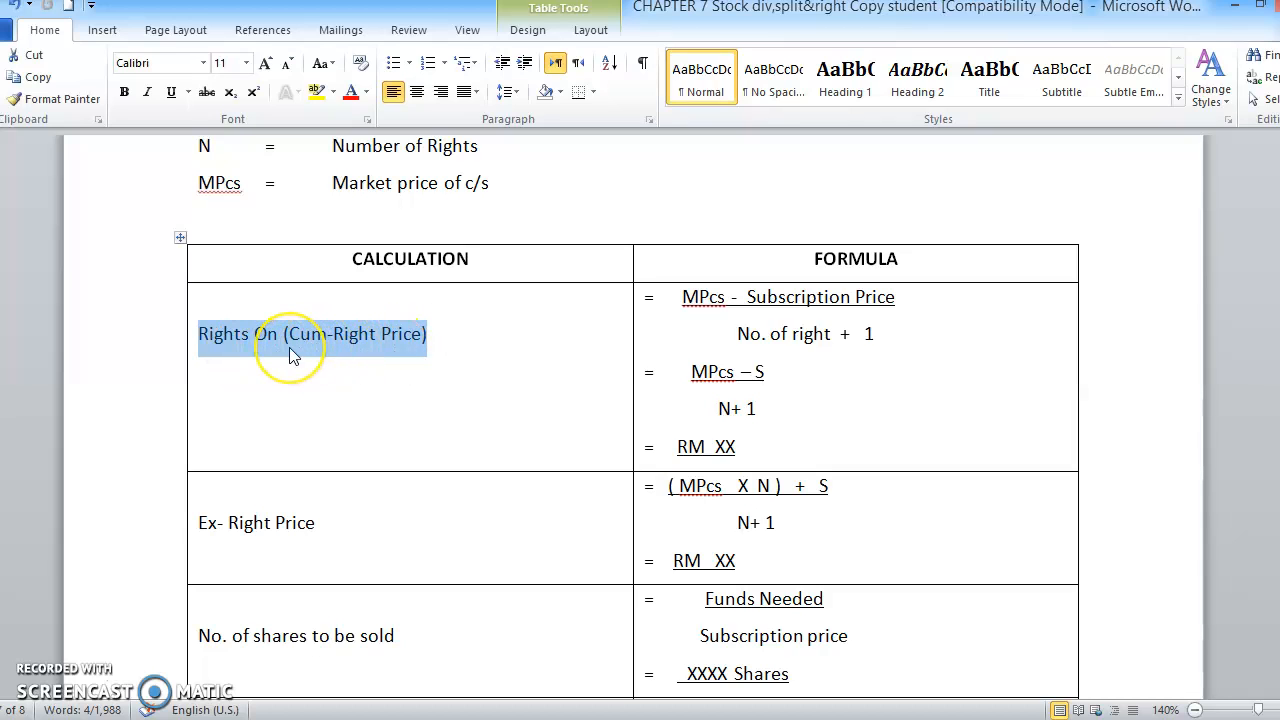
{"action": "mouse_move", "coordinate": [258, 356]}
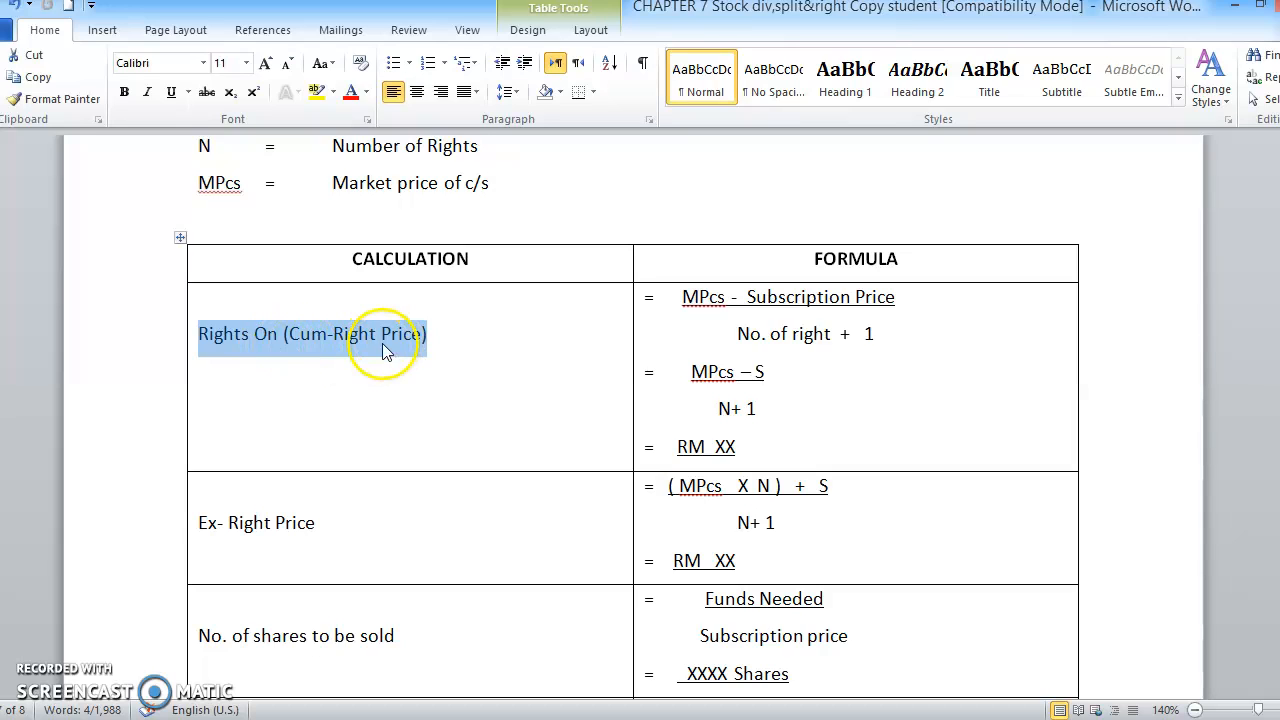
{"action": "mouse_move", "coordinate": [292, 364]}
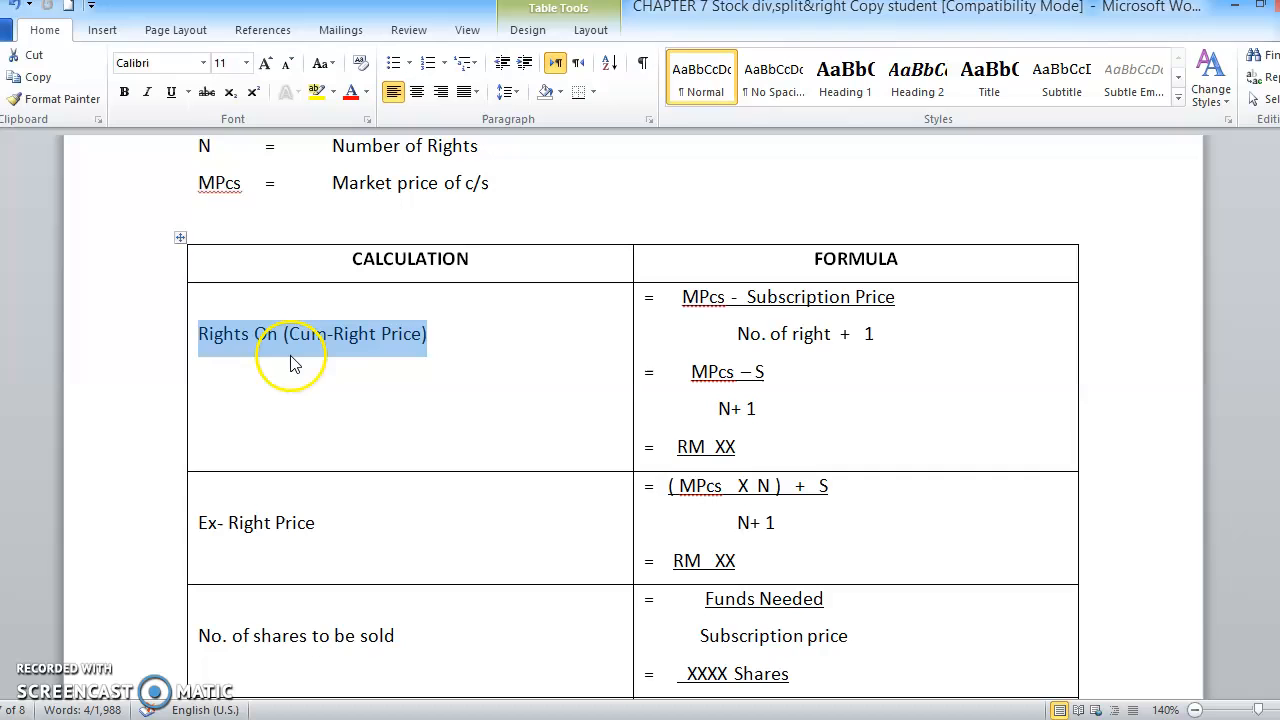
{"action": "mouse_move", "coordinate": [328, 366]}
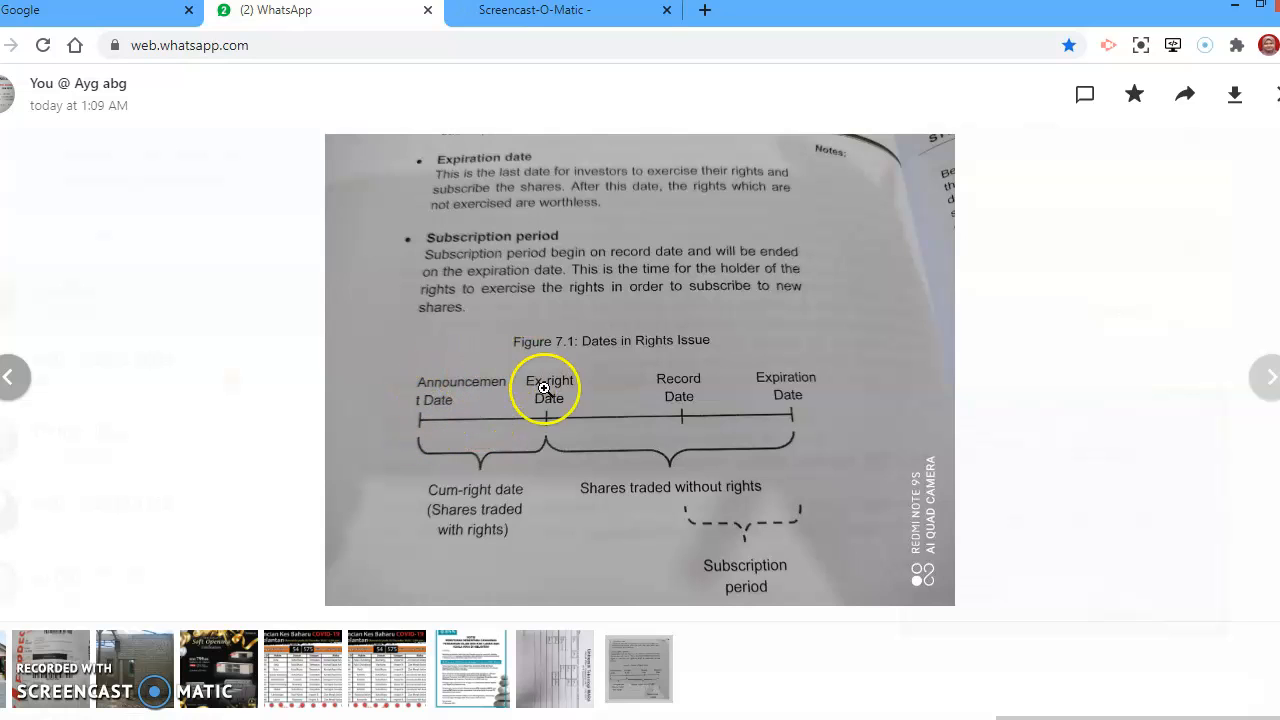
{"action": "mouse_move", "coordinate": [420, 424]}
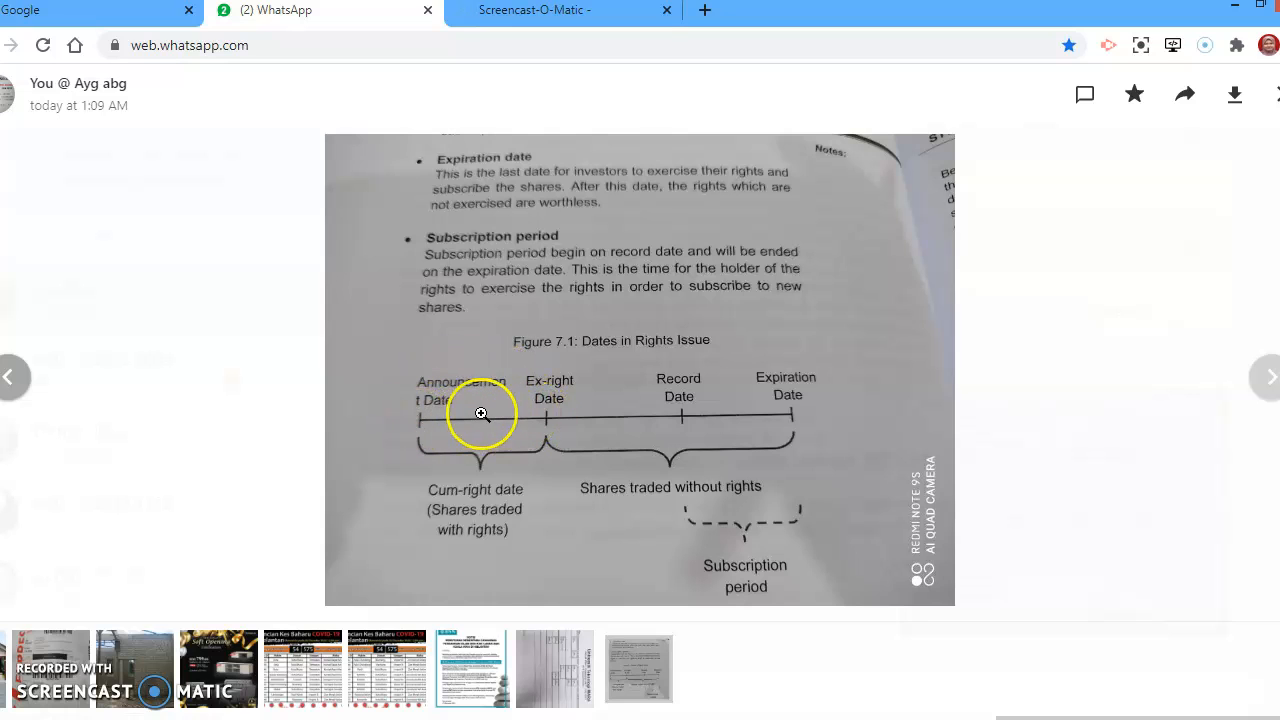
{"action": "mouse_move", "coordinate": [464, 418]}
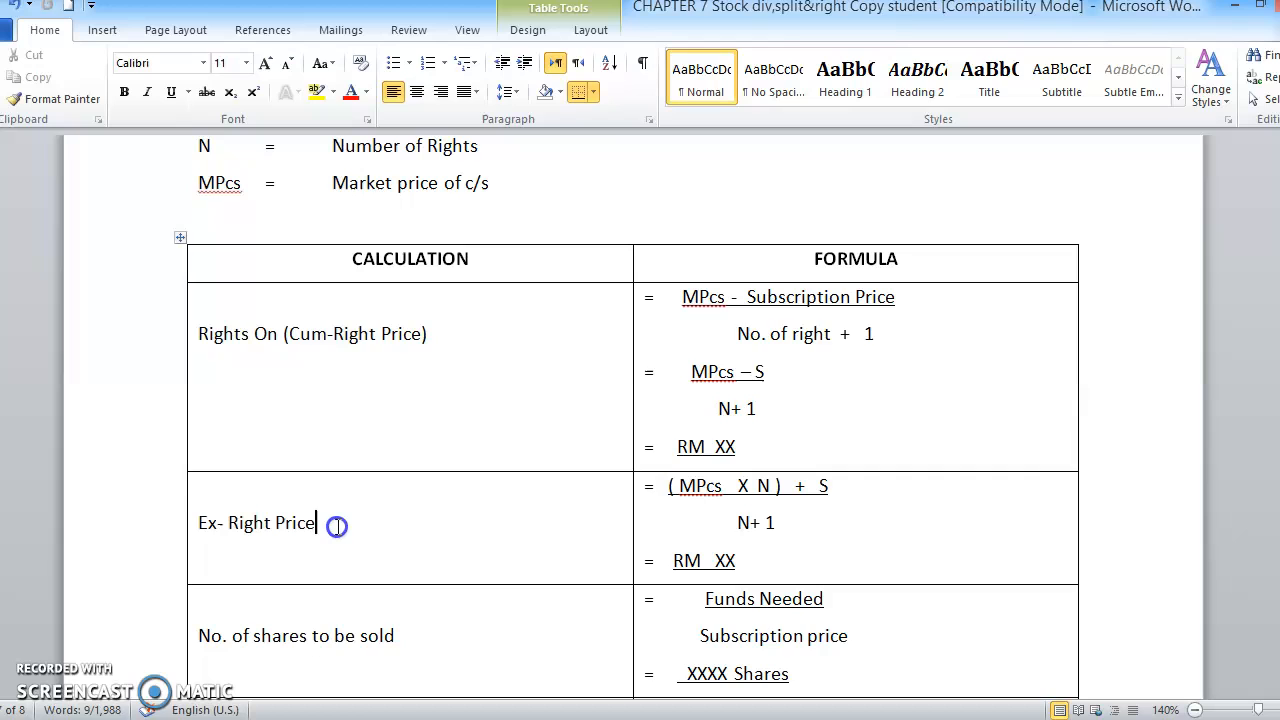
- Append "(Pex)" to the Ex- Right Price row label in the formula table
{"action": "double_click", "coordinate": [256, 522]}
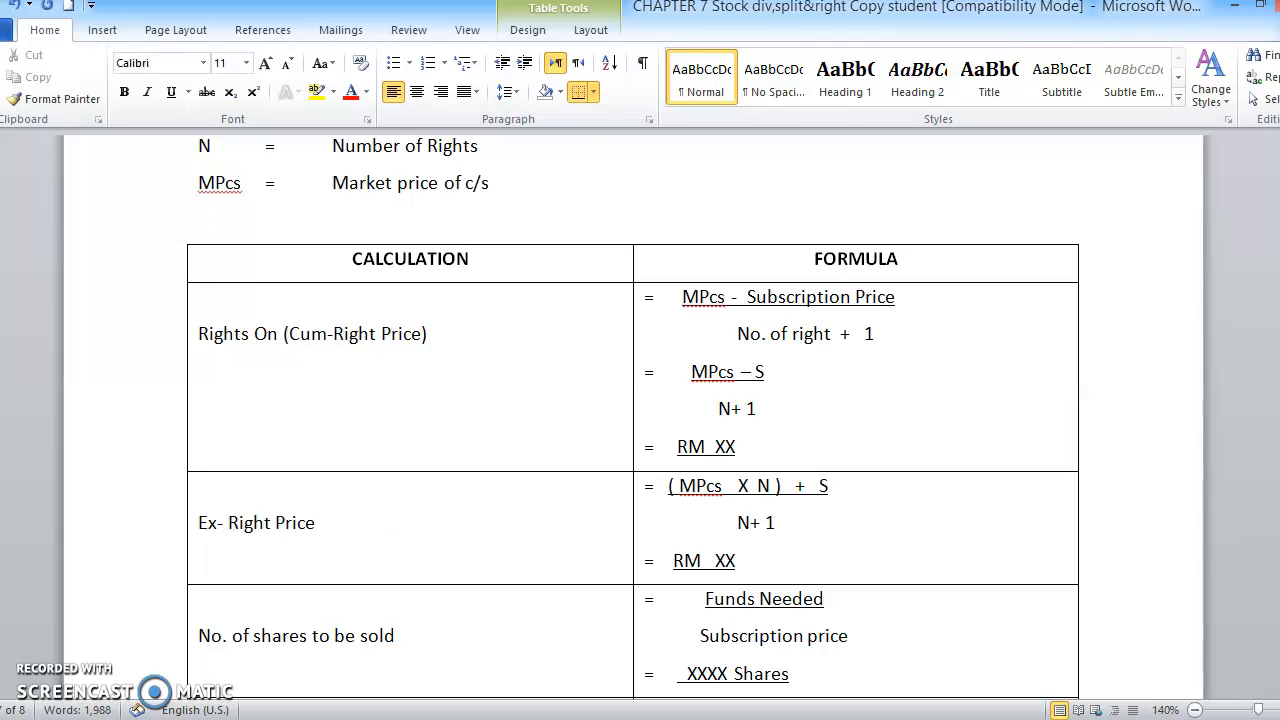
{"action": "type", "text": "(Pe"}
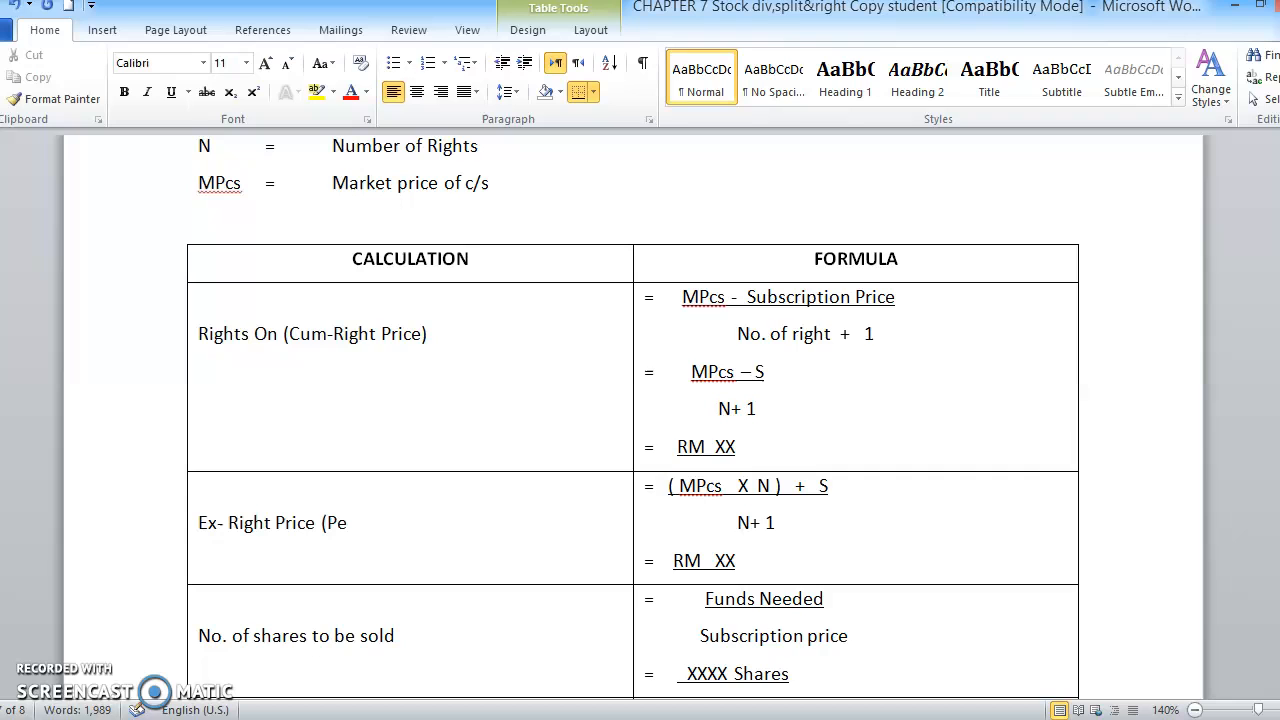
{"action": "type", "text": "x)"}
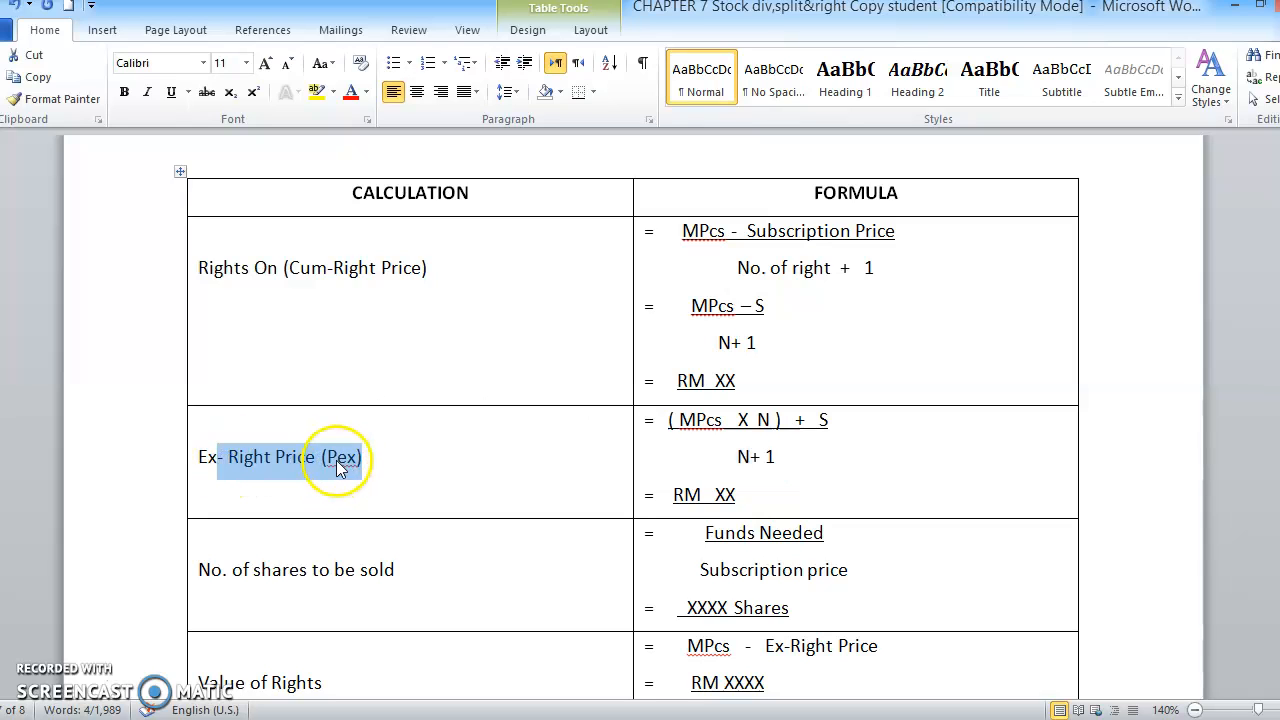
{"action": "mouse_move", "coordinate": [344, 460]}
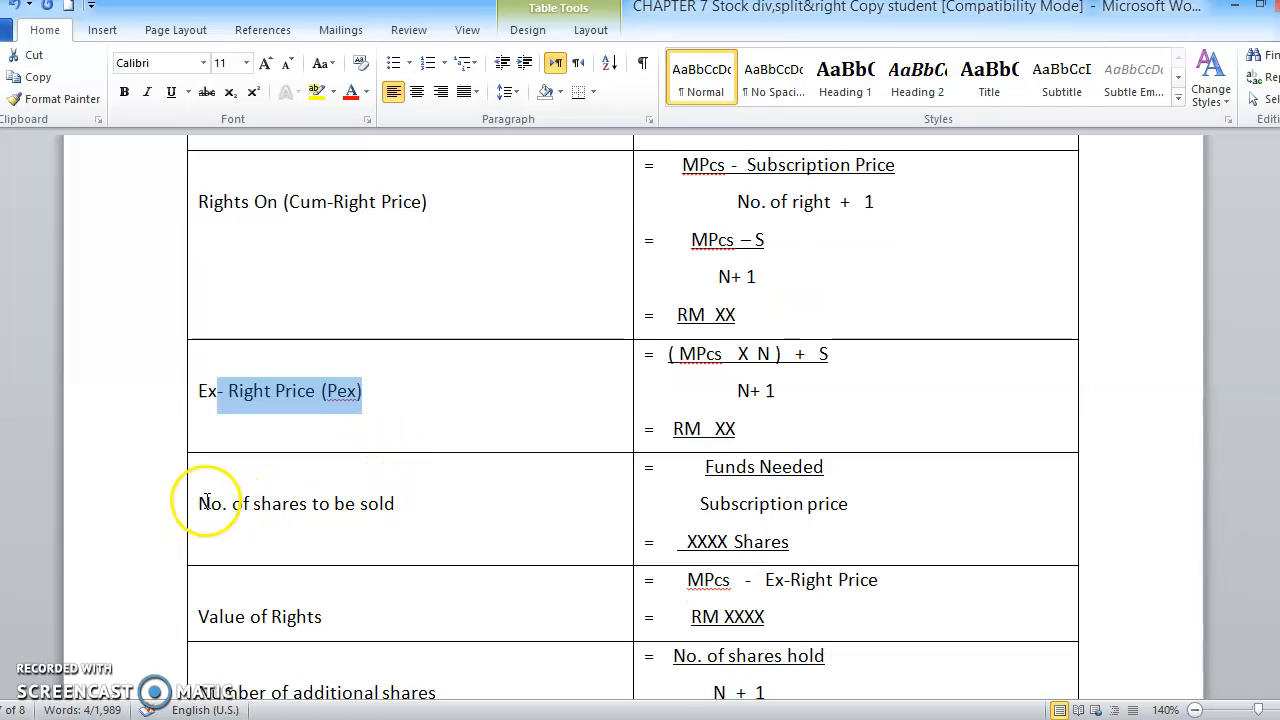
- Append "(N0.of new shares)" after No. of shares to be sold in the table
{"action": "double_click", "coordinate": [296, 504]}
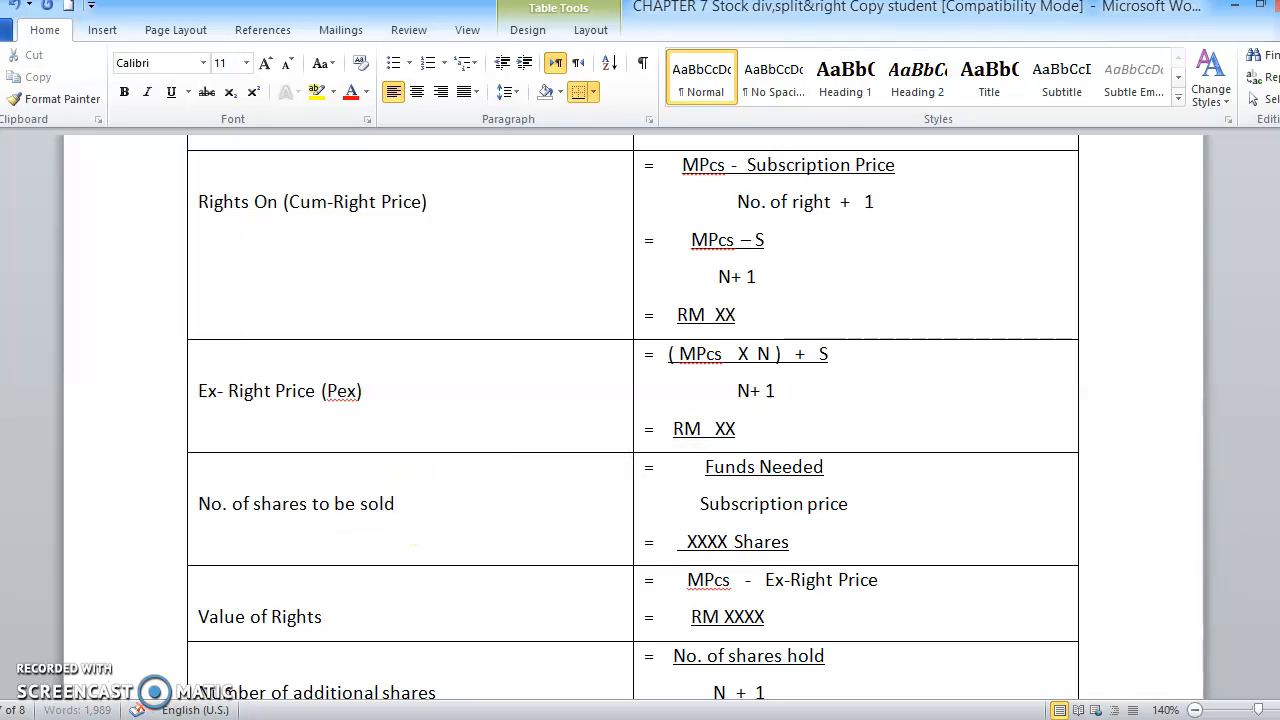
{"action": "left_click", "coordinate": [398, 504]}
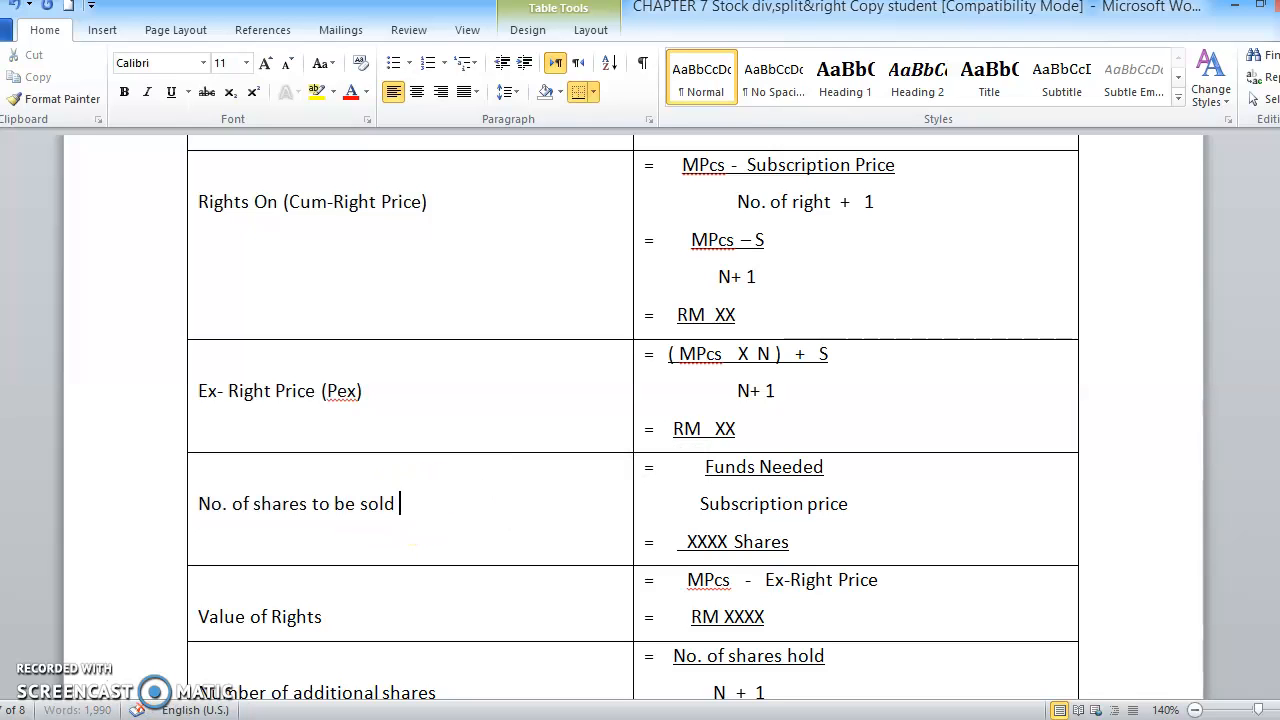
{"action": "type", "text": "(NO"}
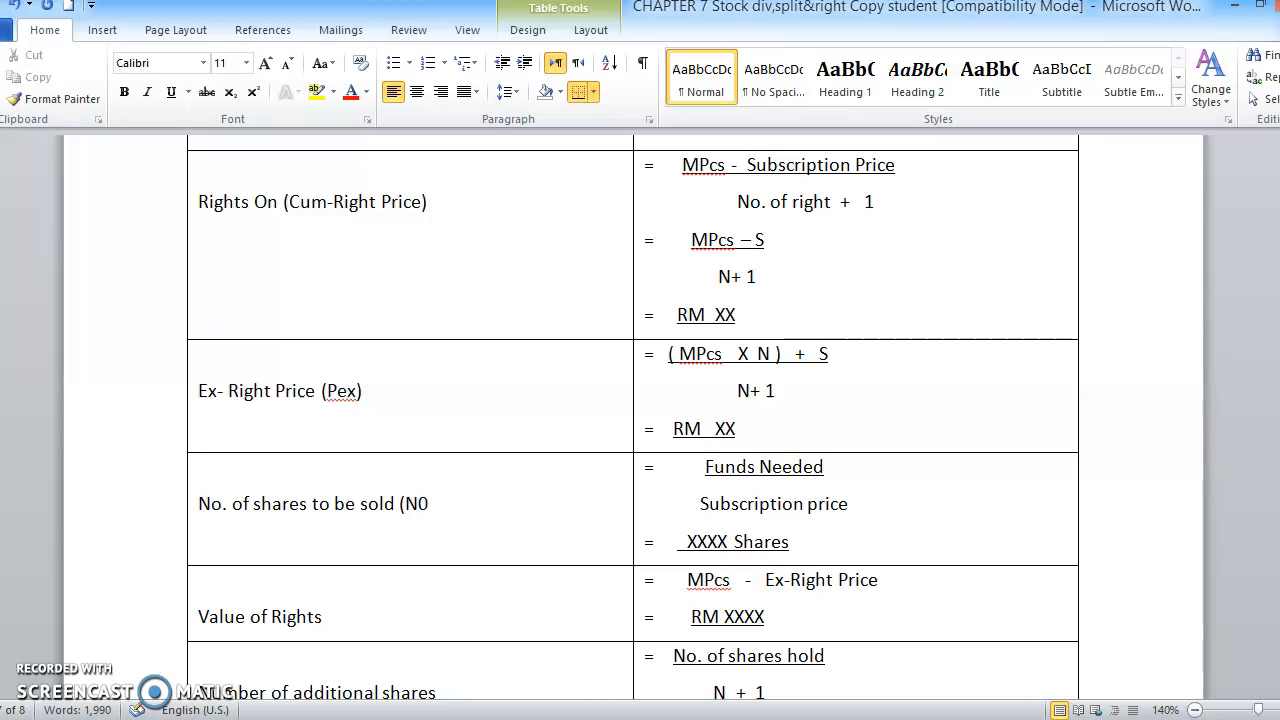
{"action": "type", "text": ".of new"}
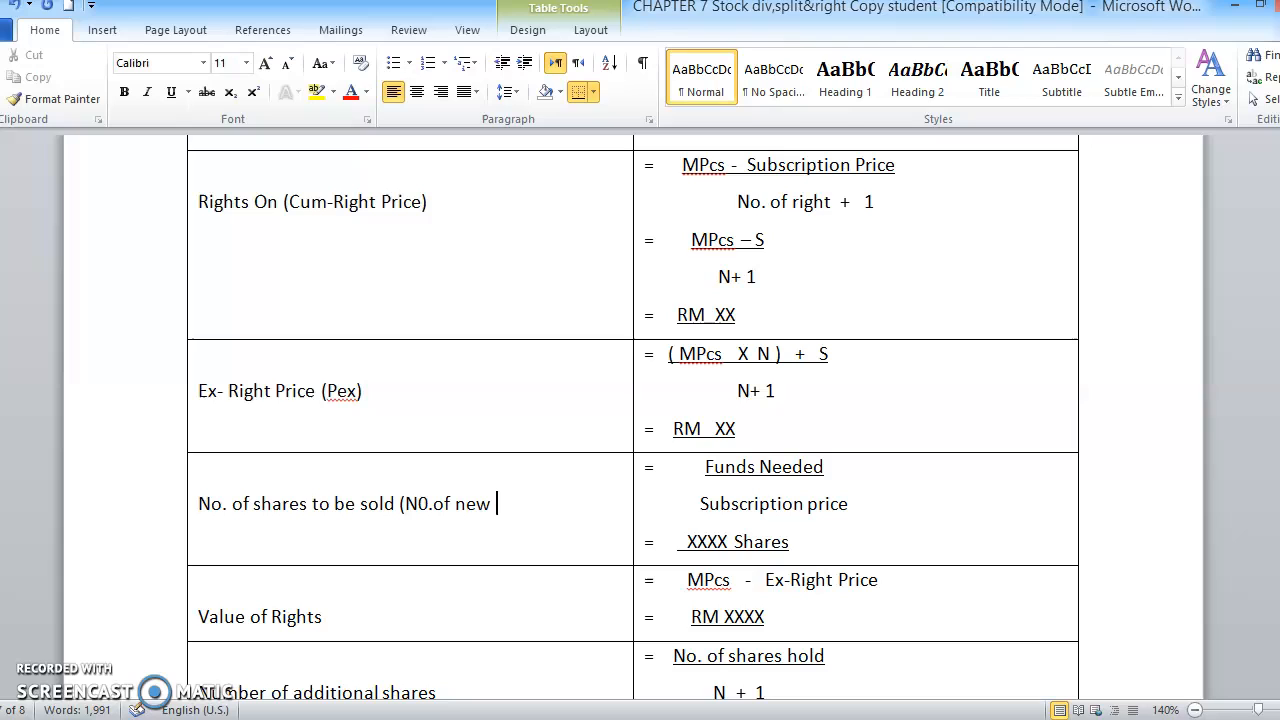
{"action": "type", "text": "s"}
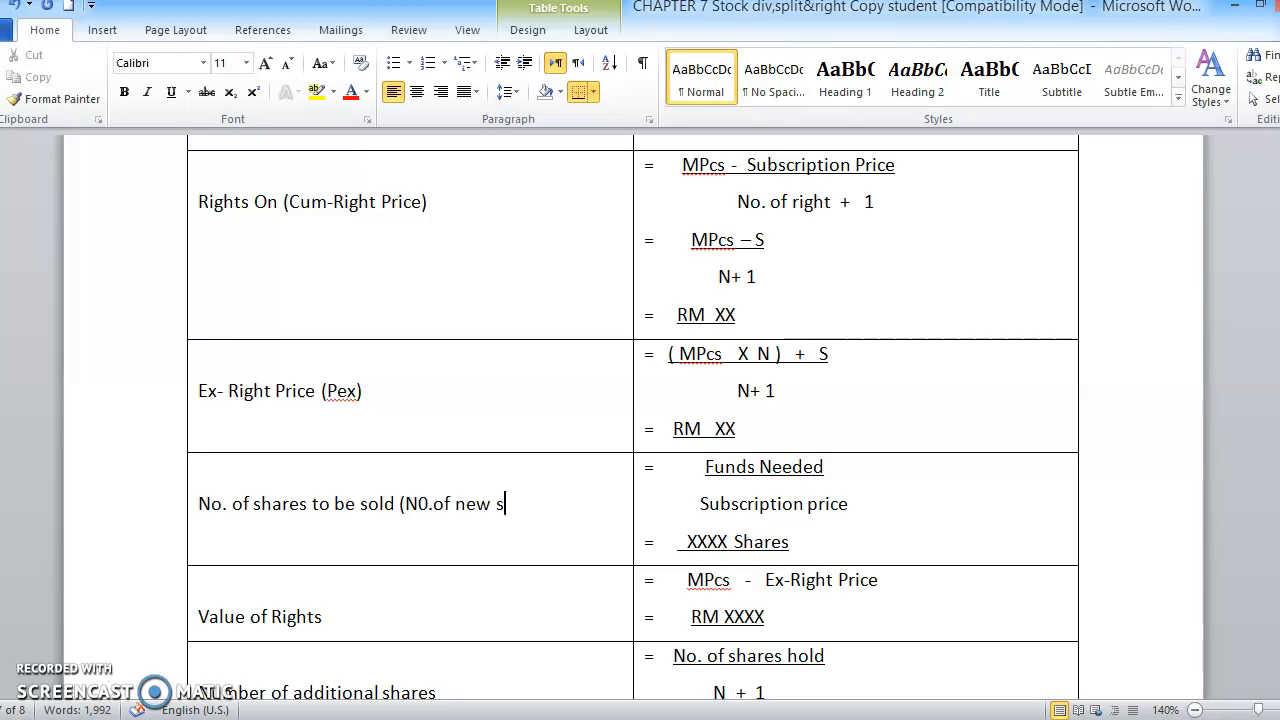
{"action": "type", "text": "hares)"}
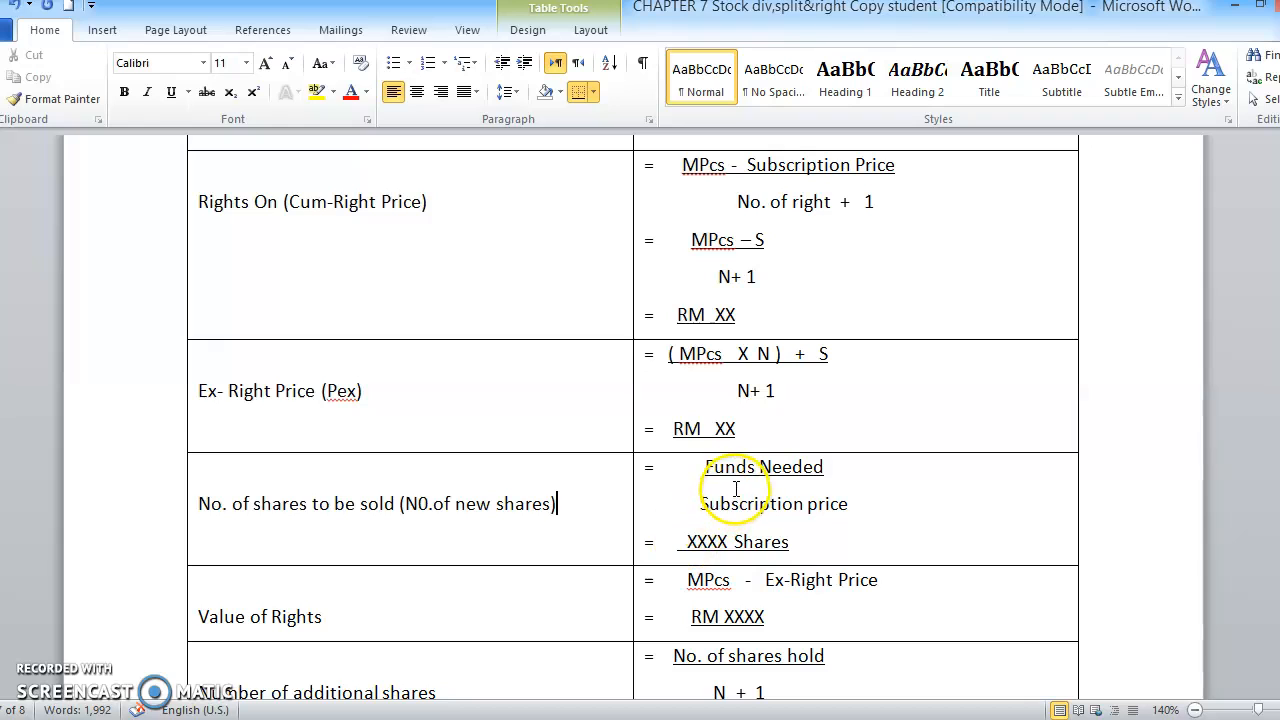
- Label the numerator as Funds Needed (IO) in the shares formula
{"action": "double_click", "coordinate": [764, 468]}
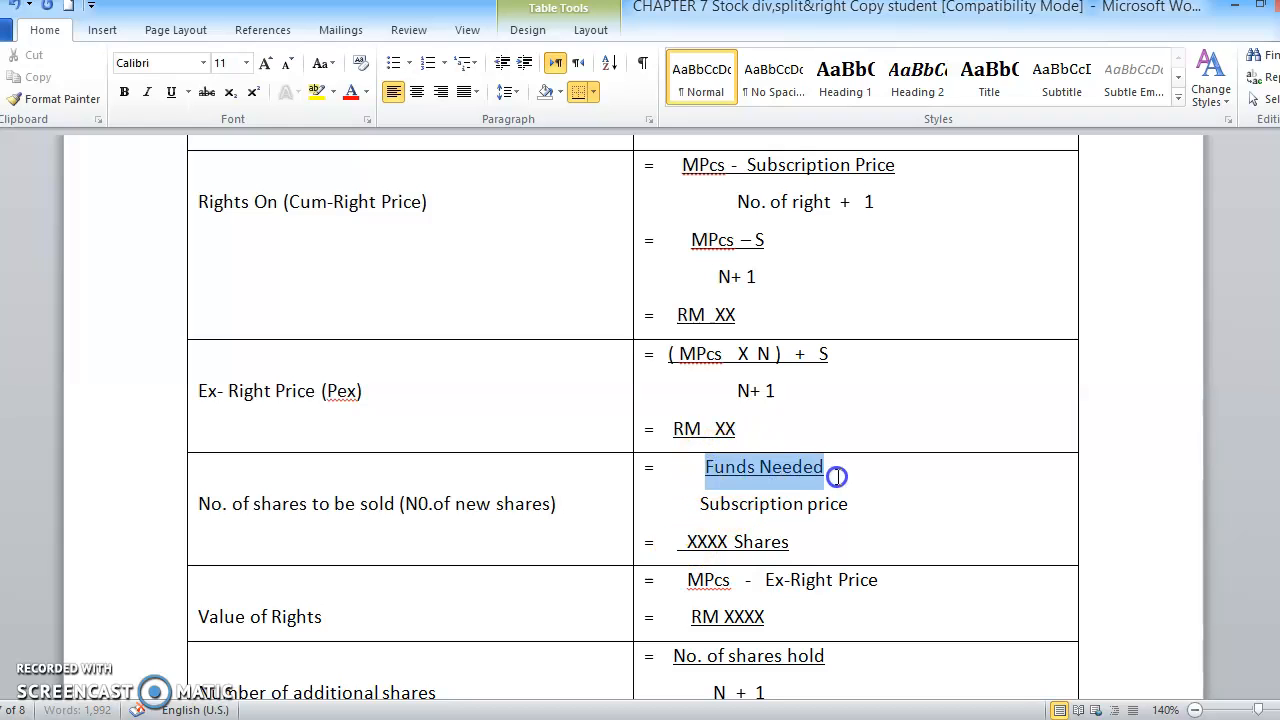
{"action": "left_click", "coordinate": [172, 92]}
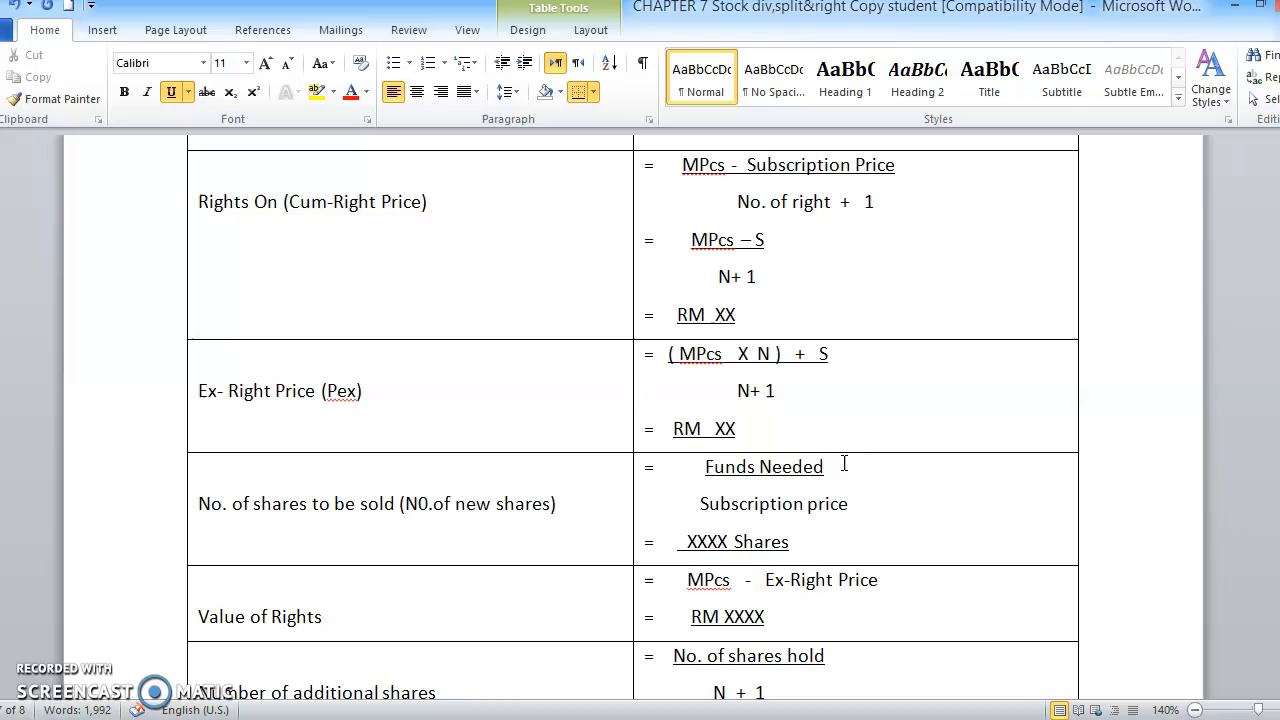
{"action": "left_click", "coordinate": [828, 468]}
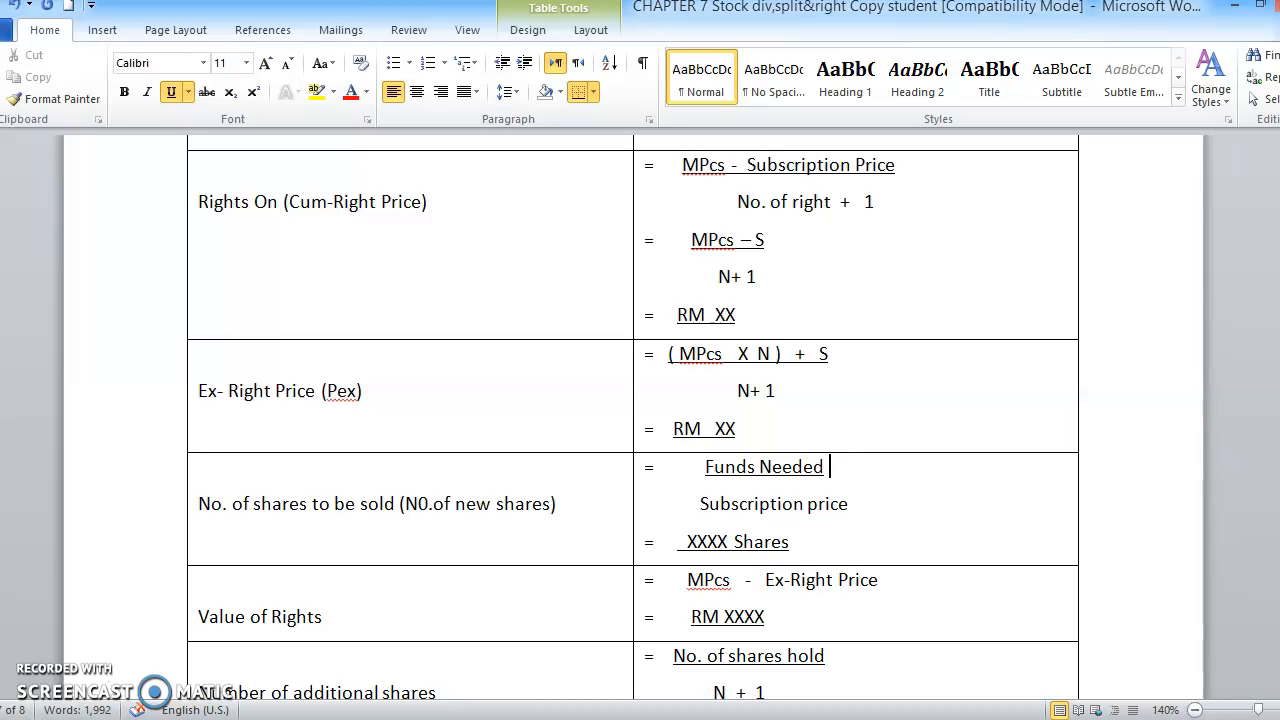
{"action": "type", "text": "(IO"}
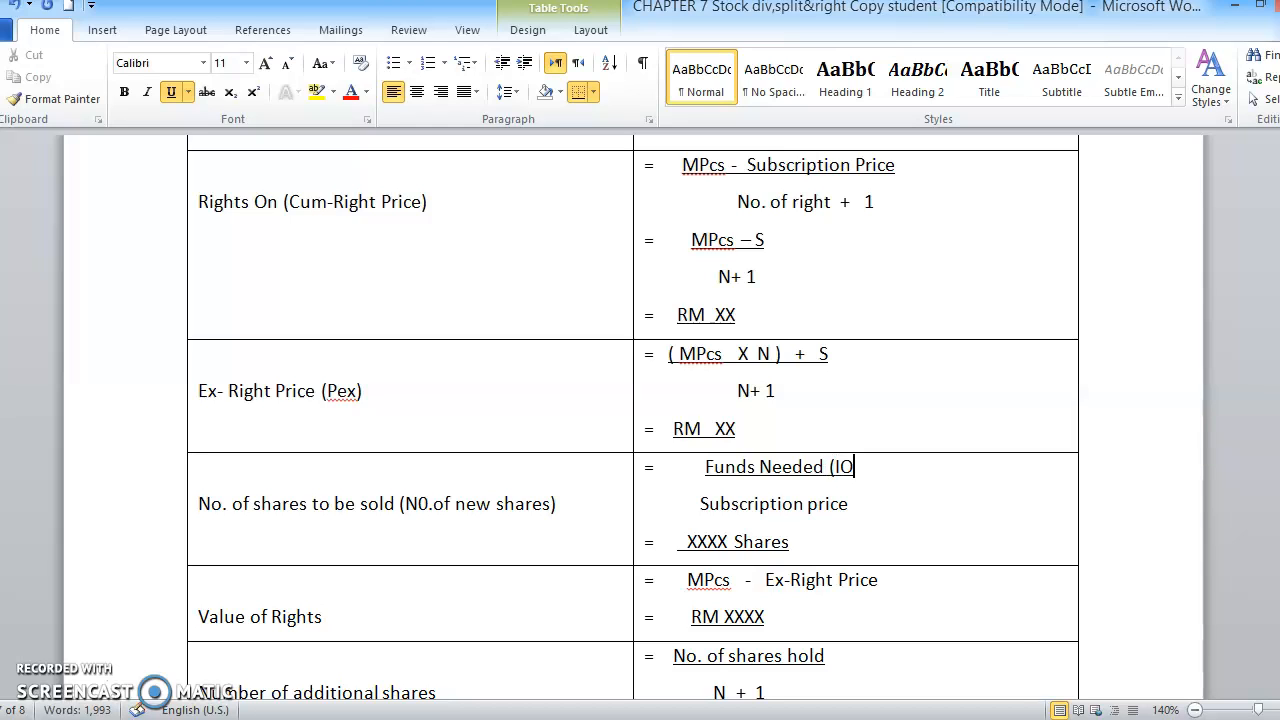
{"action": "type", "text": ")"}
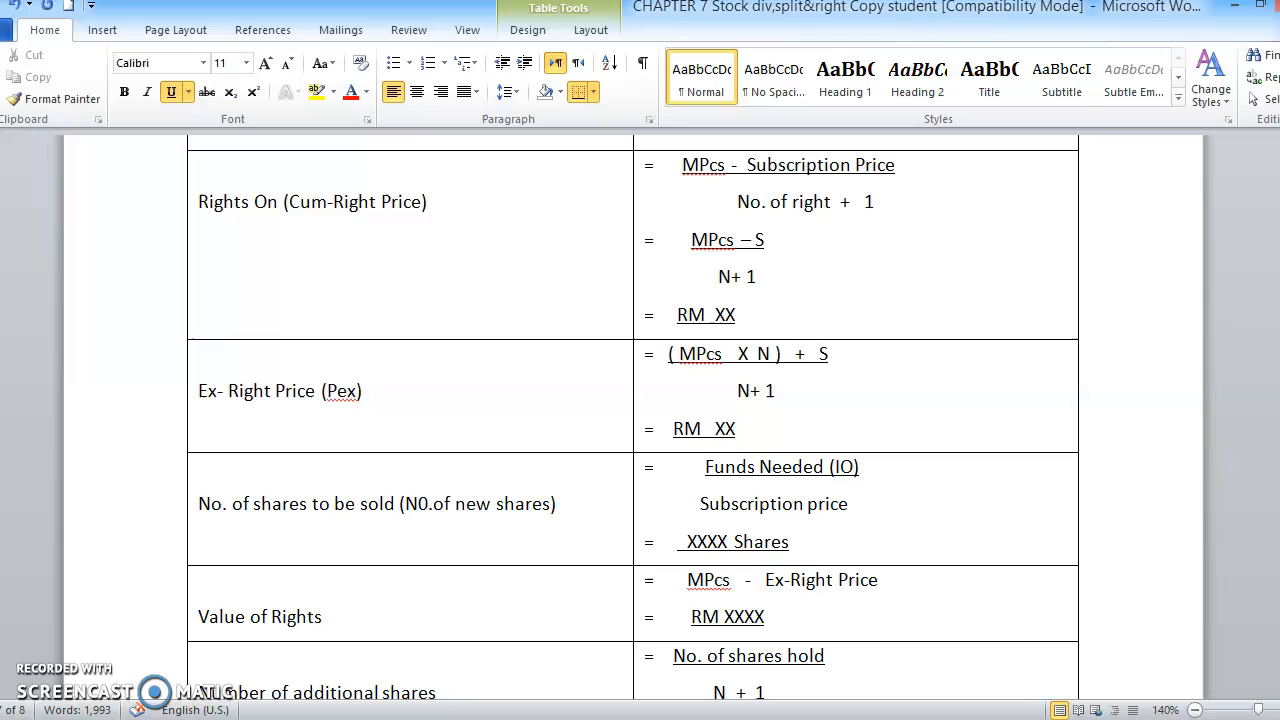
{"action": "left_click", "coordinate": [858, 468]}
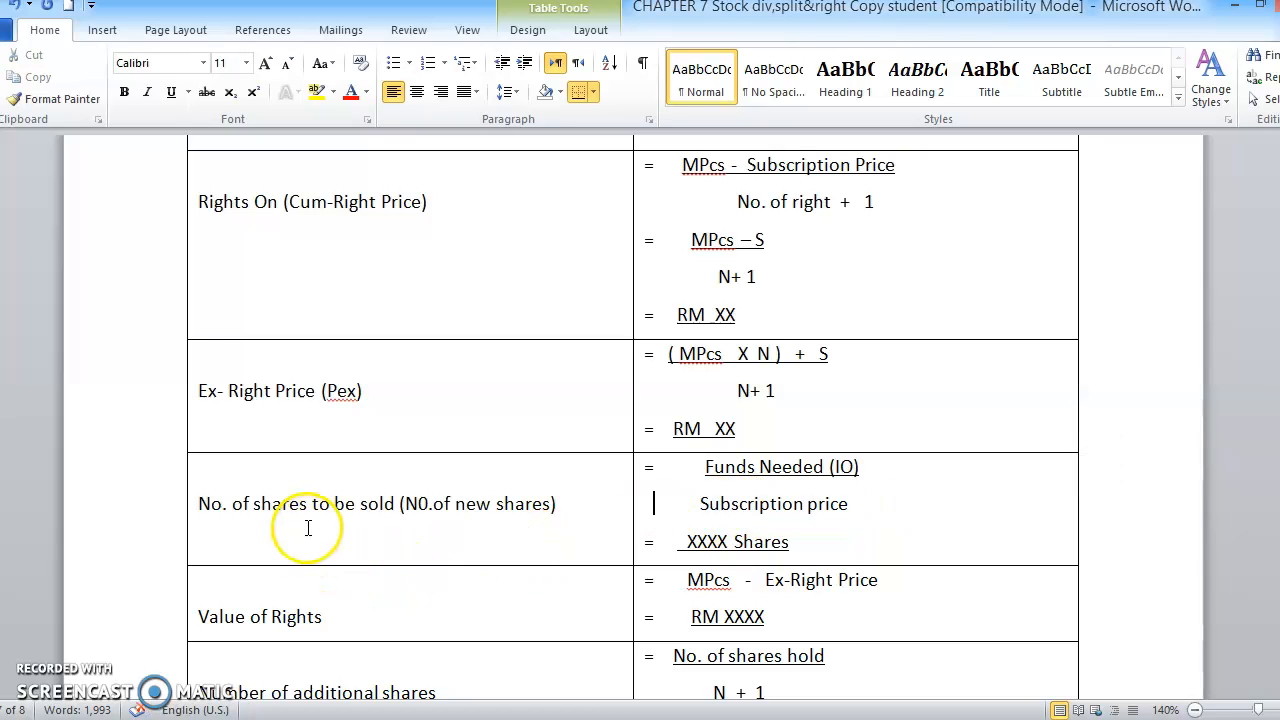
{"action": "mouse_move", "coordinate": [284, 528]}
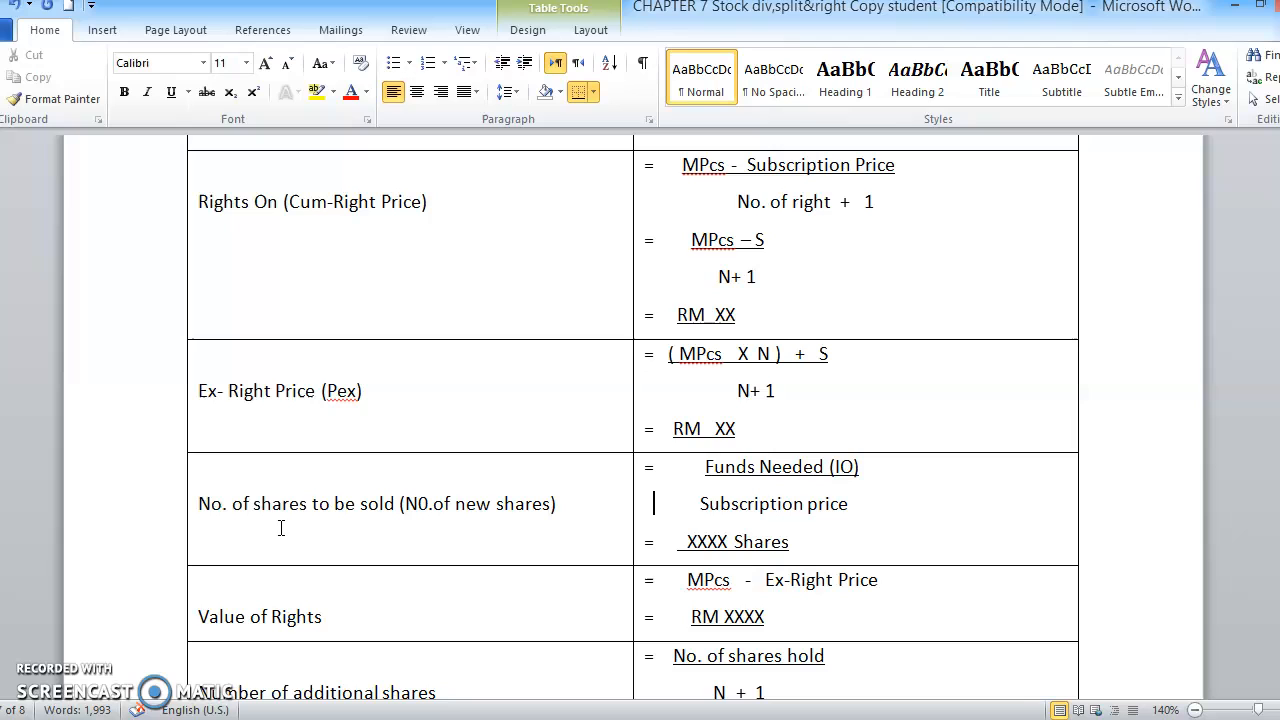